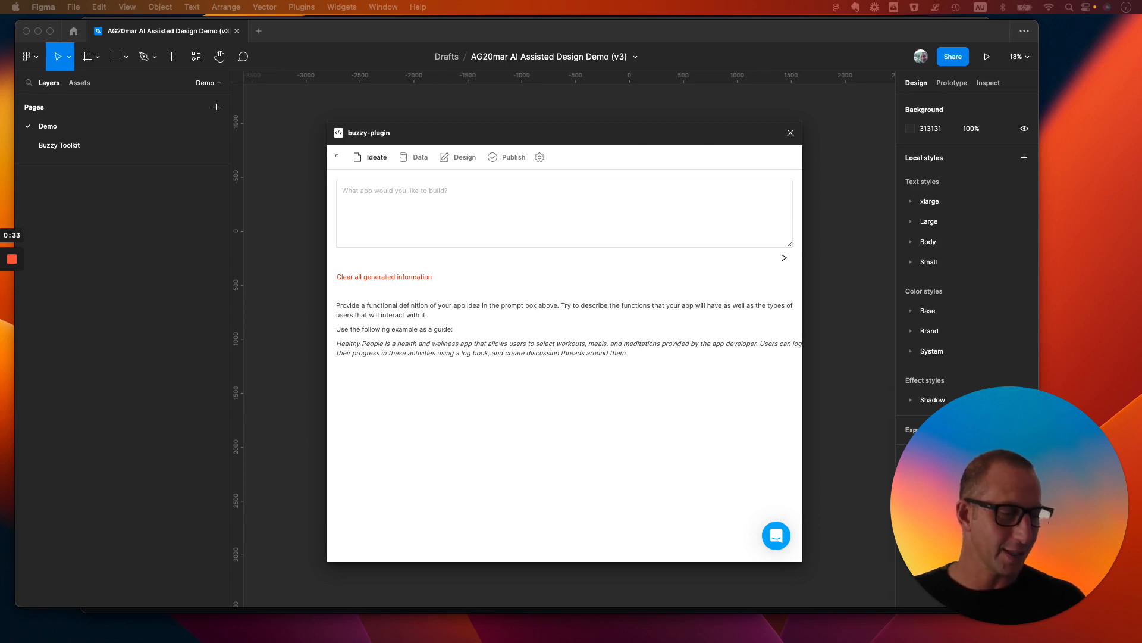
Step: Prompt Buzzy to create a Beer Explorer app that lists beers and shows beer details
{"action": "type", "text": "Create an app, called Beer Explorer, that lists beers with ability find out details about each beer including: hero image, beer type, brewery, alcohol content, No user reviews"}
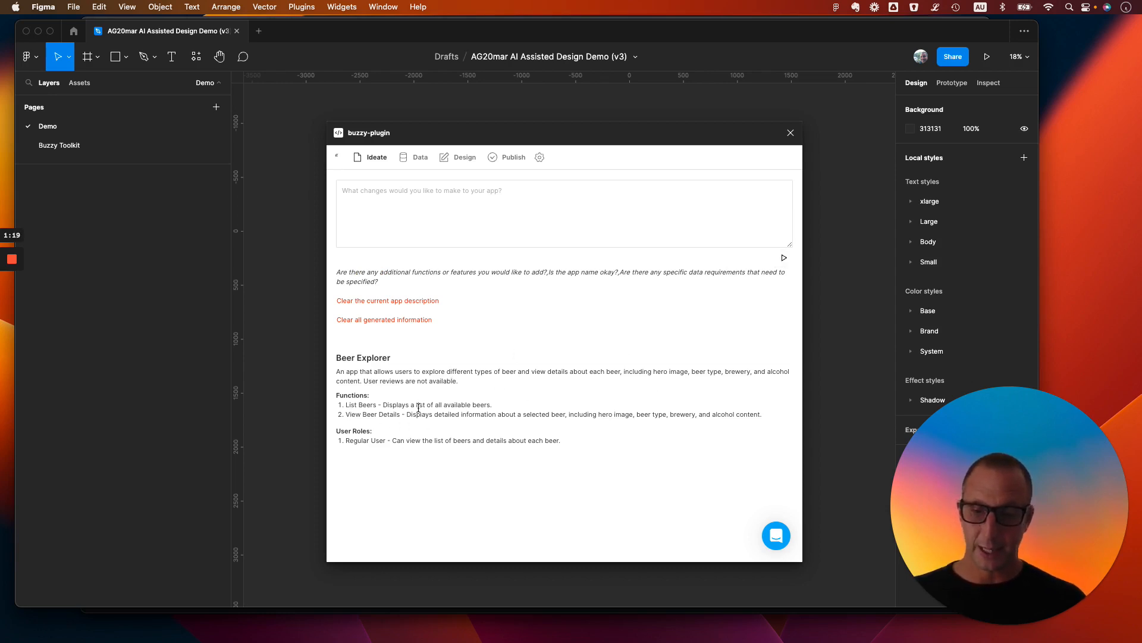
{"action": "mouse_move", "coordinate": [458, 423]}
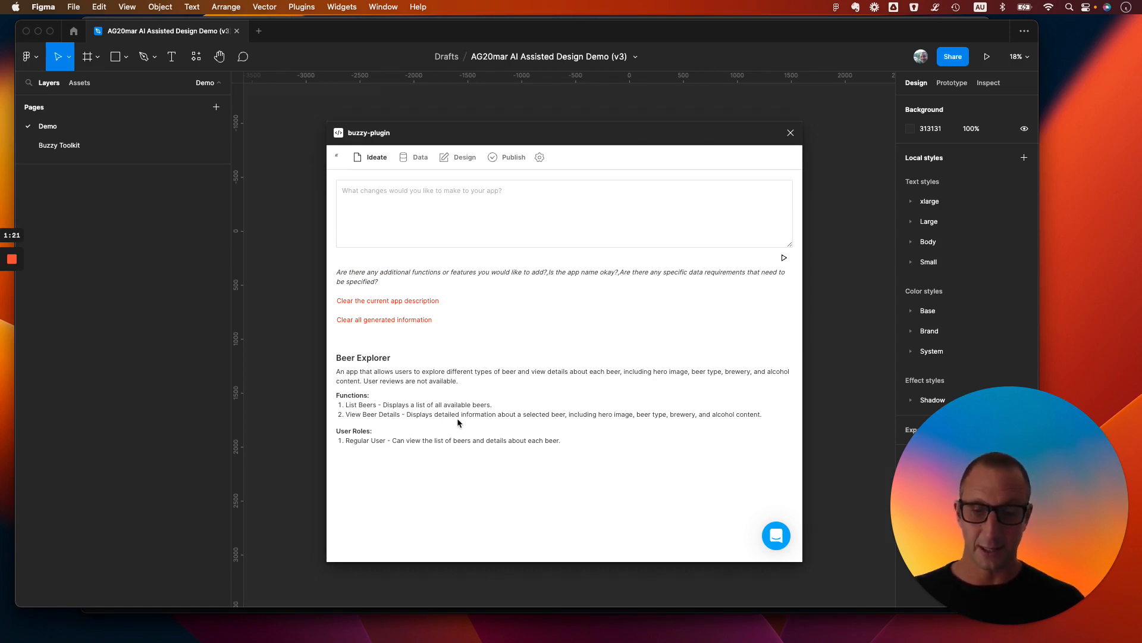
{"action": "mouse_move", "coordinate": [652, 432]}
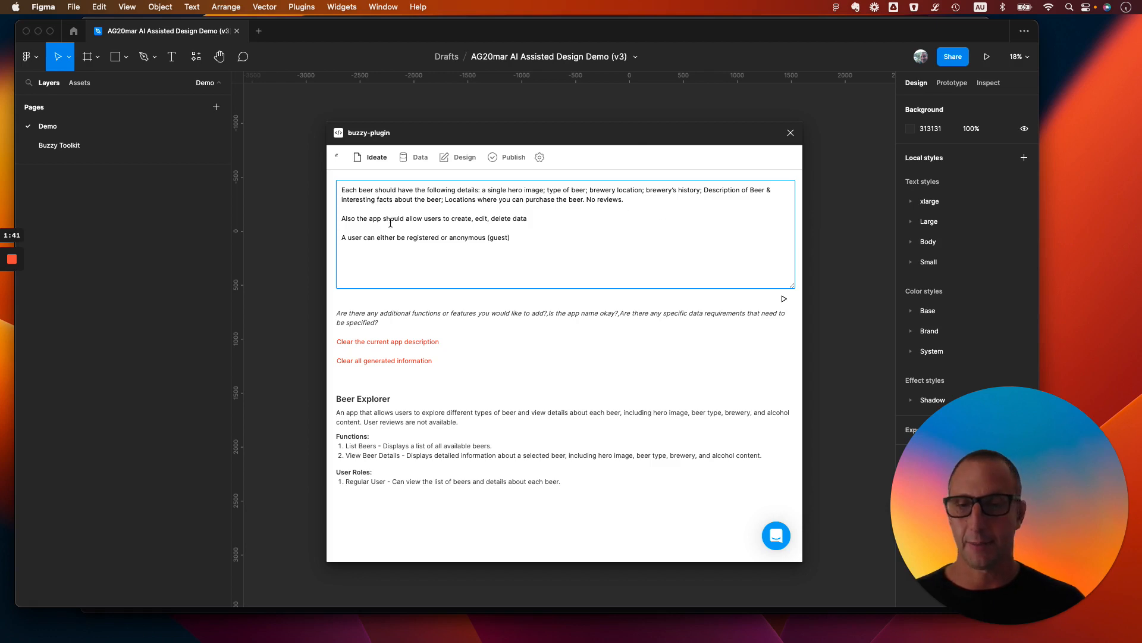
Step: Edit the change request, adding the ability to review each beer and describe each review
{"action": "left_click", "coordinate": [341, 247]}
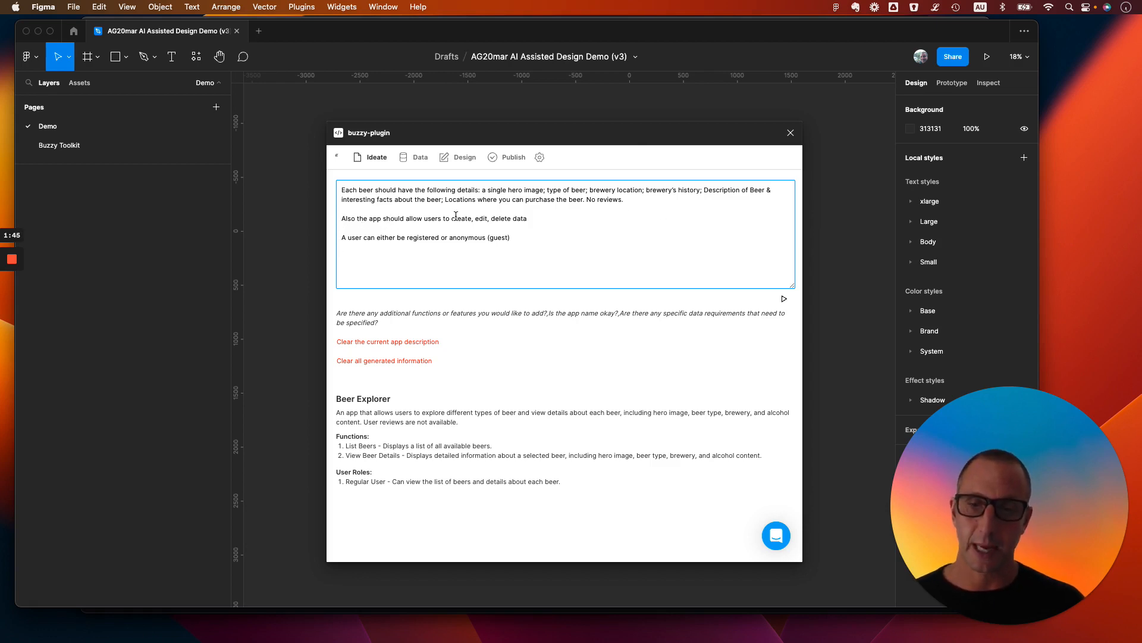
{"action": "left_click", "coordinate": [526, 218]}
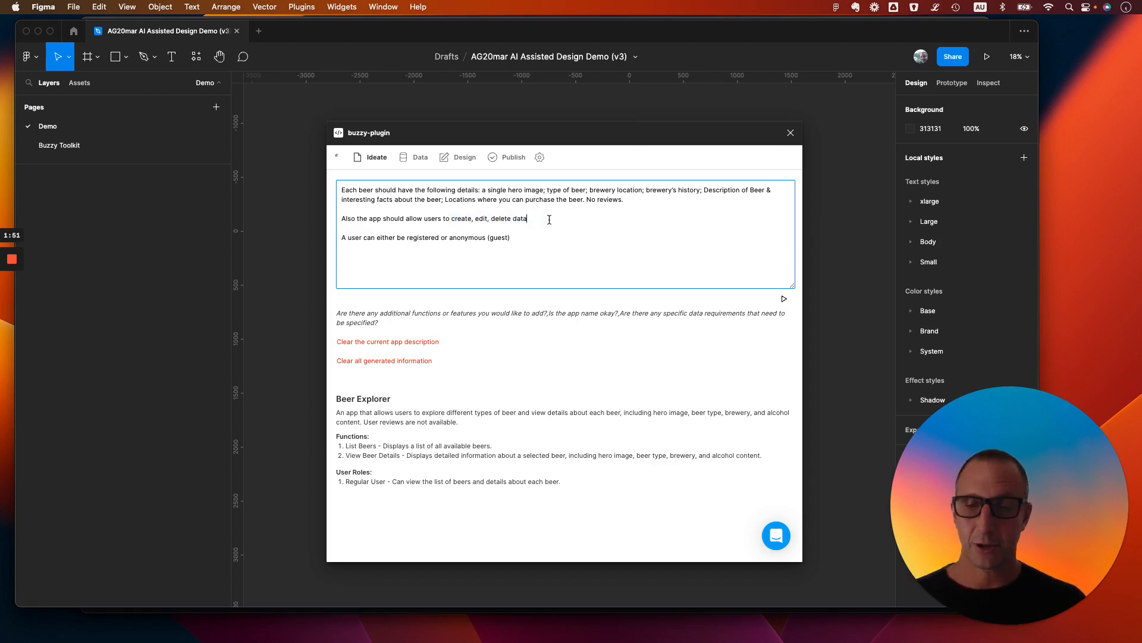
{"action": "mouse_move", "coordinate": [545, 239]}
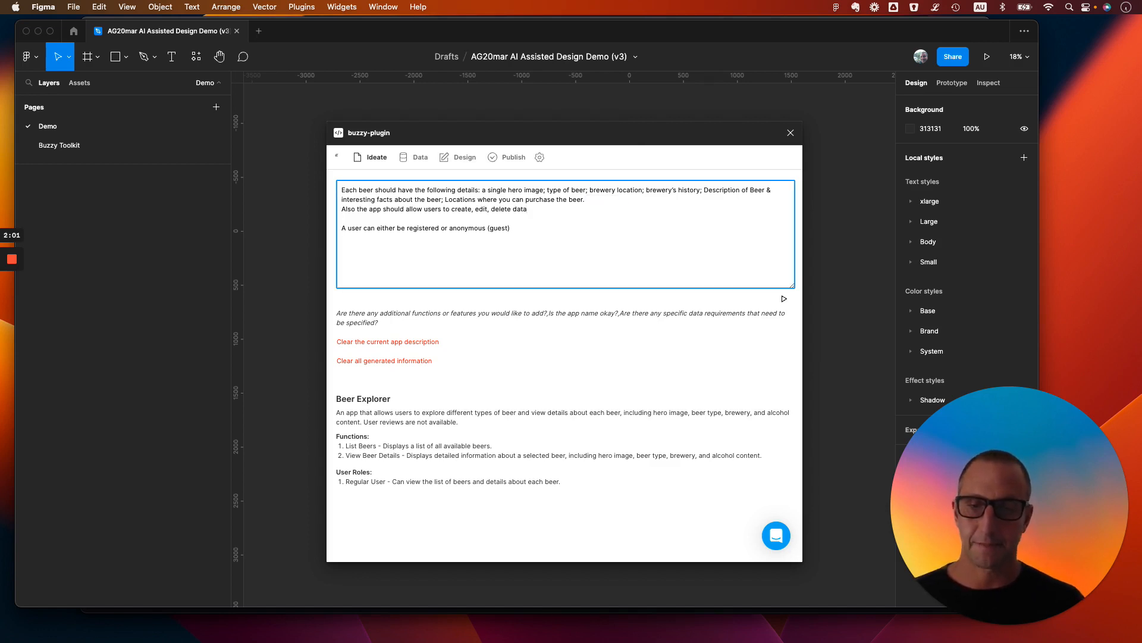
{"action": "type", "text": "Add in abi"}
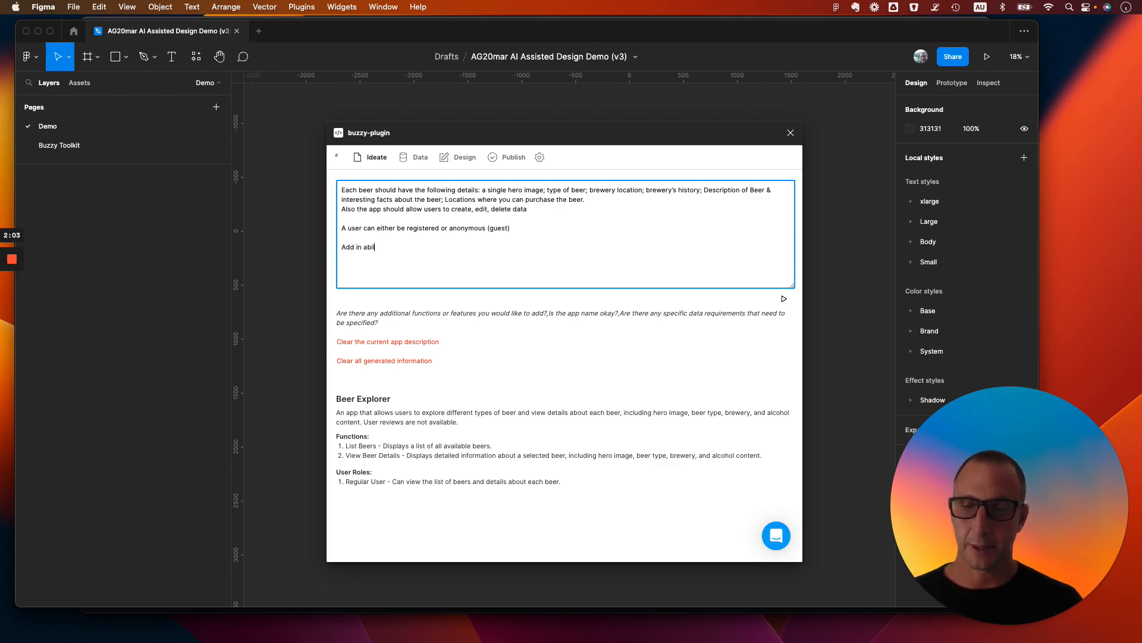
{"action": "type", "text": "lity to Rev"}
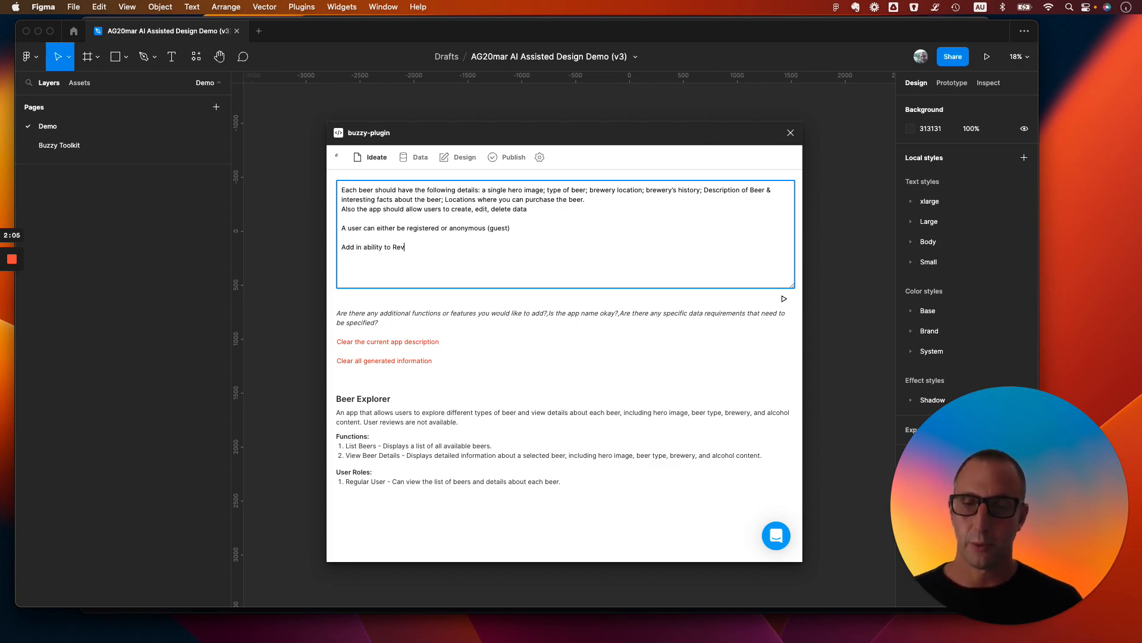
{"action": "type", "text": "iew each"}
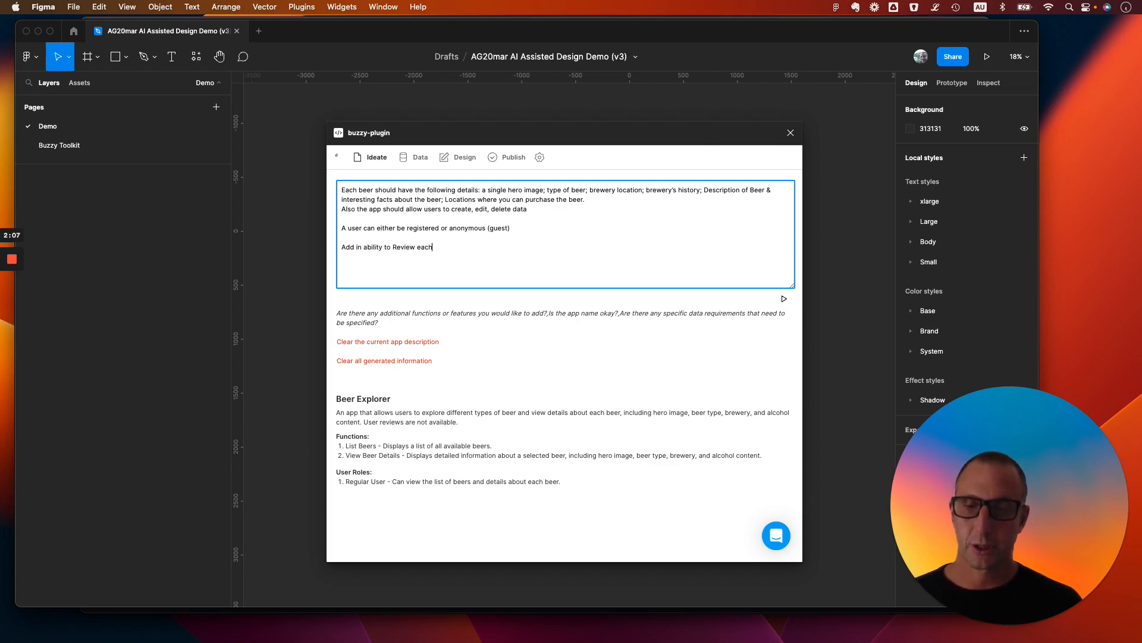
{"action": "type", "text": "beer. Eah"}
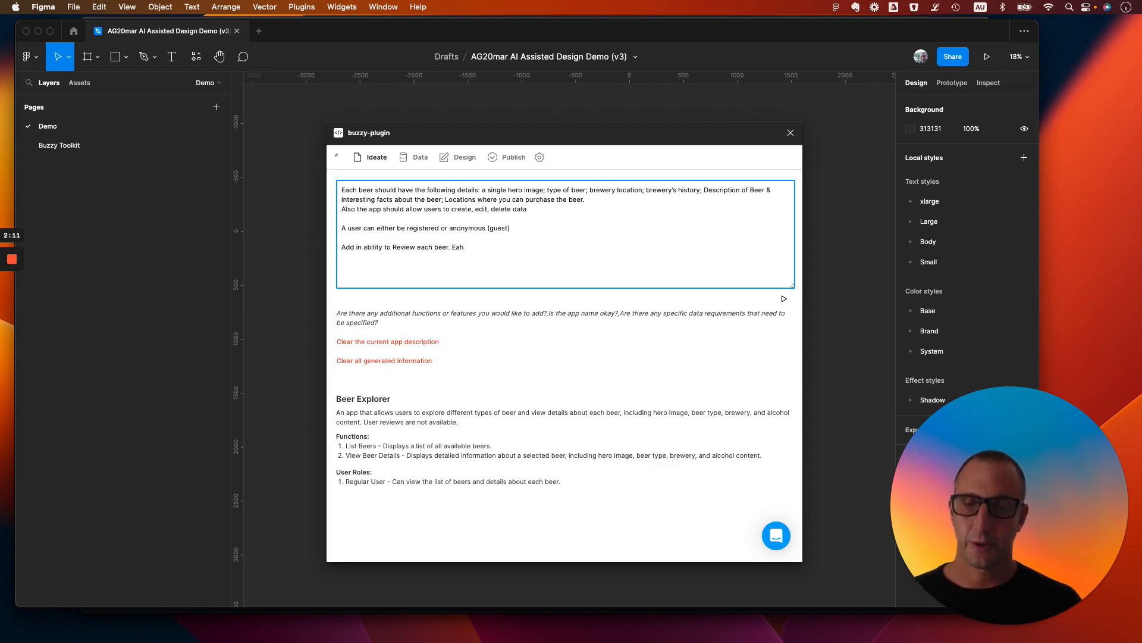
{"action": "type", "text": "Each review has"}
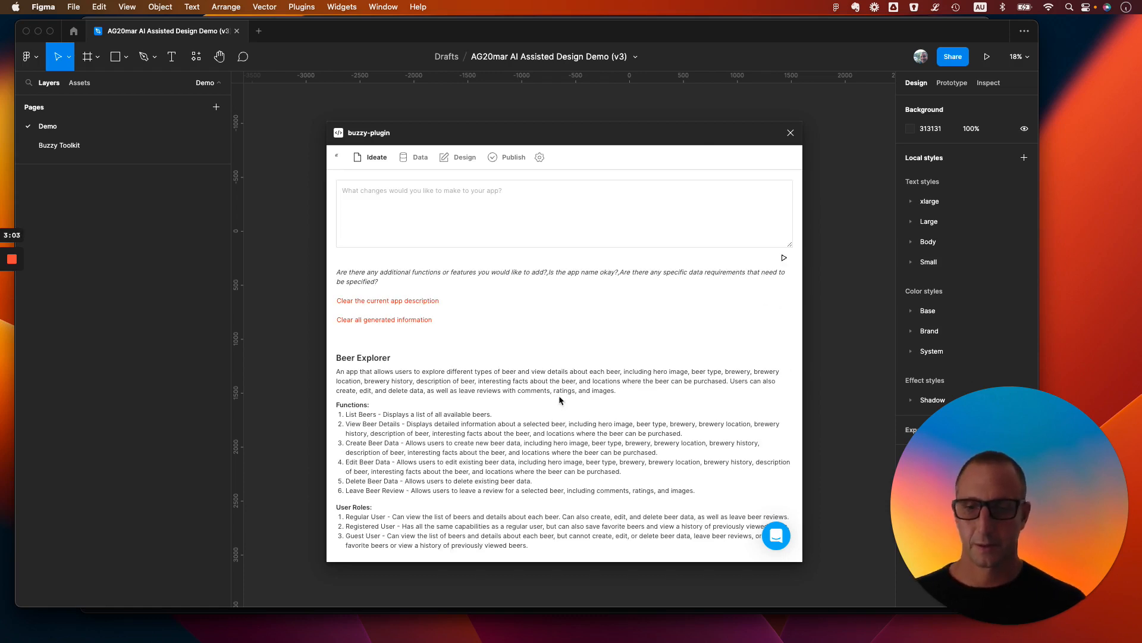
Step: Scroll through the updated app description, then switch to the Data section
{"action": "scroll", "scroll_direction": "down", "scroll_amount": 3}
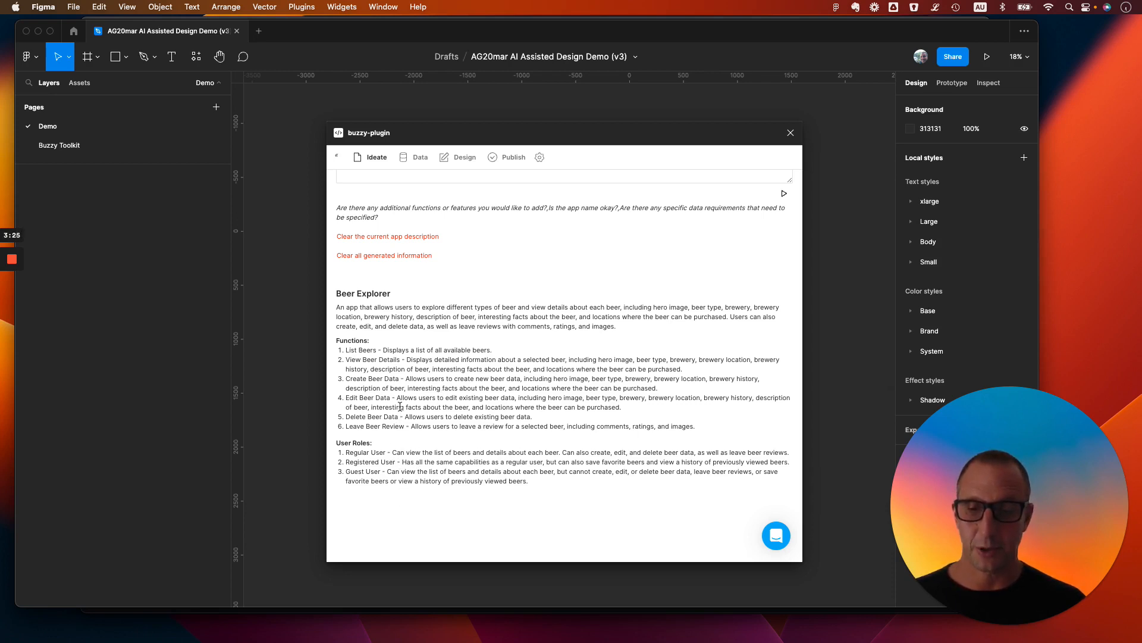
{"action": "scroll", "scroll_direction": "up", "scroll_amount": 3}
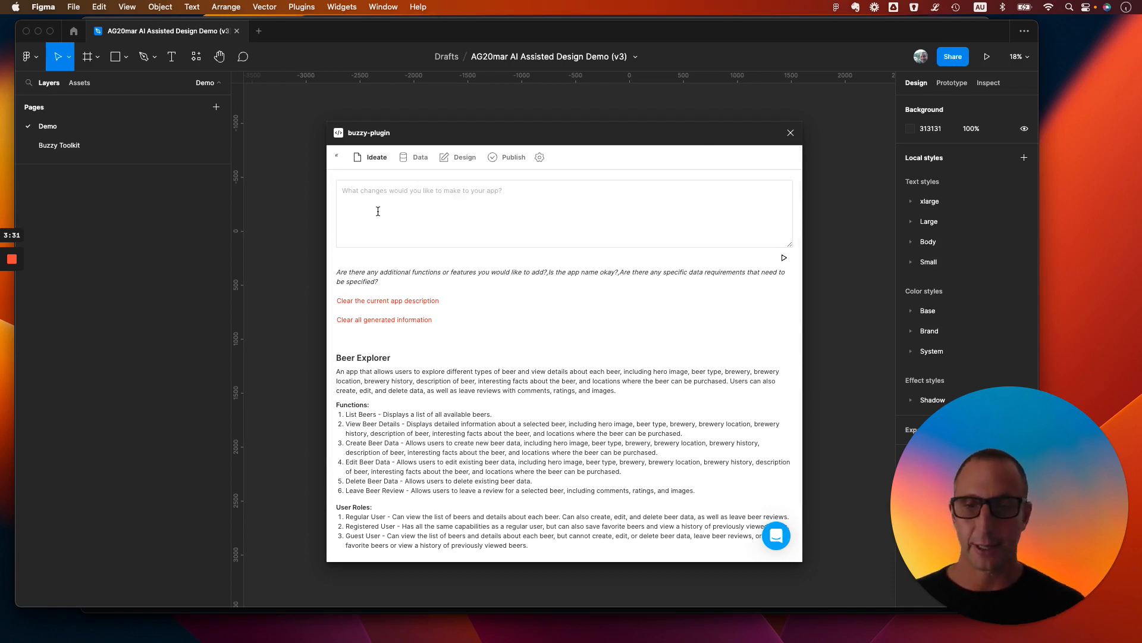
{"action": "left_click", "coordinate": [421, 156]}
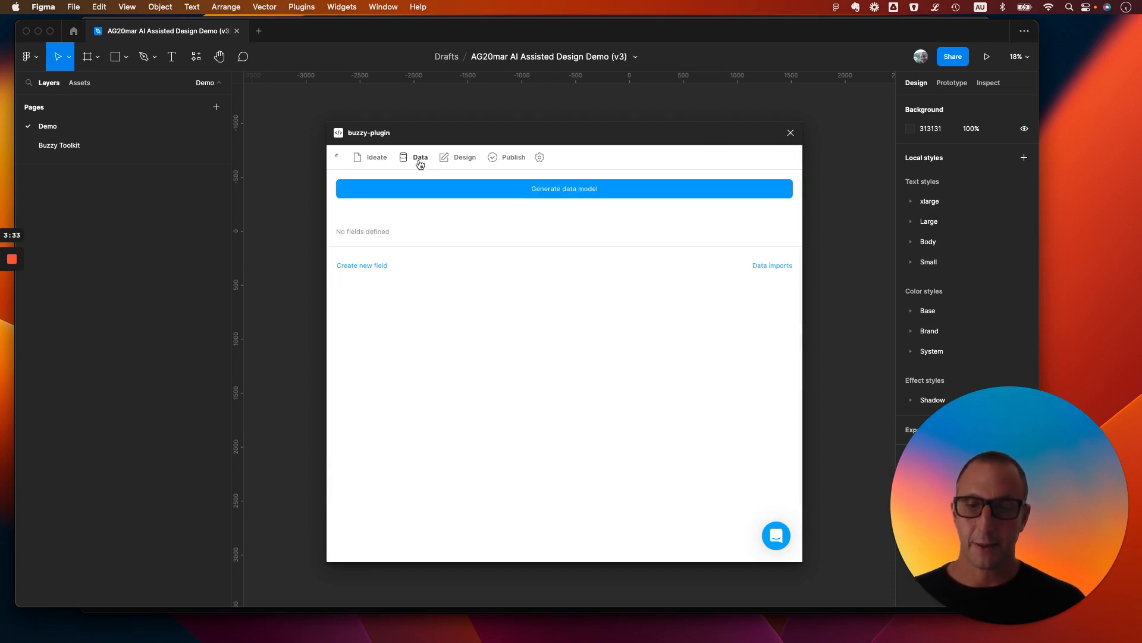
{"action": "mouse_move", "coordinate": [510, 197]}
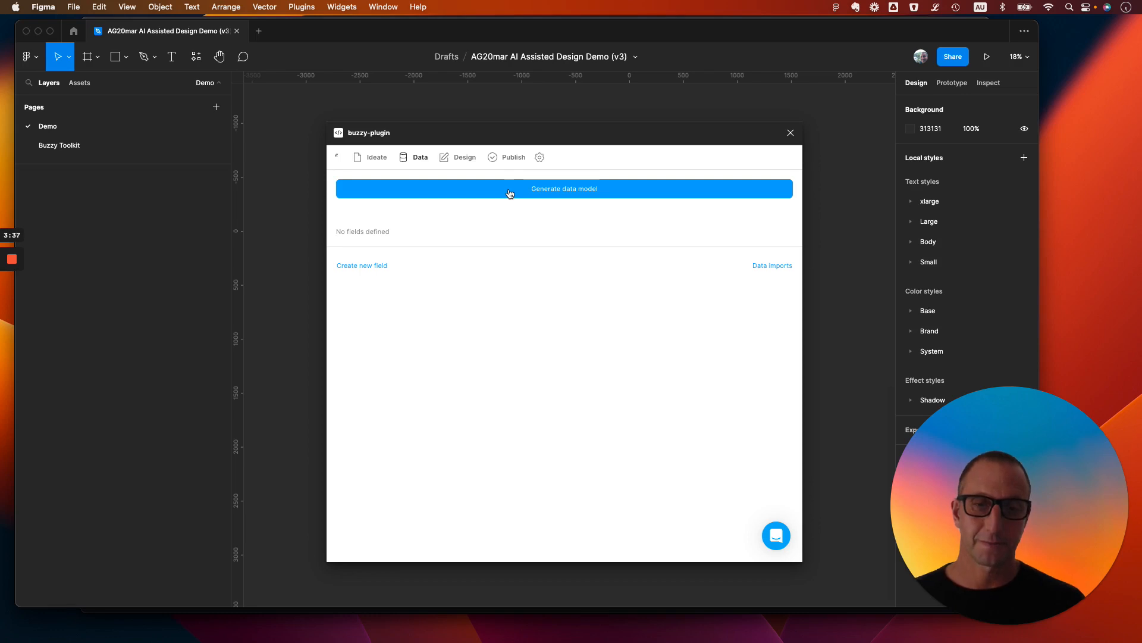
Step: Generate the Beer, Review and User data model and expand Beer's nine fields
{"action": "left_click", "coordinate": [564, 189]}
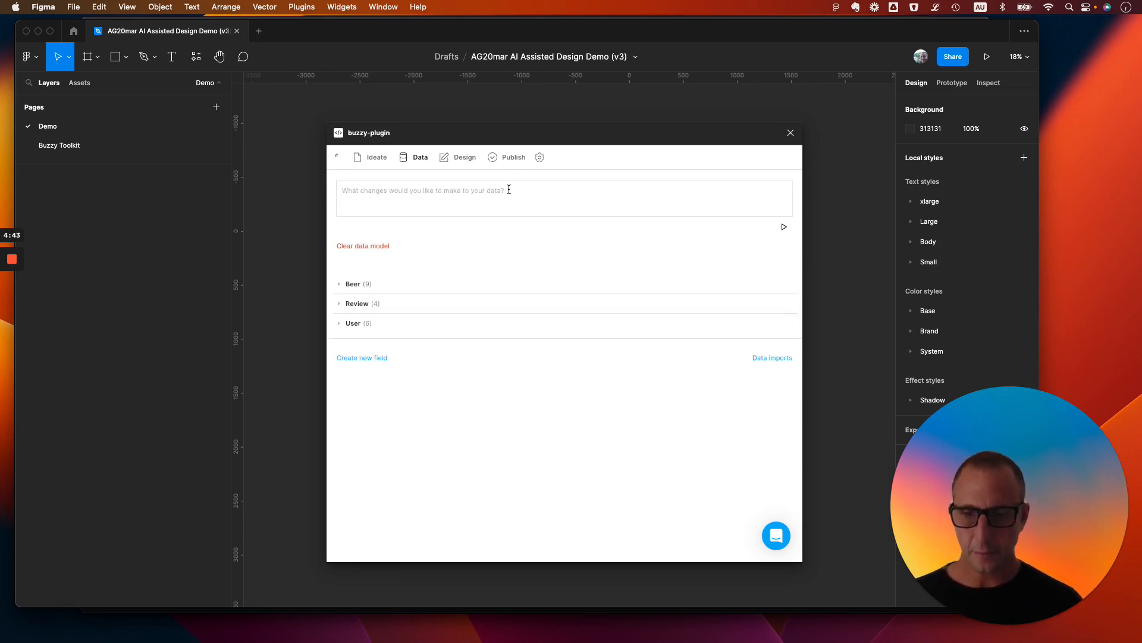
{"action": "mouse_move", "coordinate": [528, 222]}
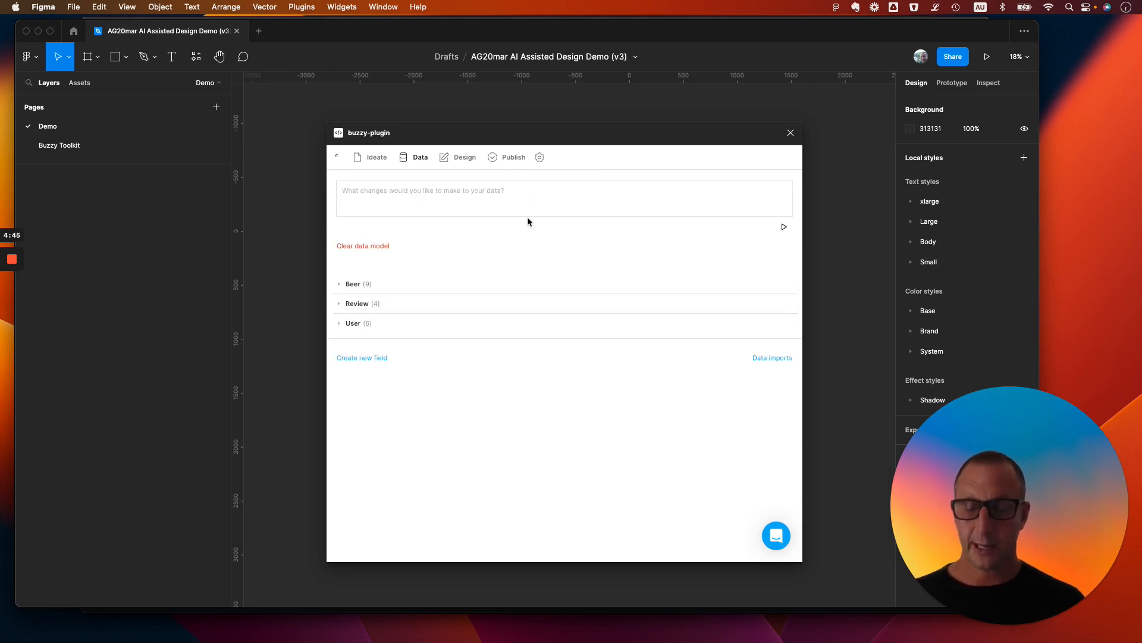
{"action": "mouse_move", "coordinate": [434, 270]}
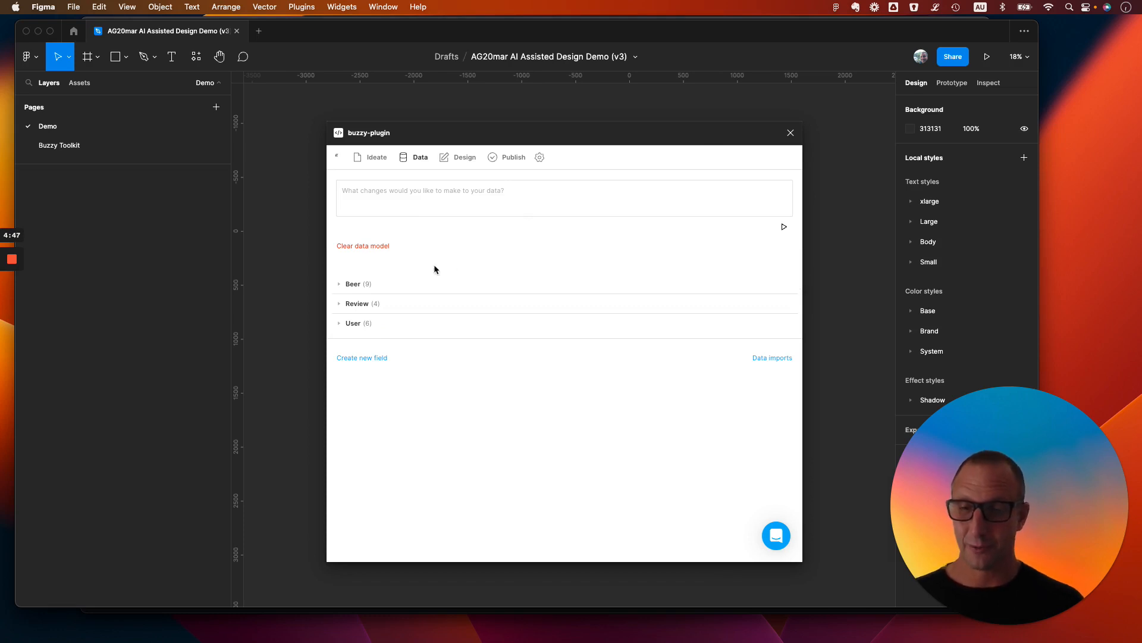
{"action": "mouse_move", "coordinate": [338, 285]}
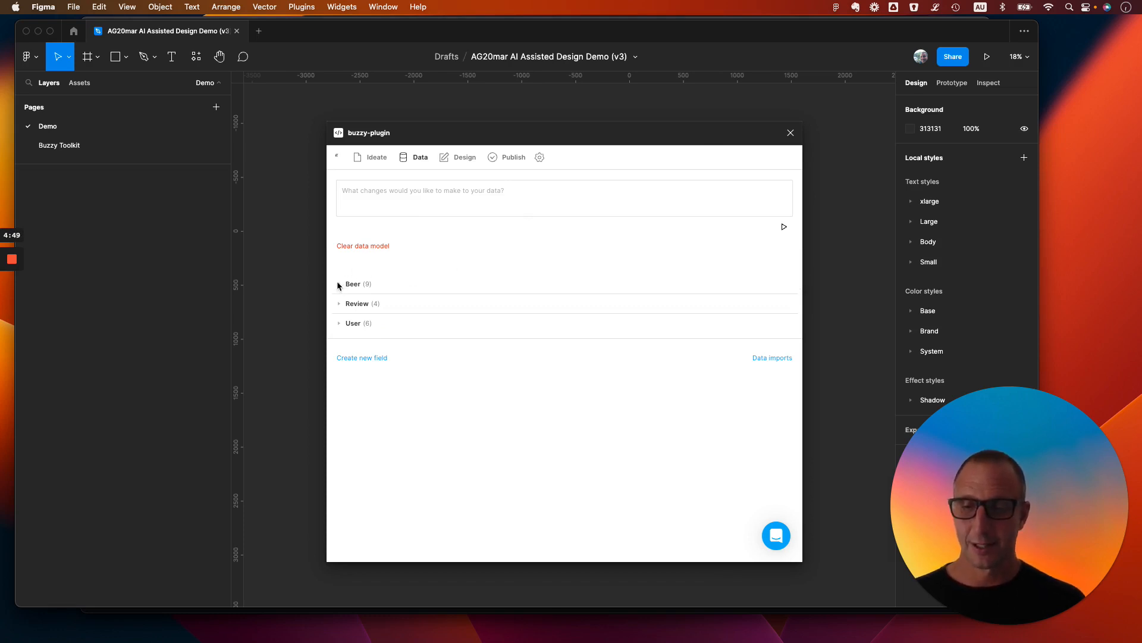
{"action": "left_click", "coordinate": [353, 283]}
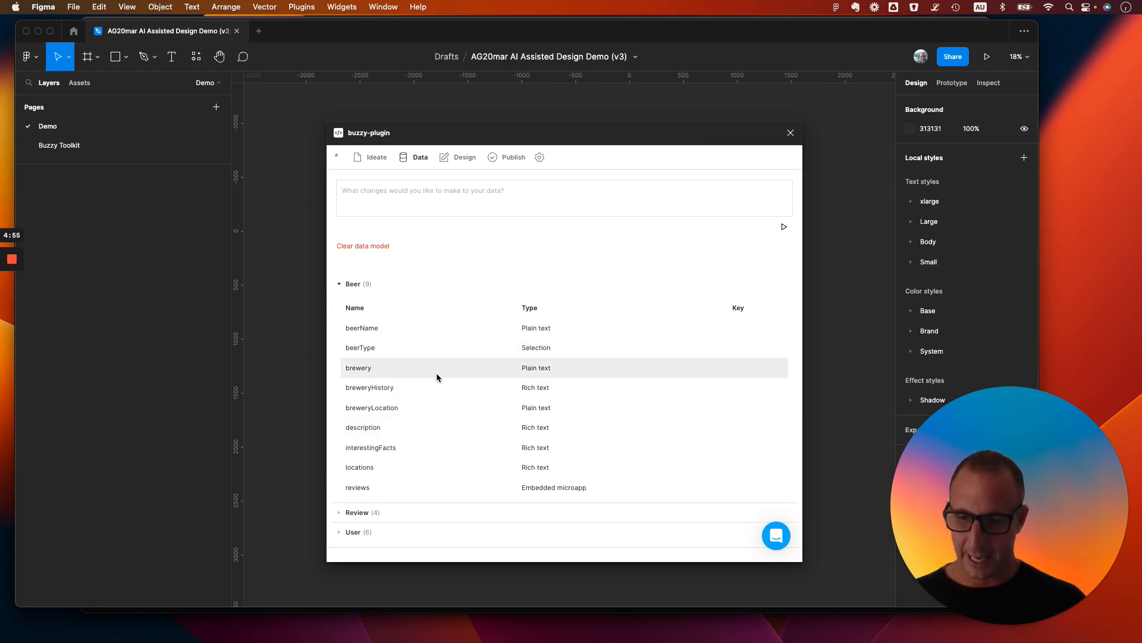
{"action": "scroll", "scroll_direction": "down", "scroll_amount": 3}
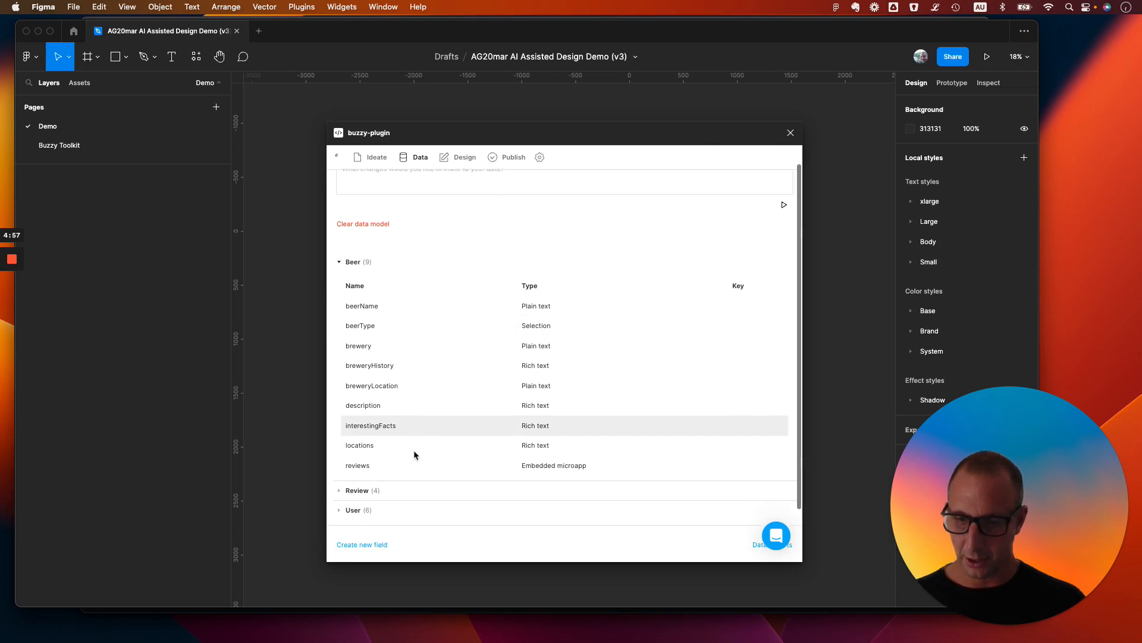
{"action": "scroll", "scroll_direction": "up", "scroll_amount": 3}
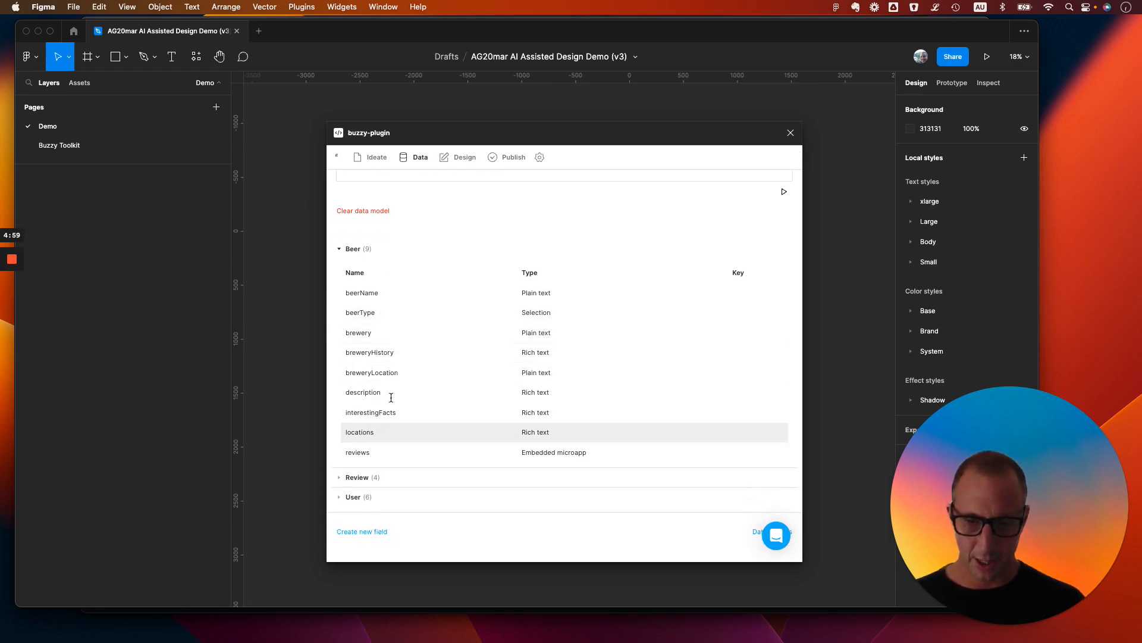
{"action": "scroll", "scroll_direction": "up", "scroll_amount": 3}
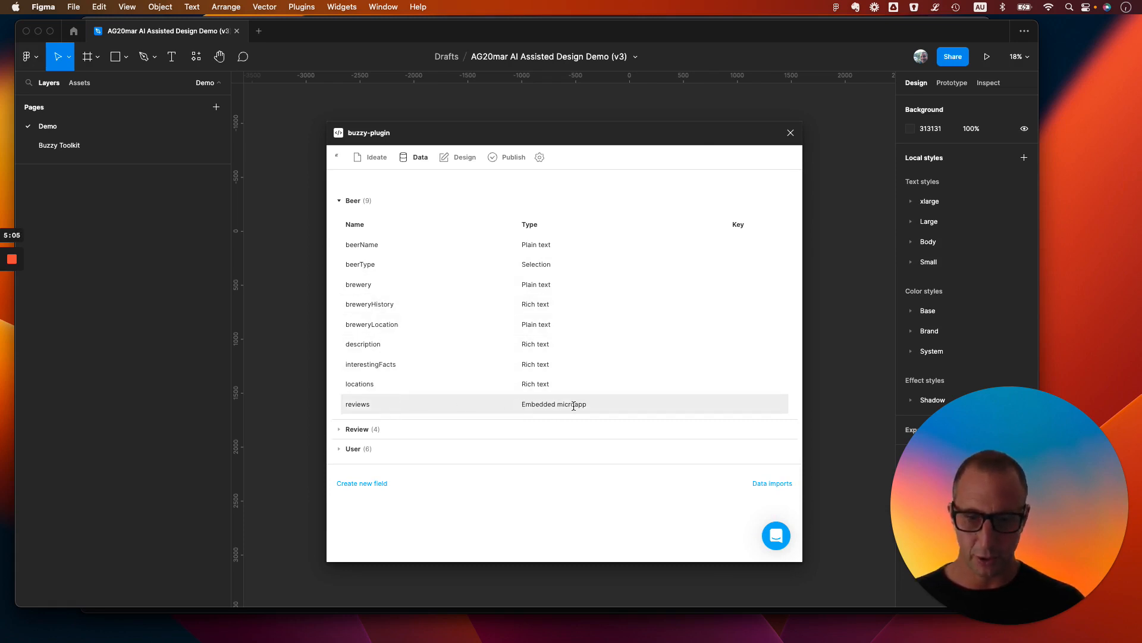
{"action": "mouse_move", "coordinate": [476, 414]}
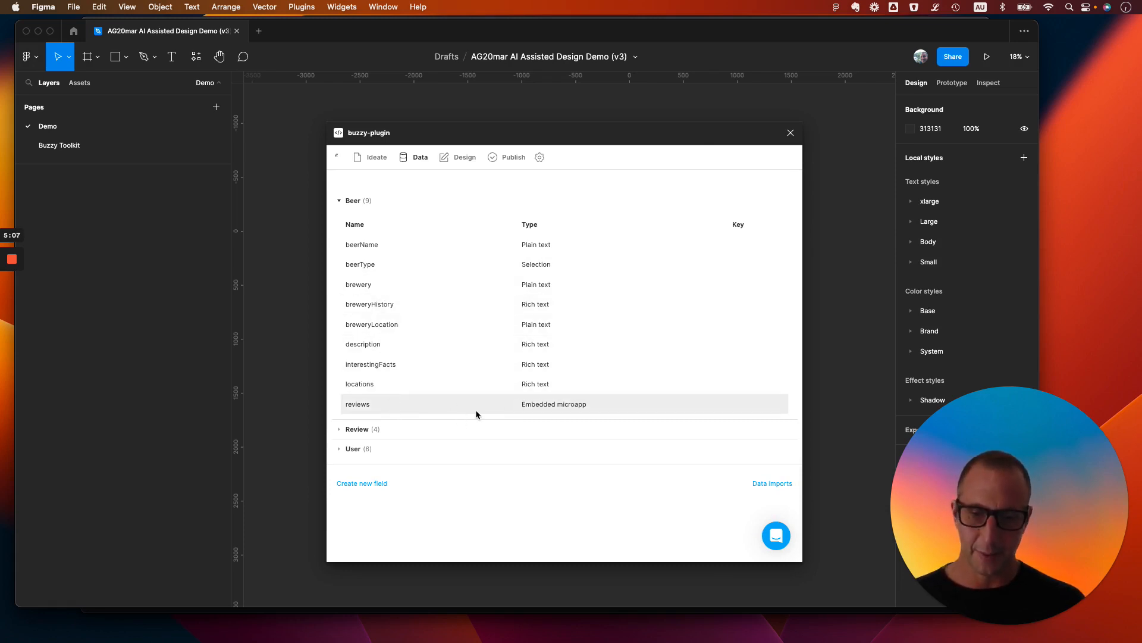
{"action": "mouse_move", "coordinate": [425, 422]}
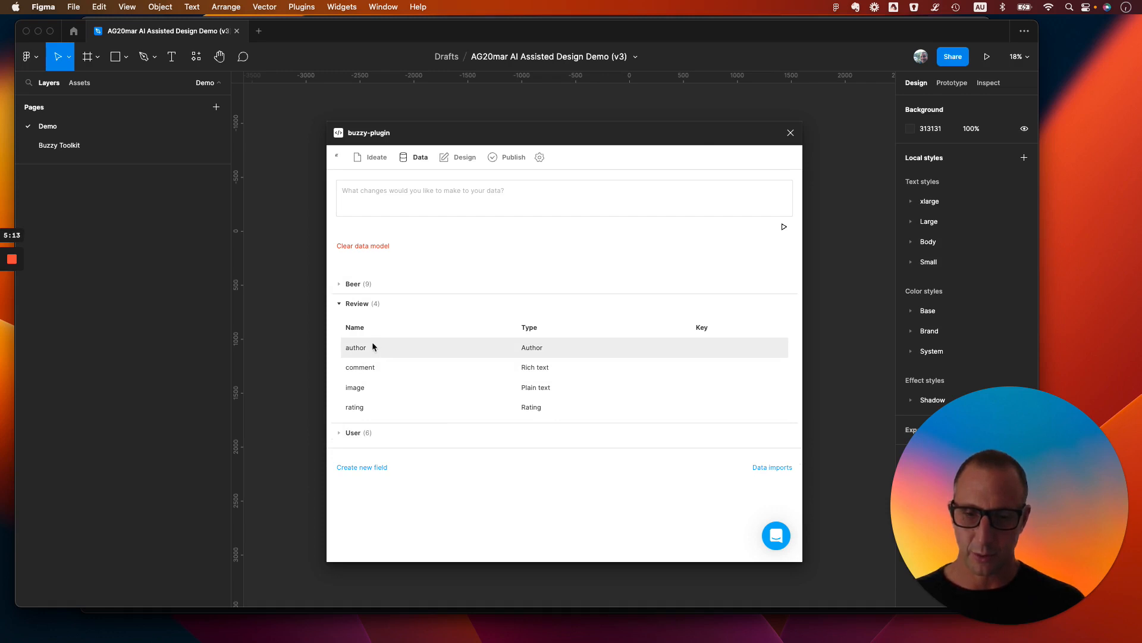
{"action": "mouse_move", "coordinate": [393, 447]}
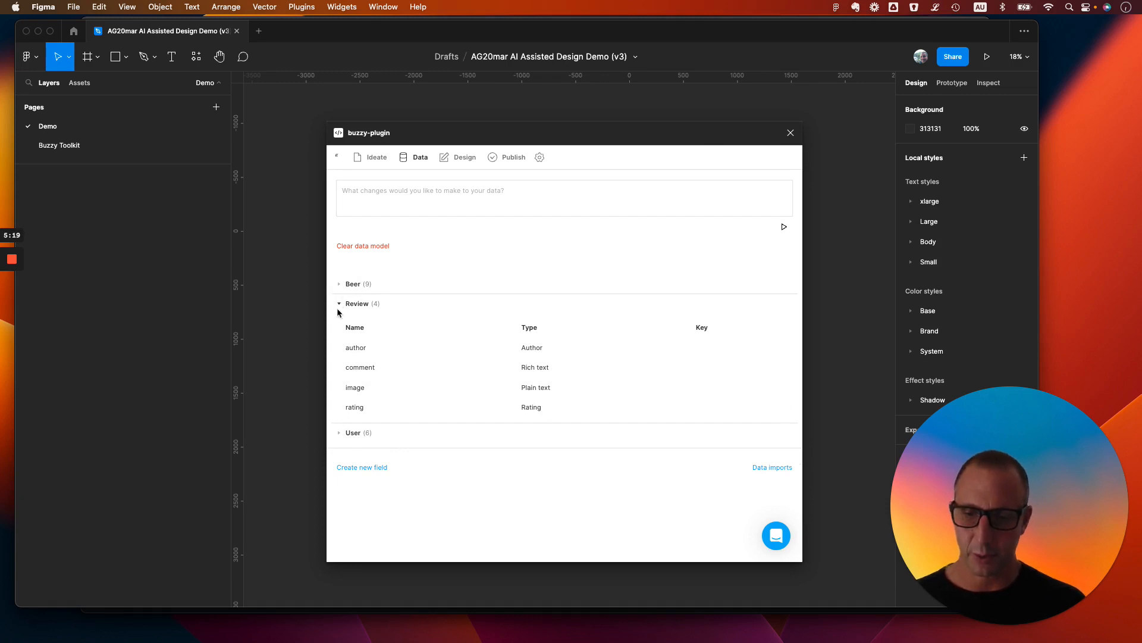
{"action": "mouse_move", "coordinate": [337, 282]}
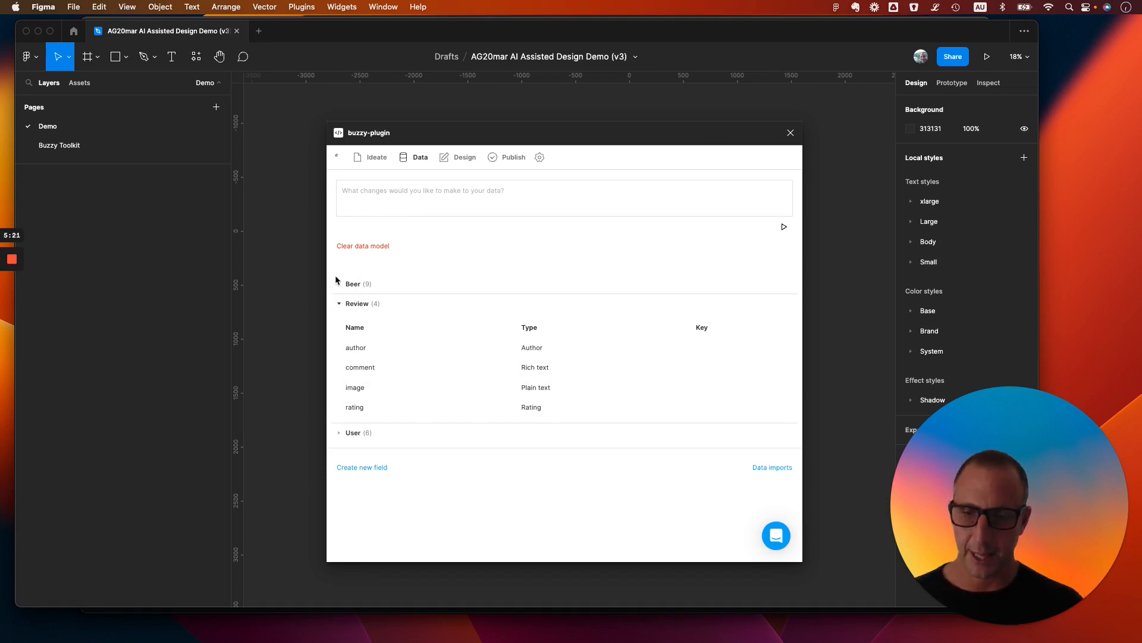
Step: Expand Beer and send 'please add hero image to the Beer table' to the data prompt
{"action": "left_click", "coordinate": [351, 283]}
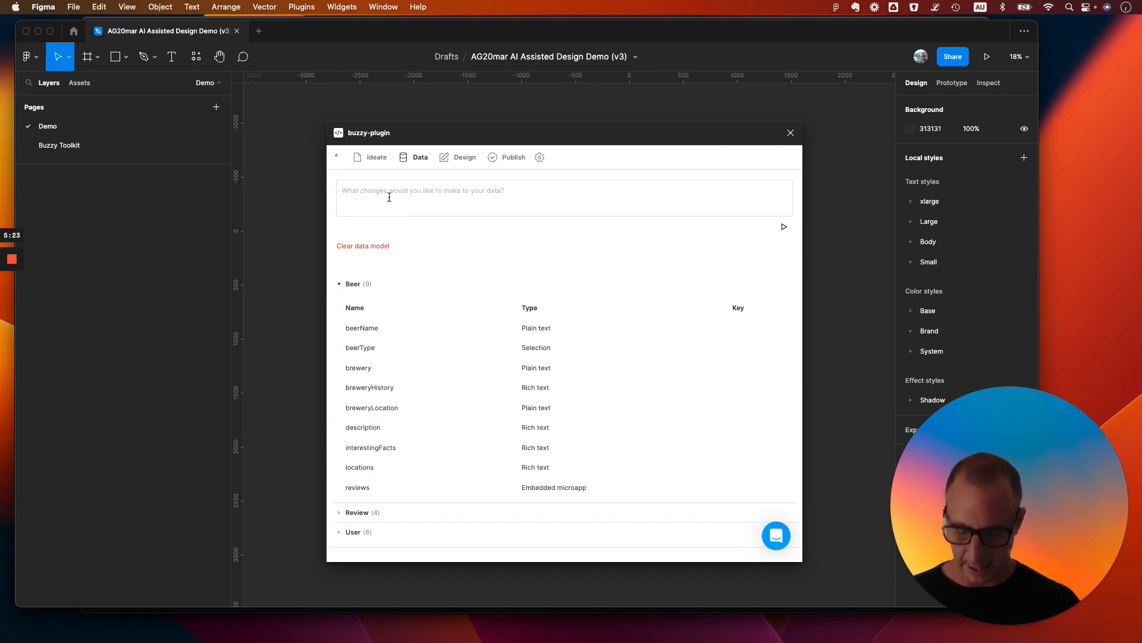
{"action": "type", "text": "please add"}
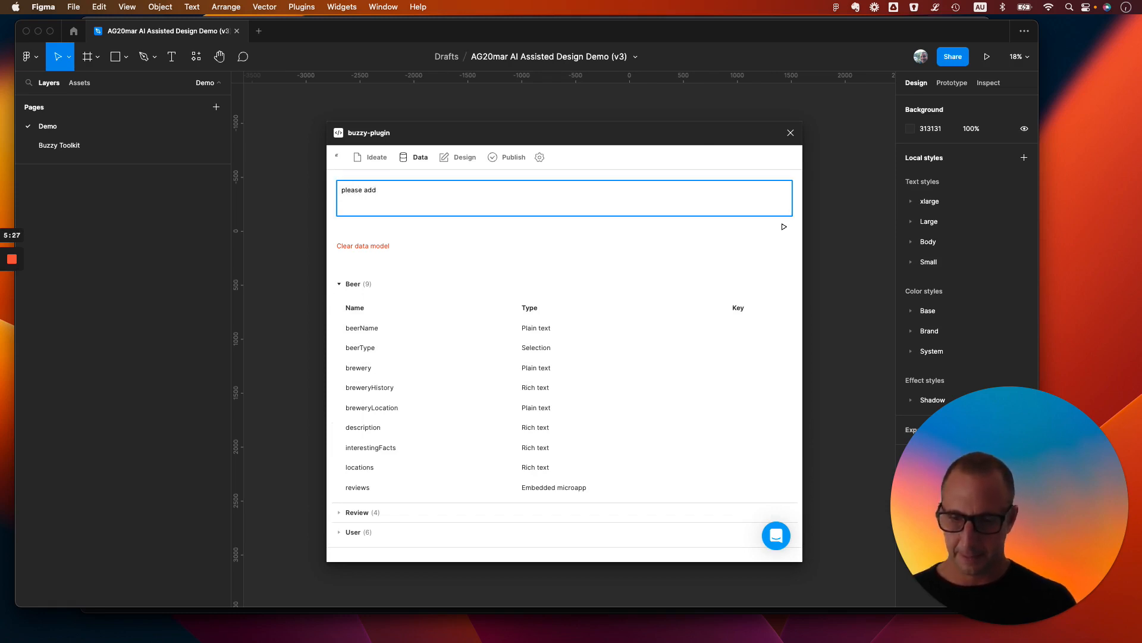
{"action": "type", "text": "hero ima"}
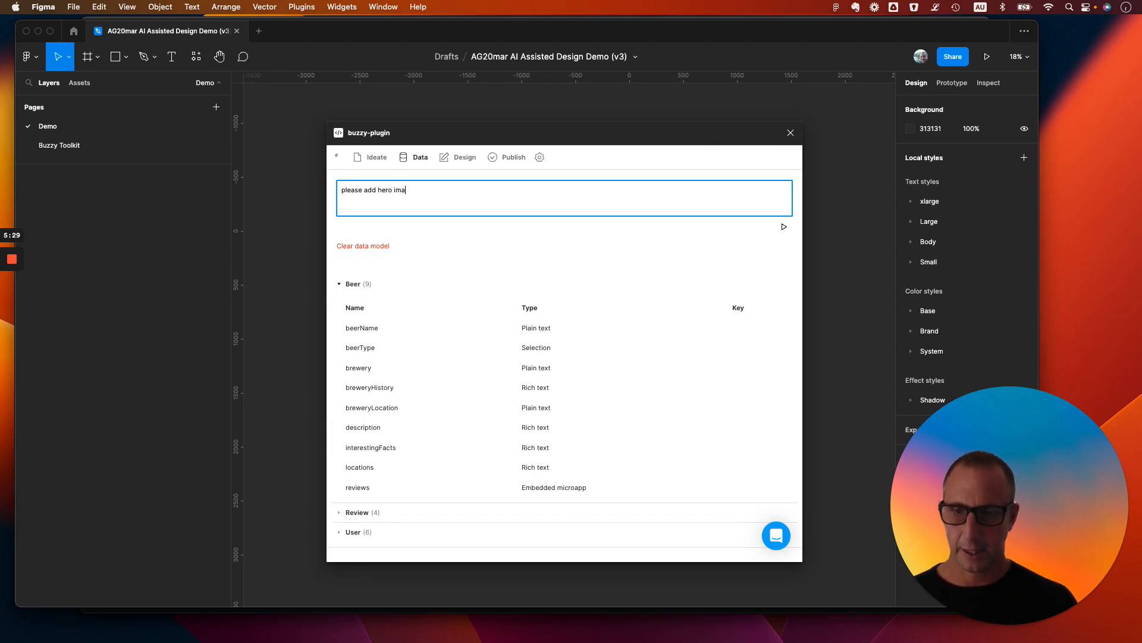
{"action": "type", "text": "ge to the"}
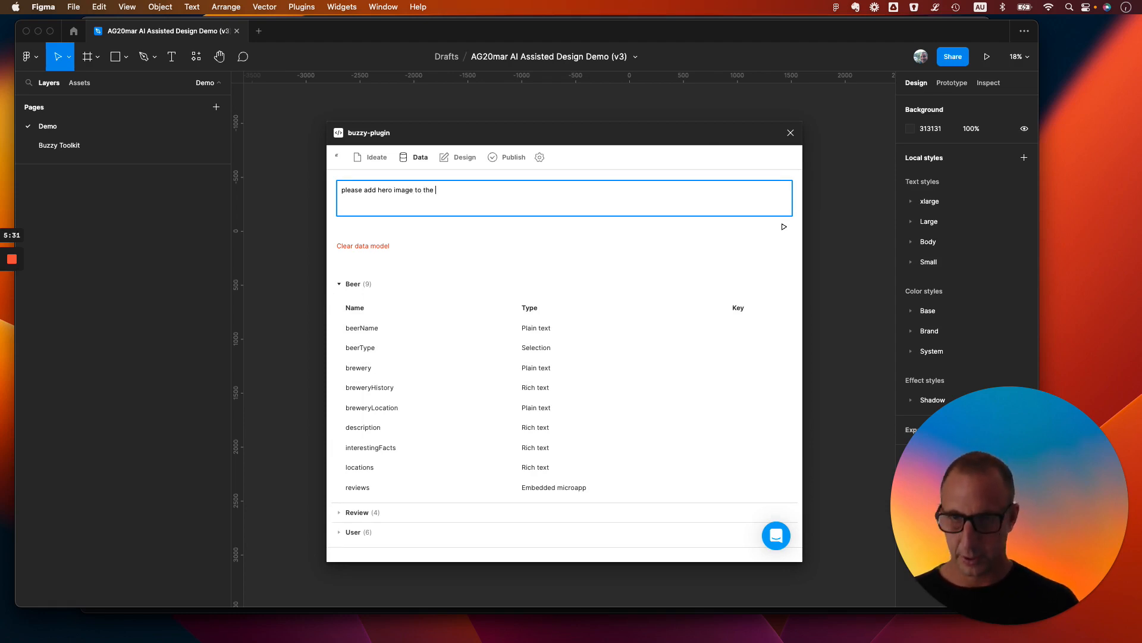
{"action": "type", "text": "Beer table"}
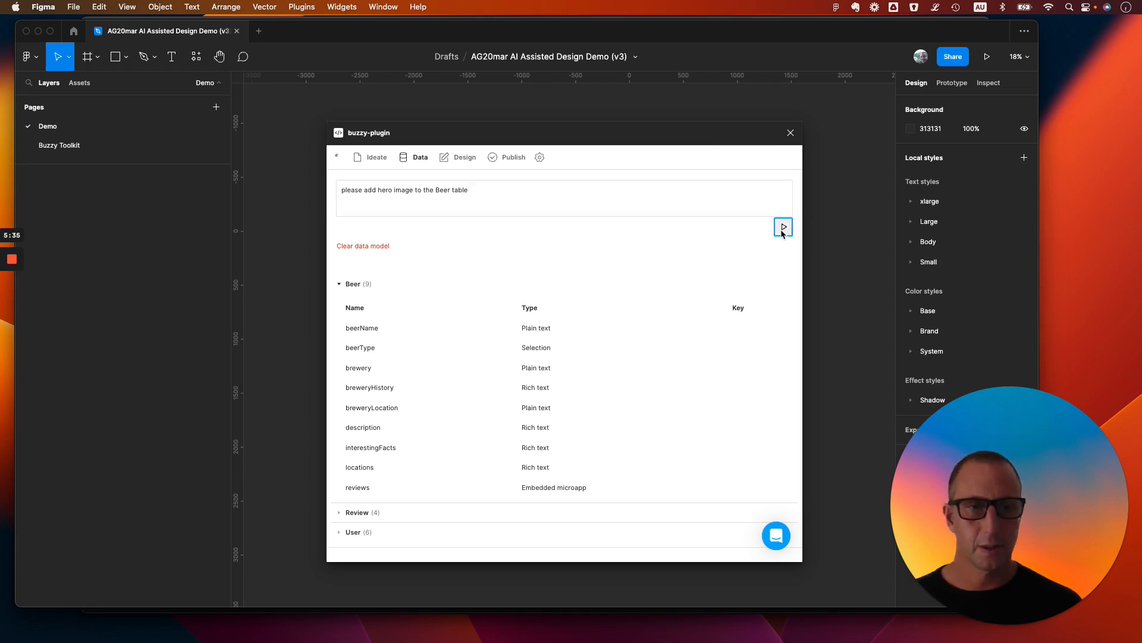
{"action": "left_click", "coordinate": [783, 227]}
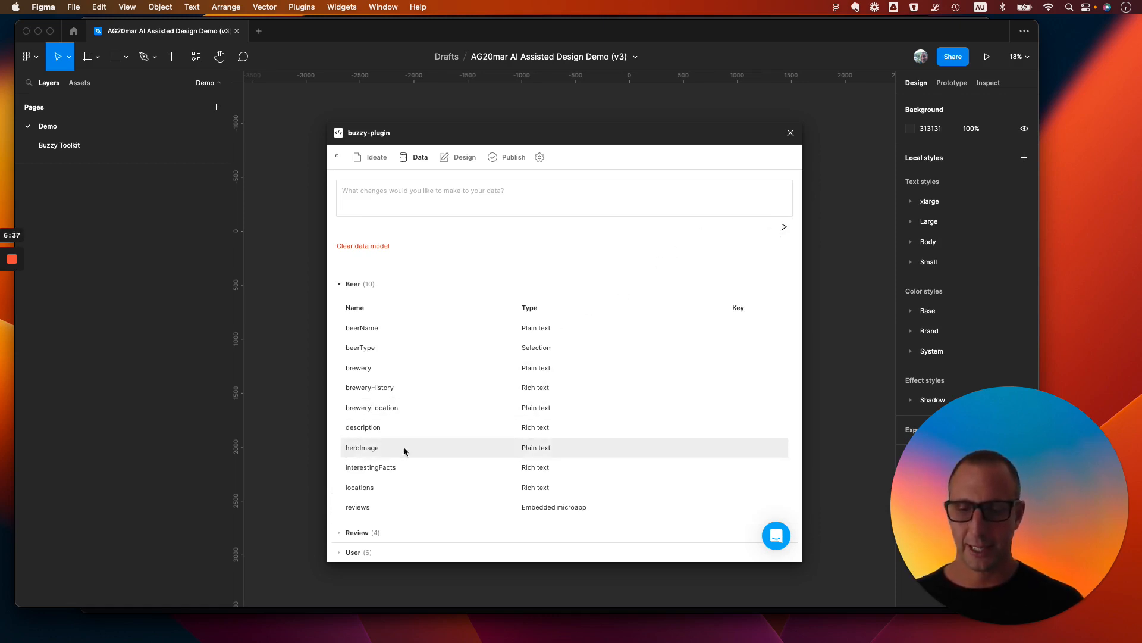
Step: Confirm heroImage is a plain-text, non-key Beer field, then return to the tables list
{"action": "left_click", "coordinate": [362, 447]}
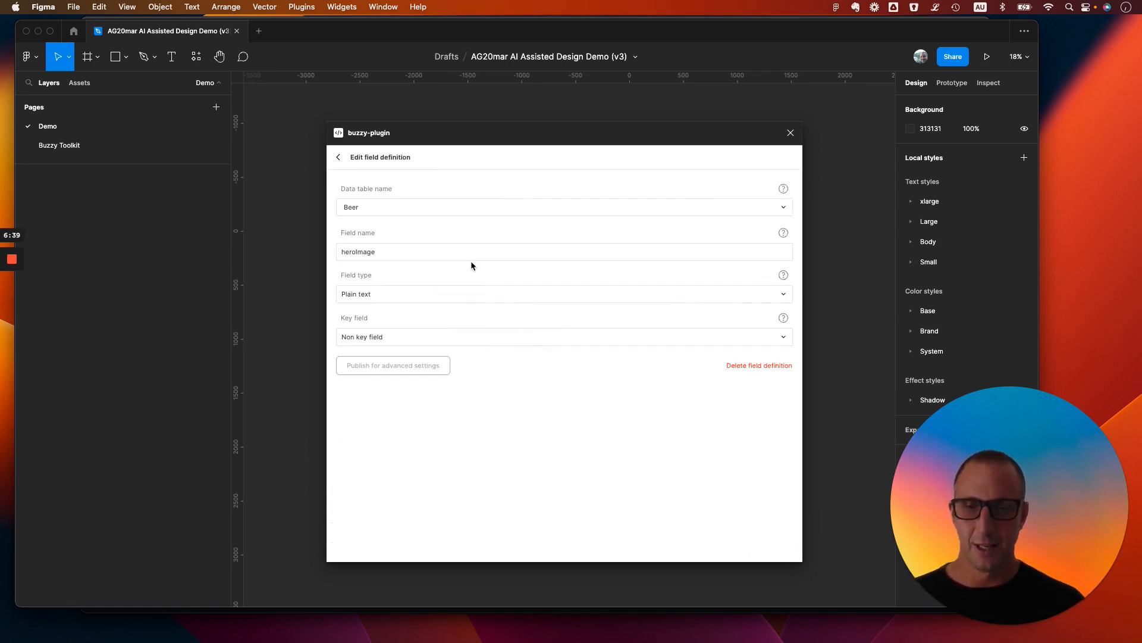
{"action": "left_click", "coordinate": [338, 157]}
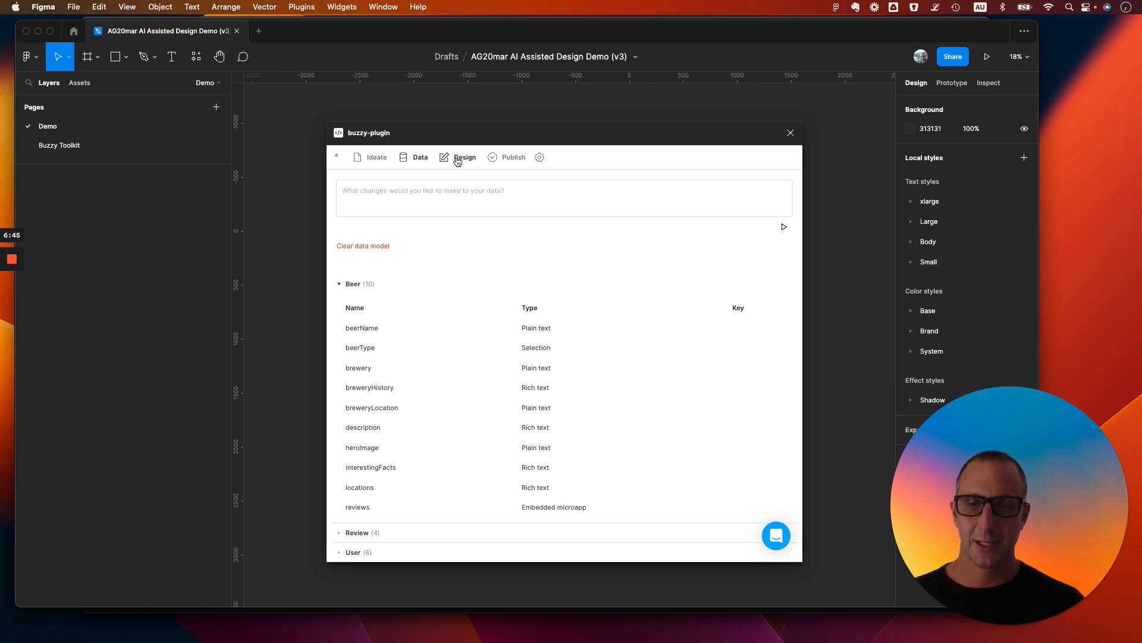
Step: Generate screen definitions in the Design tab and browse the Splash, Login and Home screen list
{"action": "left_click", "coordinate": [464, 157]}
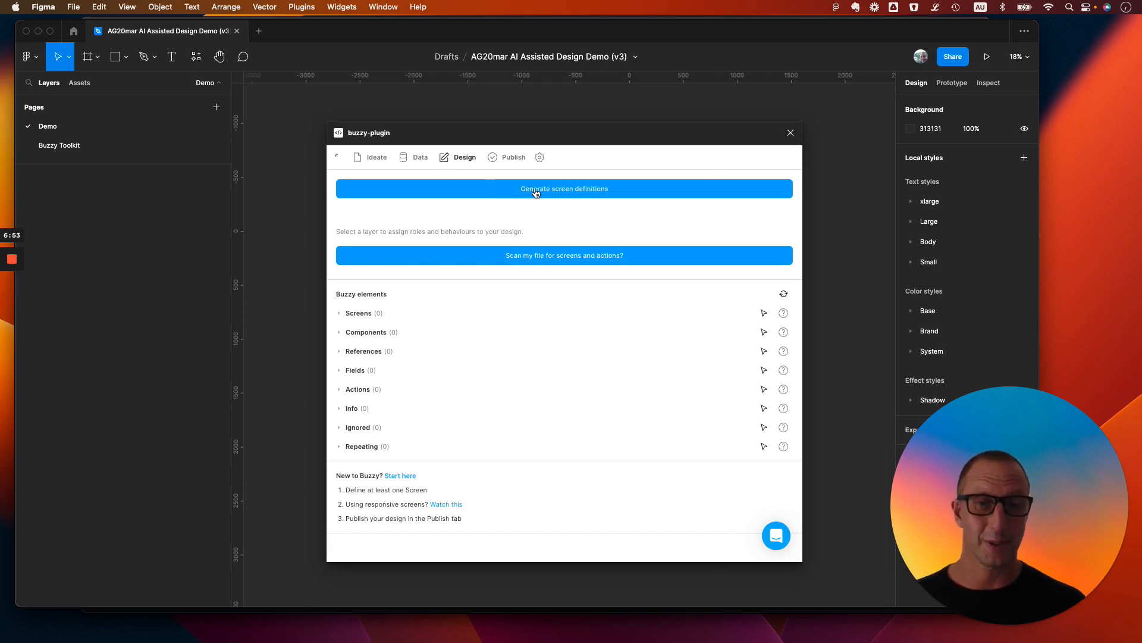
{"action": "left_click", "coordinate": [564, 188]}
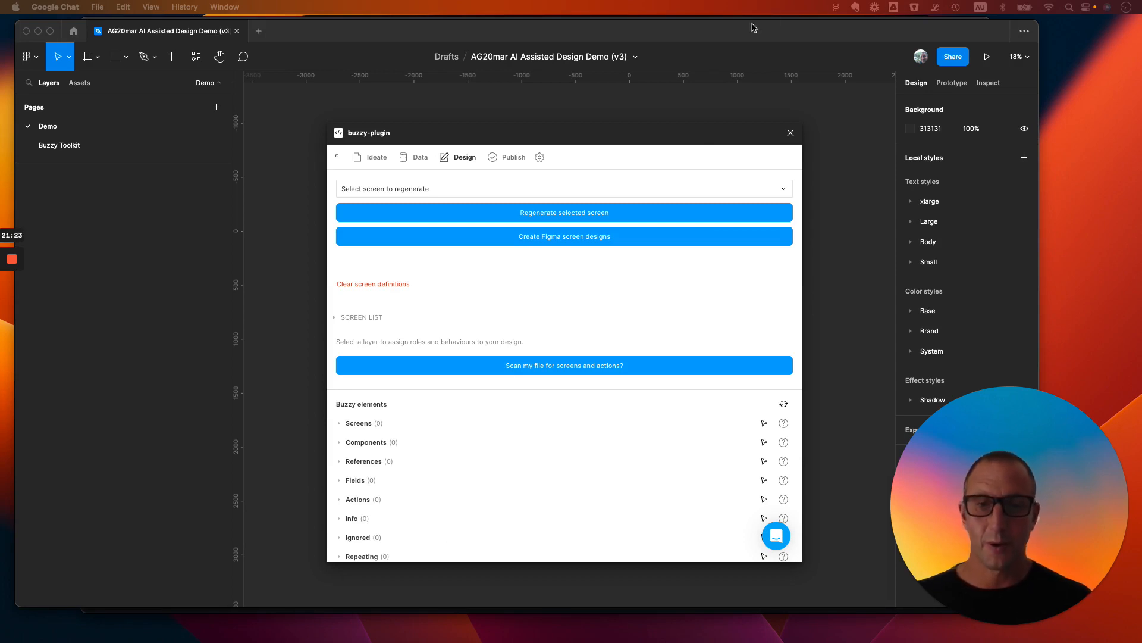
{"action": "mouse_move", "coordinate": [395, 310]}
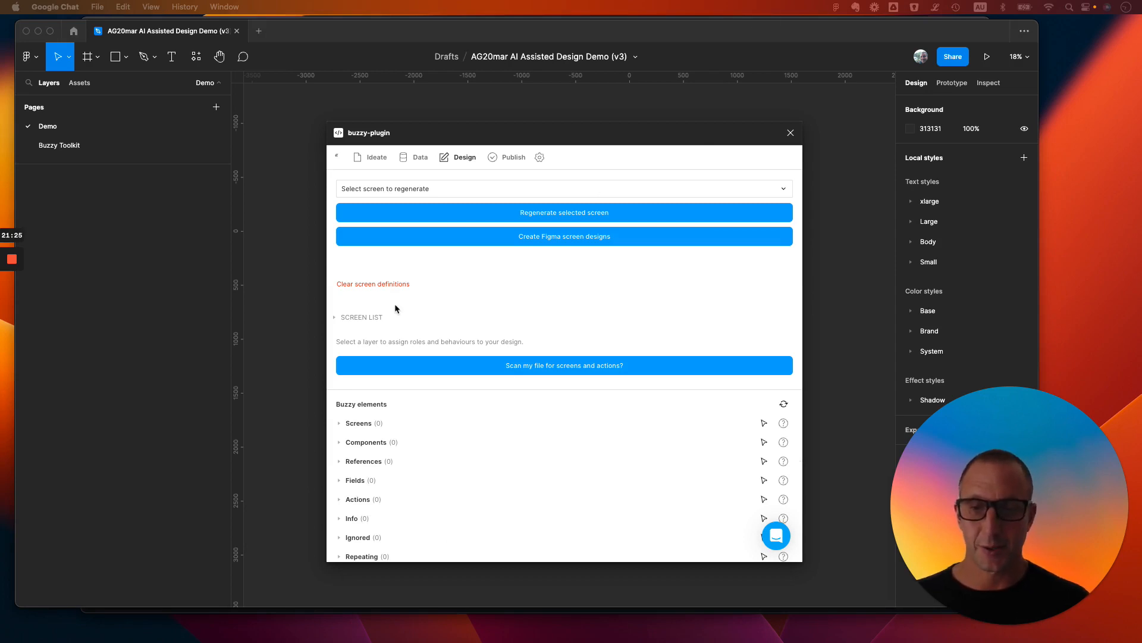
{"action": "left_click", "coordinate": [335, 317]}
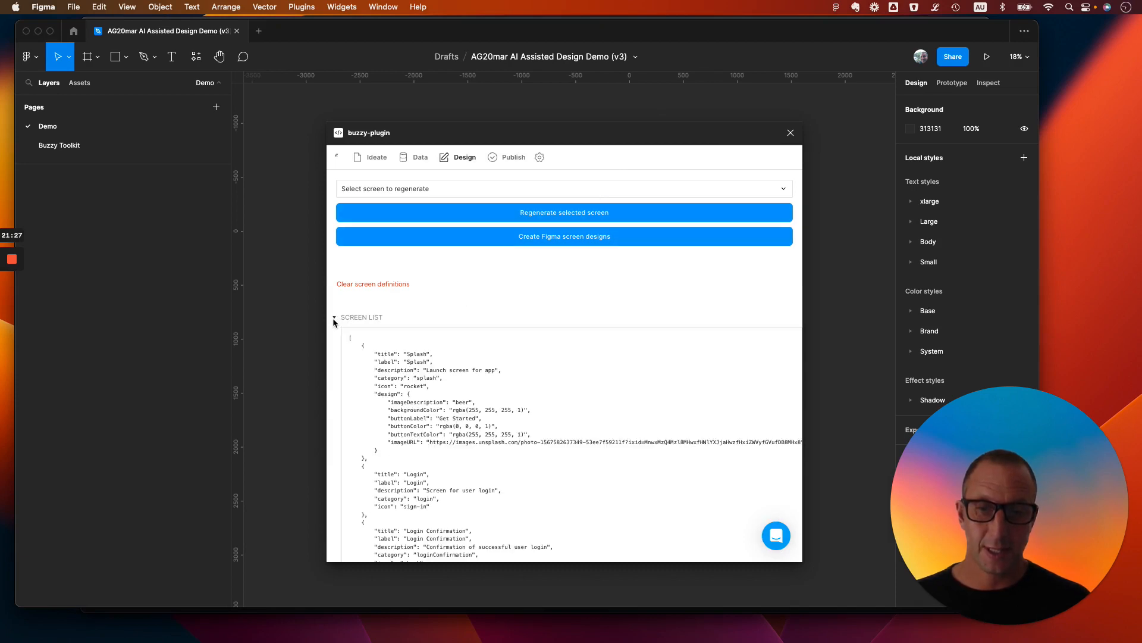
{"action": "scroll", "scroll_direction": "down", "scroll_amount": 3}
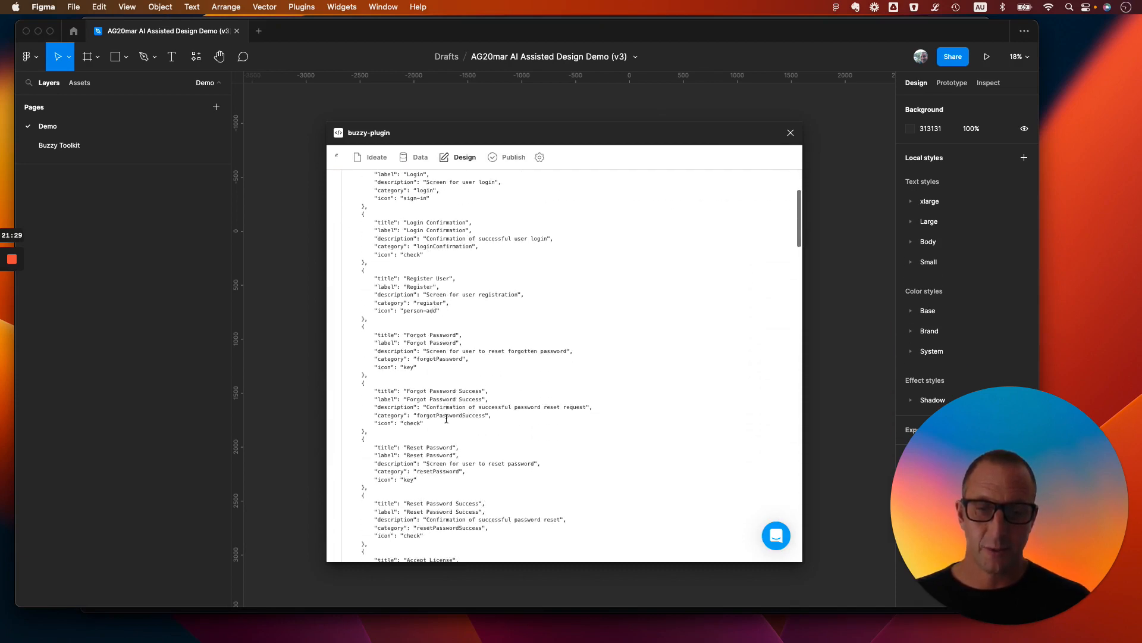
{"action": "scroll", "scroll_direction": "up", "scroll_amount": 3}
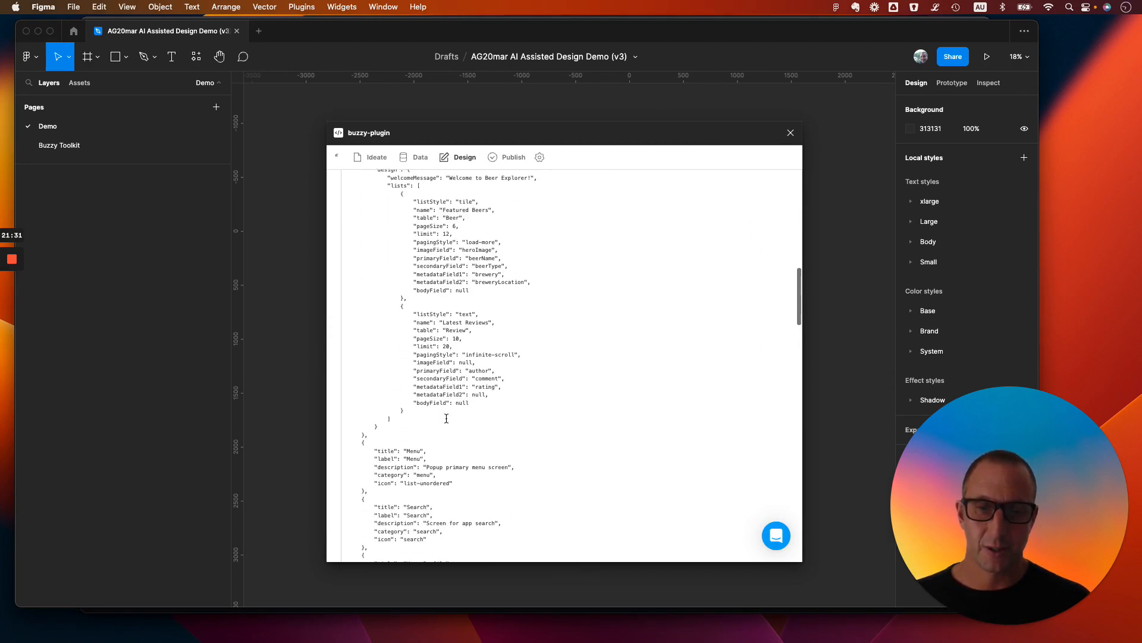
{"action": "scroll", "scroll_direction": "up", "scroll_amount": 3}
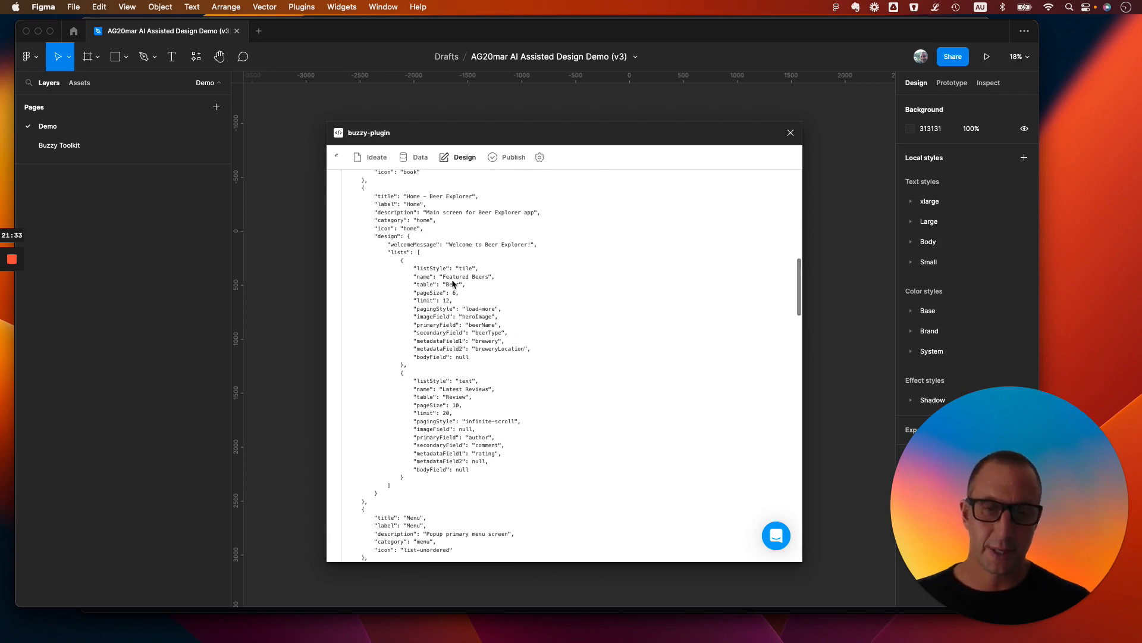
{"action": "scroll", "scroll_direction": "up", "scroll_amount": 3}
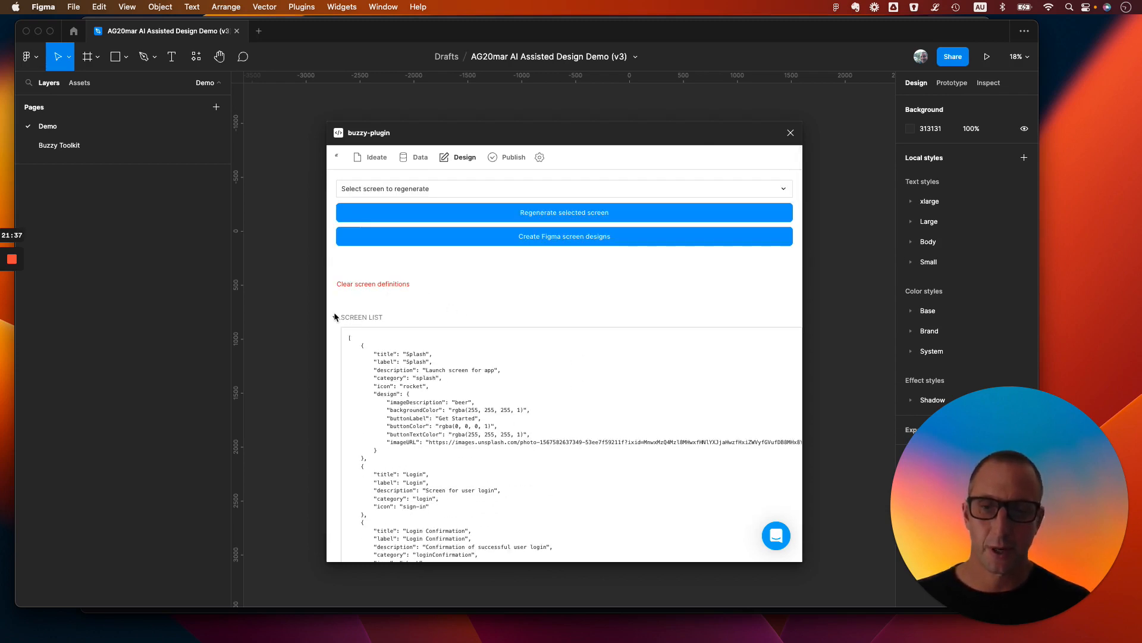
{"action": "left_click", "coordinate": [335, 317]}
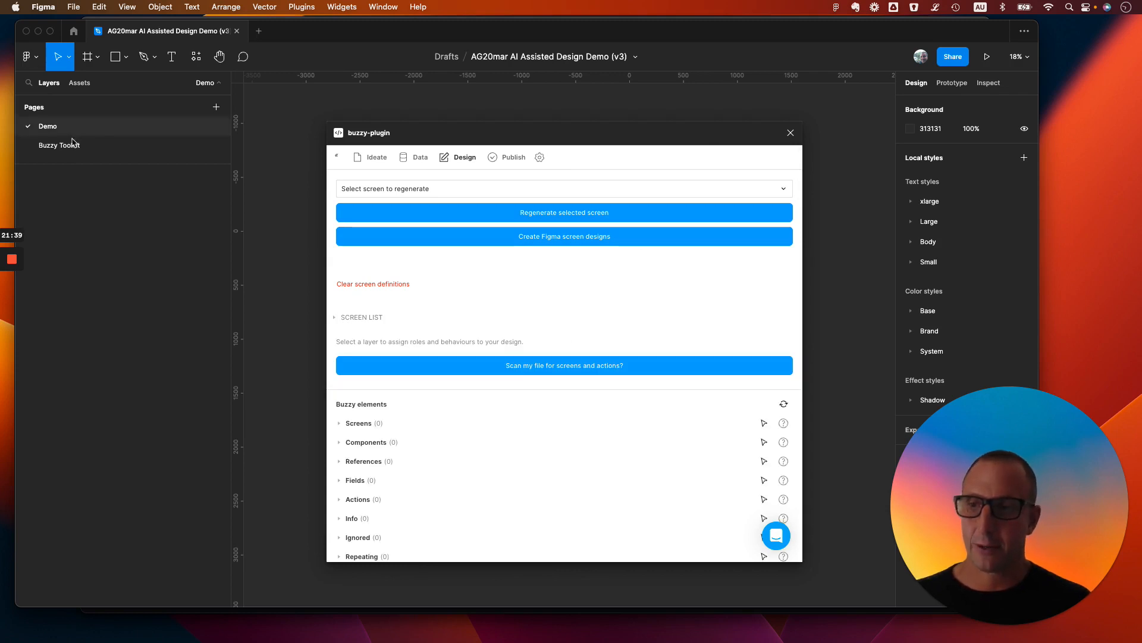
{"action": "left_click", "coordinate": [60, 145]}
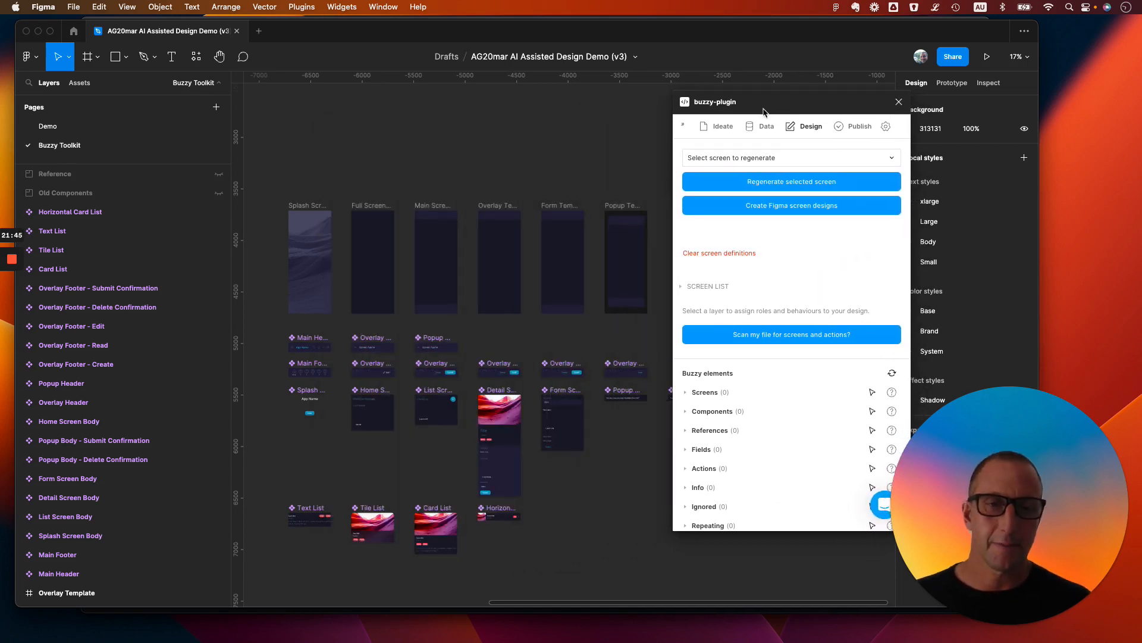
{"action": "mouse_move", "coordinate": [450, 437]}
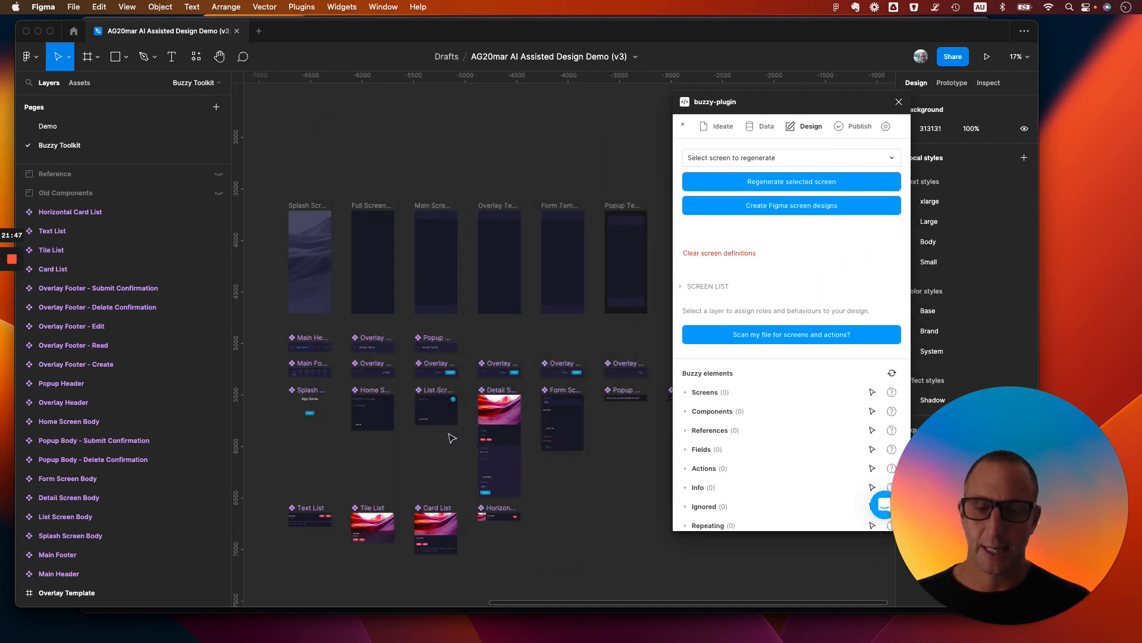
{"action": "mouse_move", "coordinate": [538, 169]}
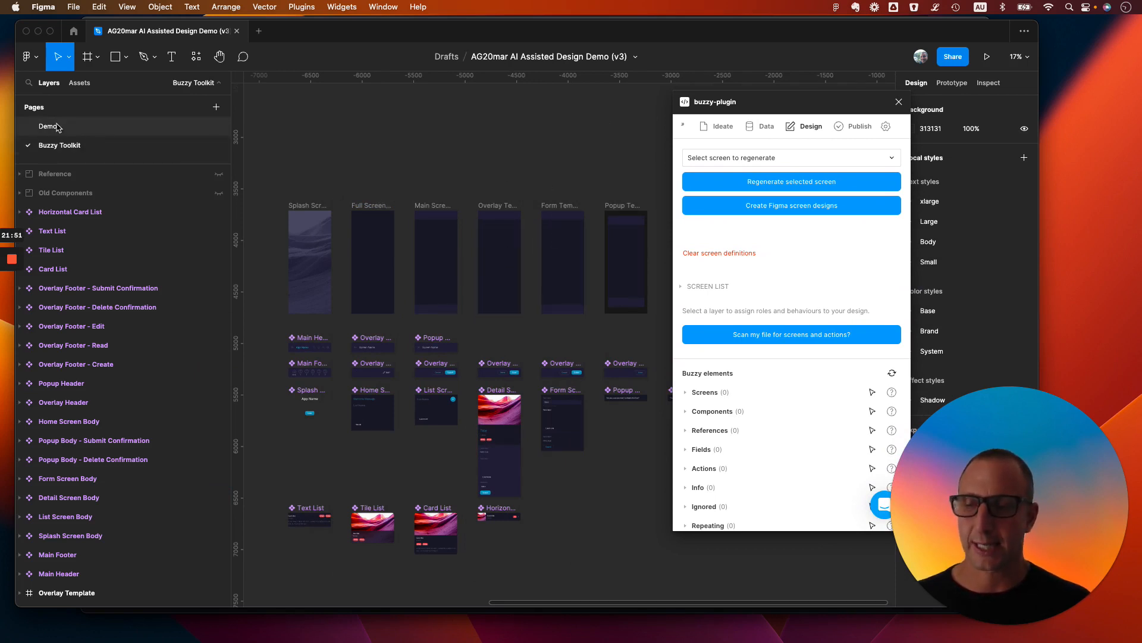
{"action": "left_click", "coordinate": [49, 126]}
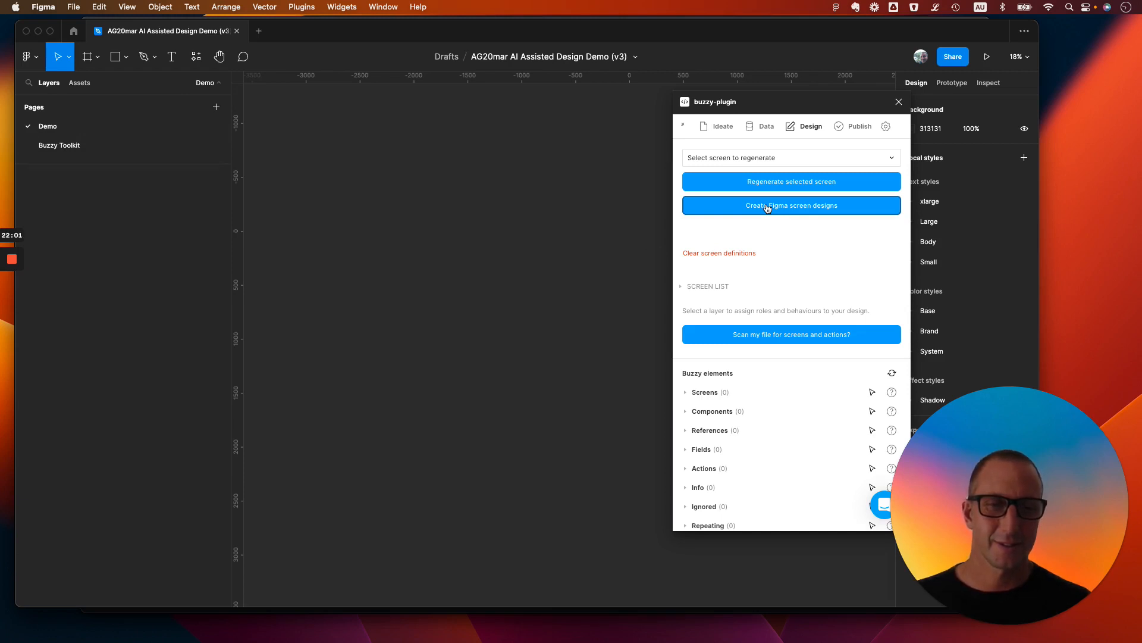
{"action": "left_click", "coordinate": [791, 204]}
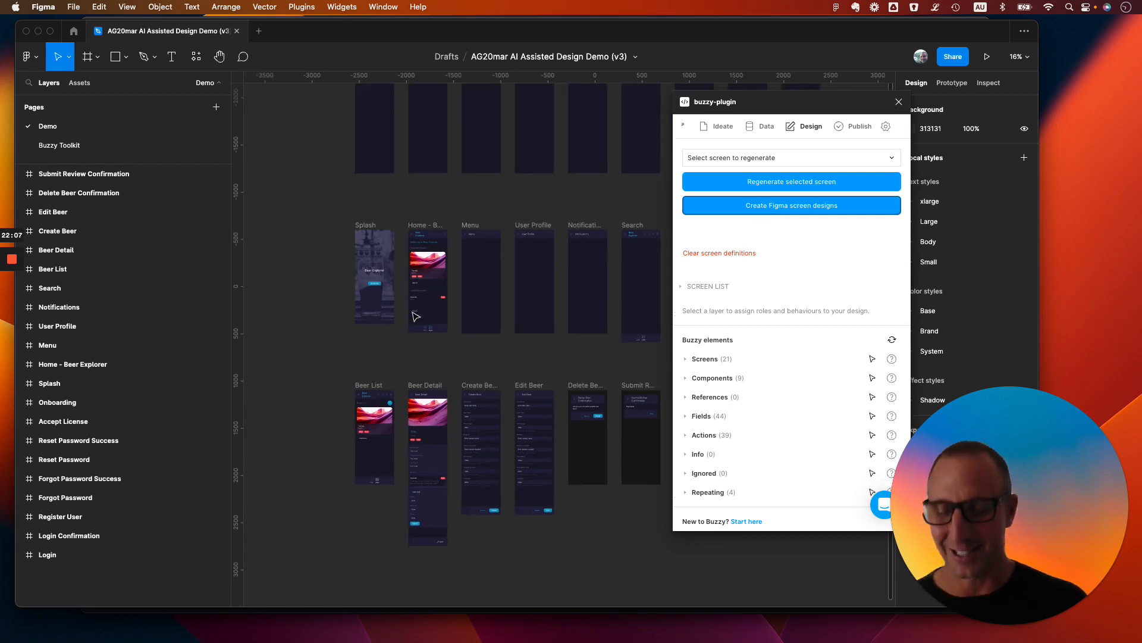
{"action": "left_click", "coordinate": [493, 270]}
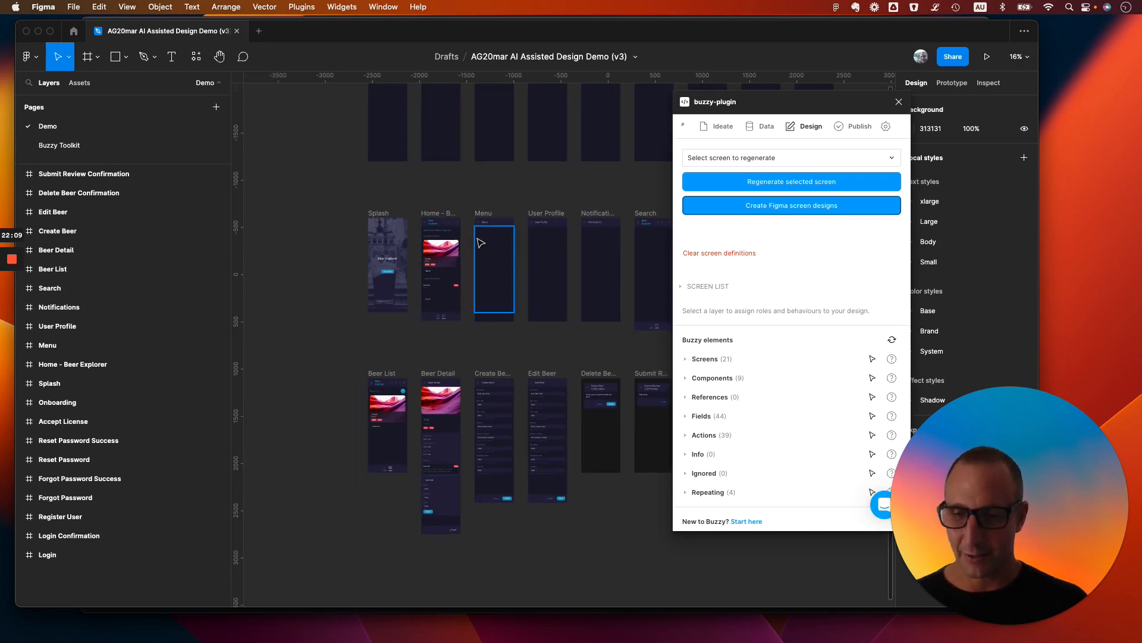
{"action": "left_click", "coordinate": [419, 280]}
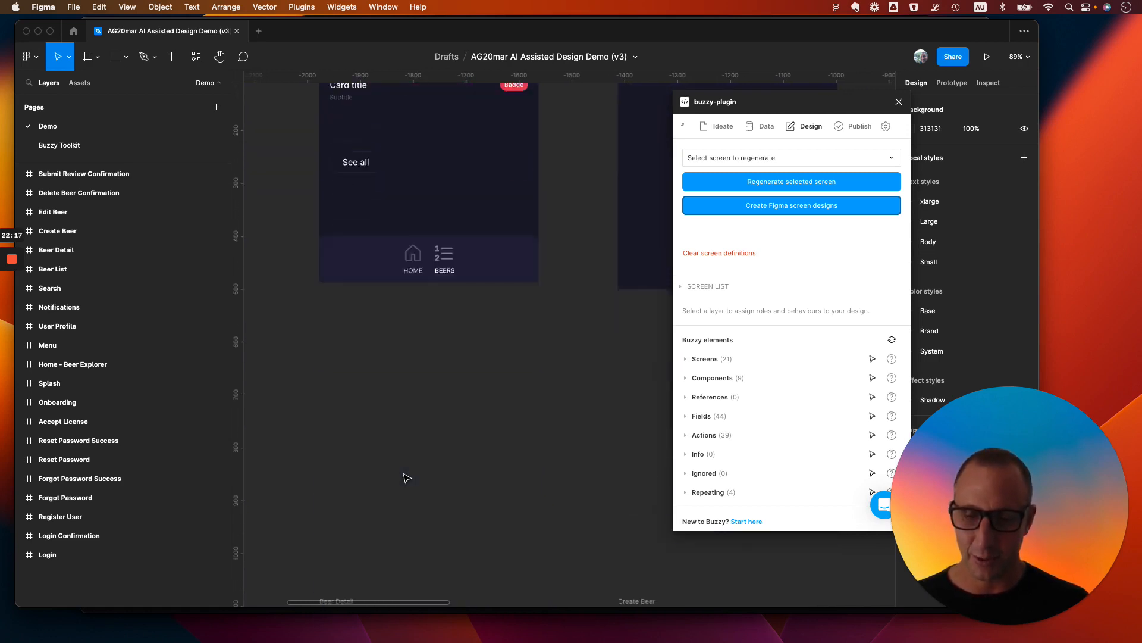
{"action": "scroll", "scroll_direction": "down", "scroll_amount": 3}
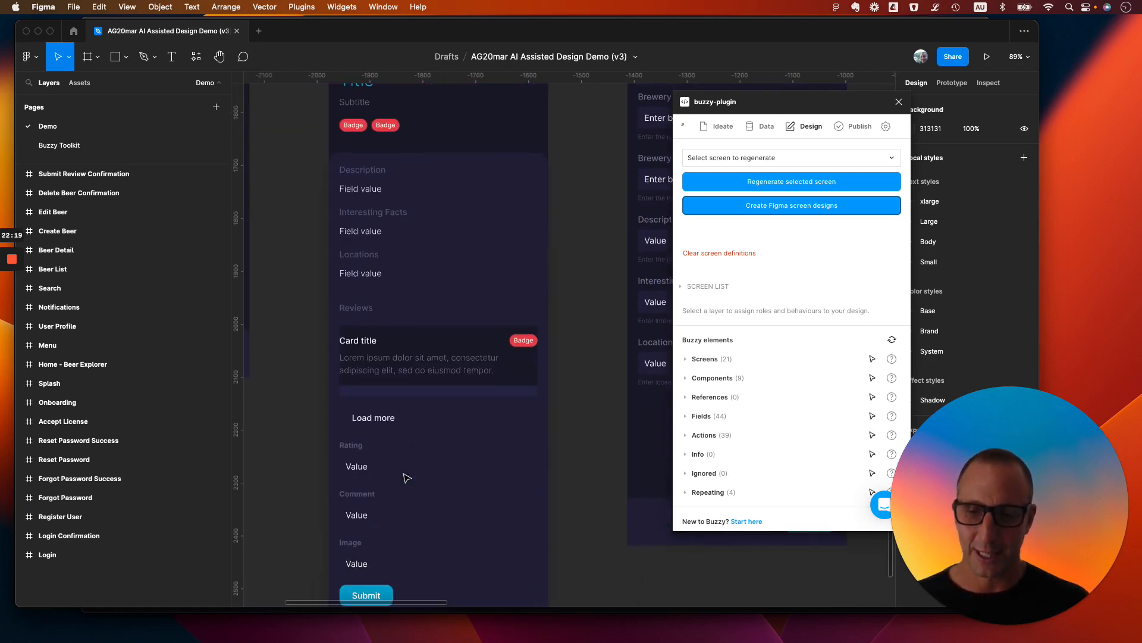
{"action": "scroll", "scroll_direction": "down", "scroll_amount": 3}
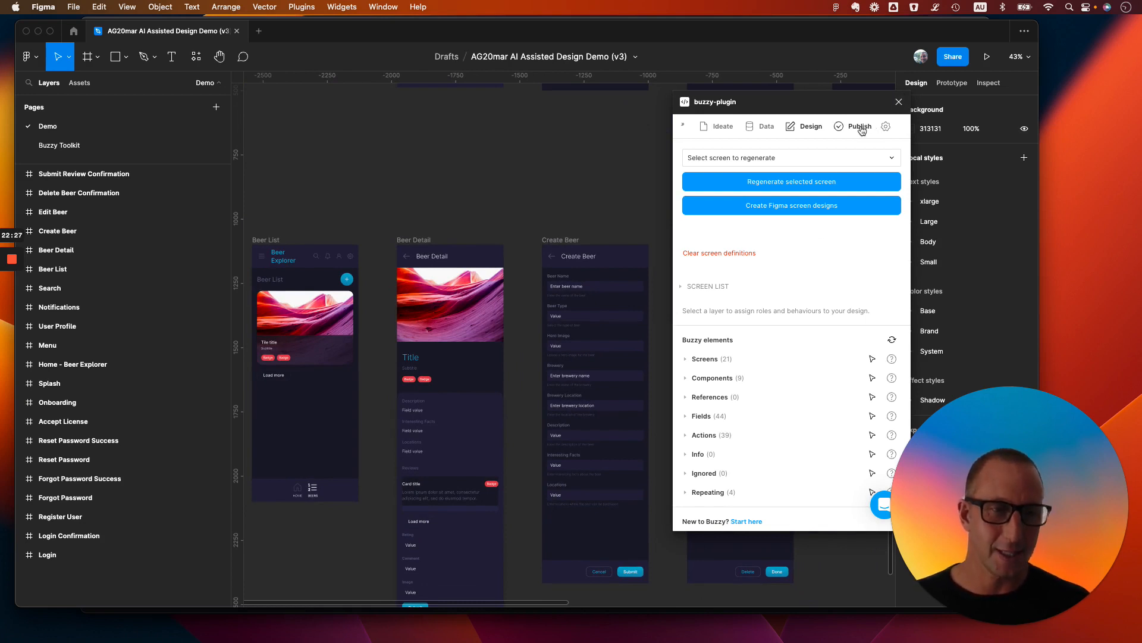
Step: Update the Buzzy app from the Publish options and start generating sample beer data
{"action": "left_click", "coordinate": [860, 126]}
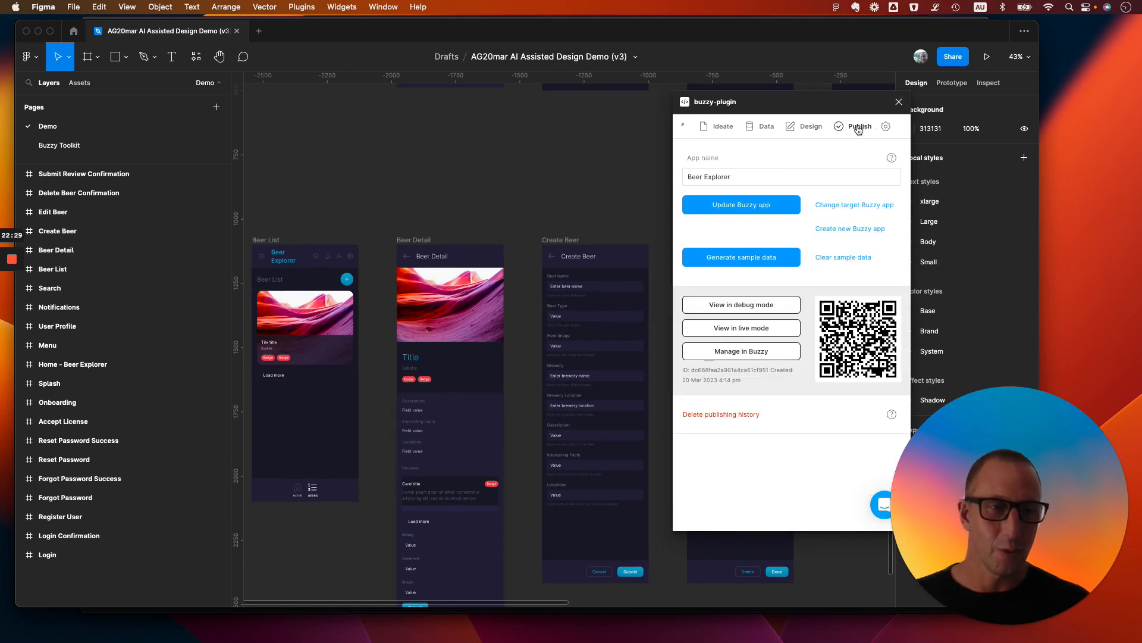
{"action": "mouse_move", "coordinate": [847, 235]}
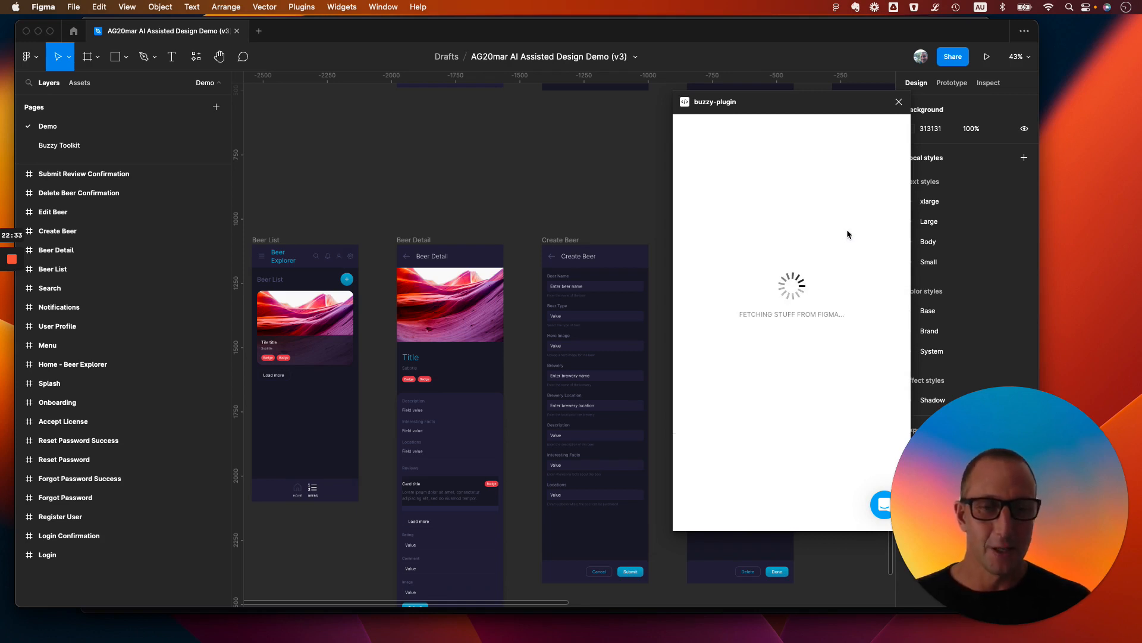
{"action": "mouse_move", "coordinate": [658, 221]}
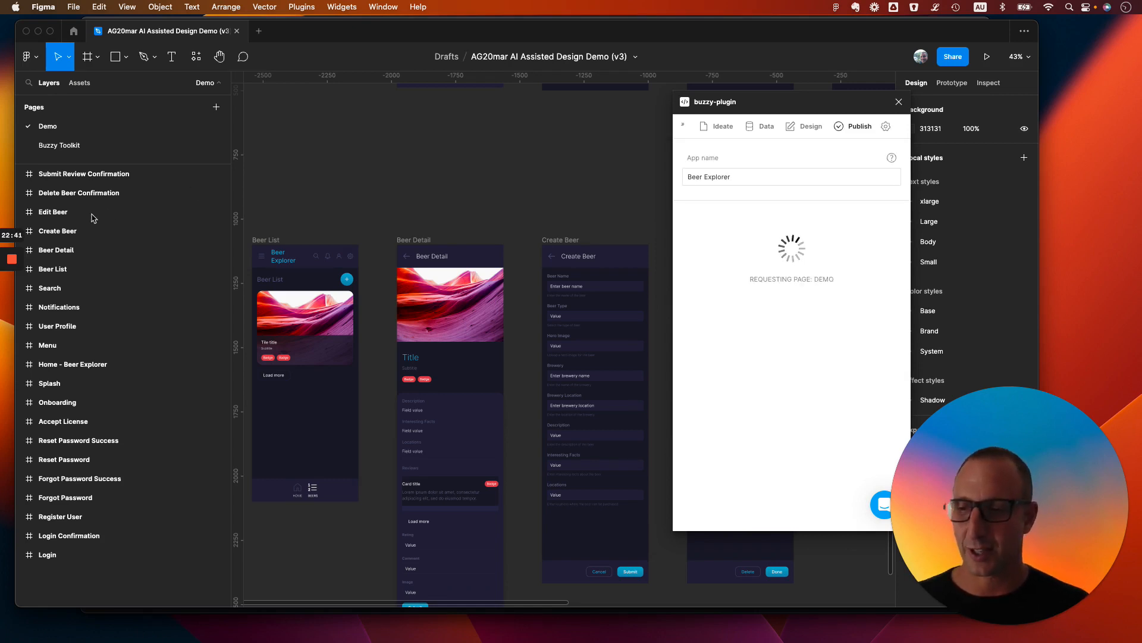
{"action": "left_click", "coordinate": [20, 211]}
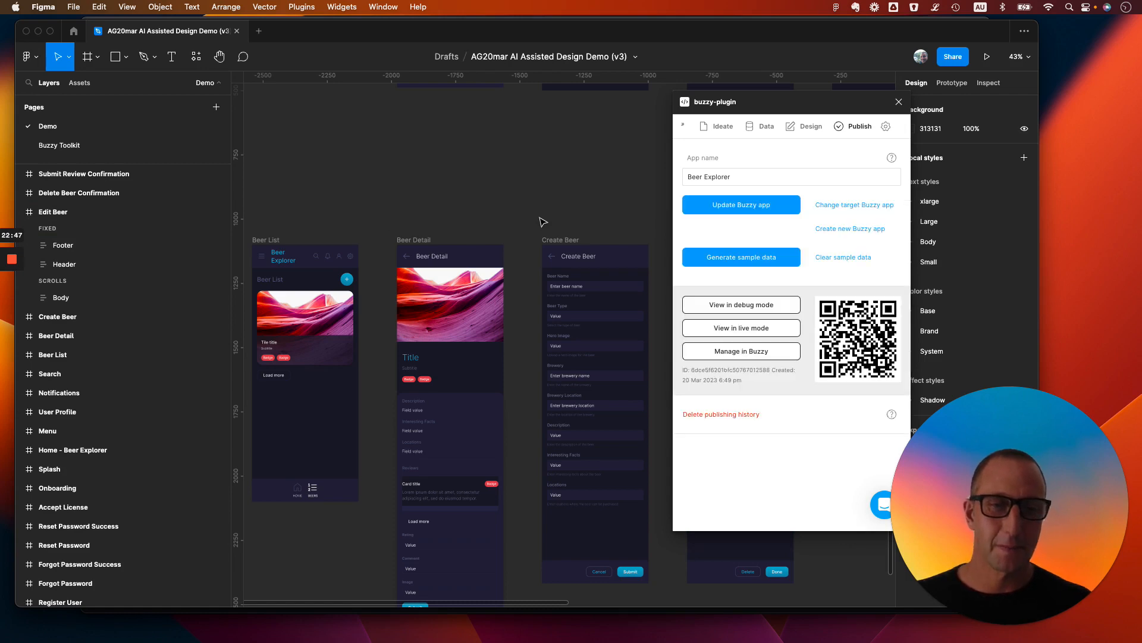
{"action": "mouse_move", "coordinate": [878, 292]}
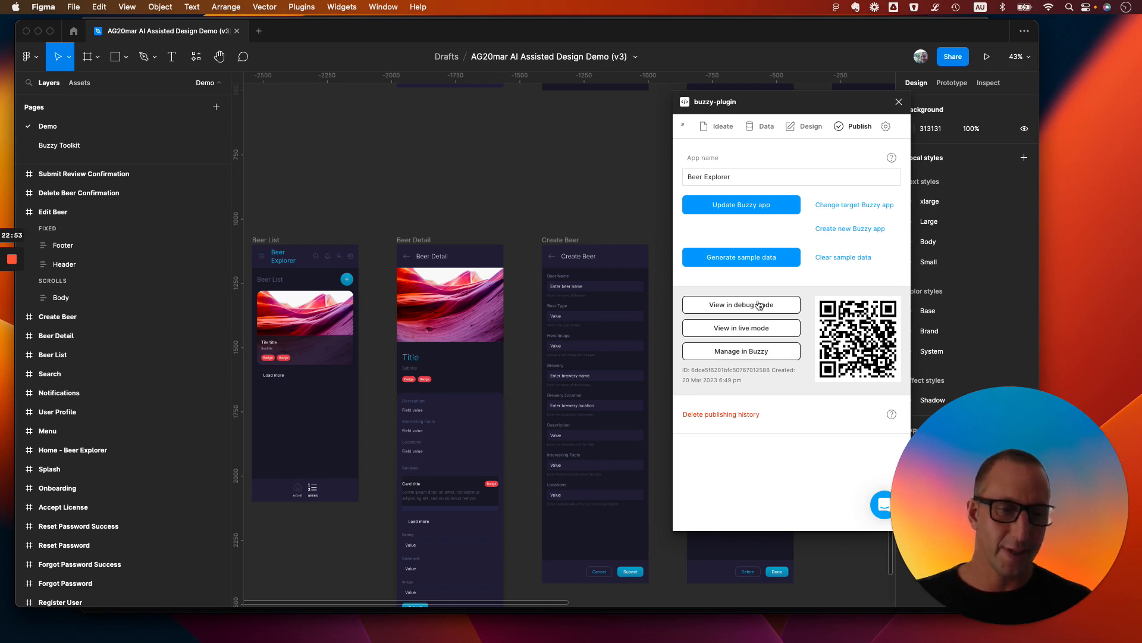
{"action": "left_click", "coordinate": [740, 256]}
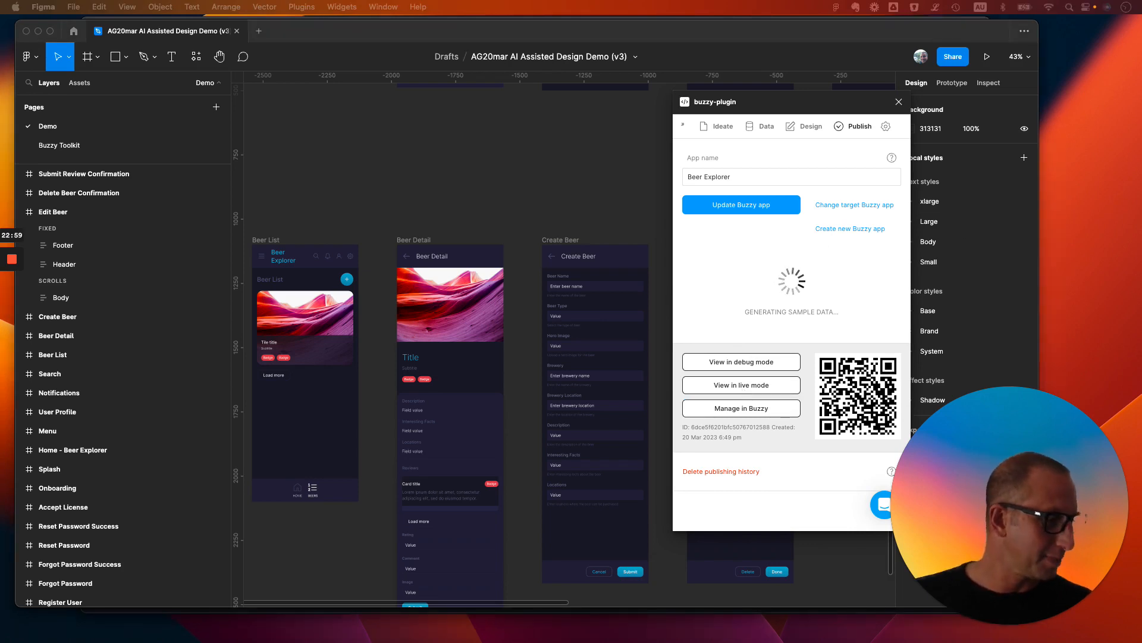
Step: Open the app in debug mode in Chrome, pass the splash screen, and go to Beers
{"action": "left_click", "coordinate": [740, 385]}
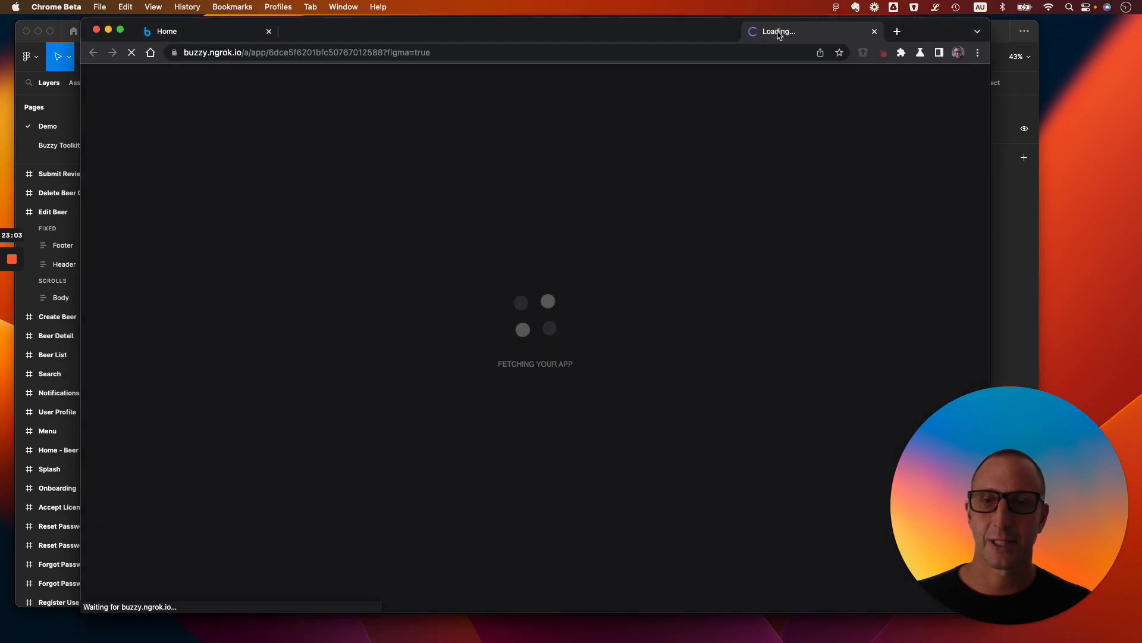
{"action": "left_click", "coordinate": [896, 31]}
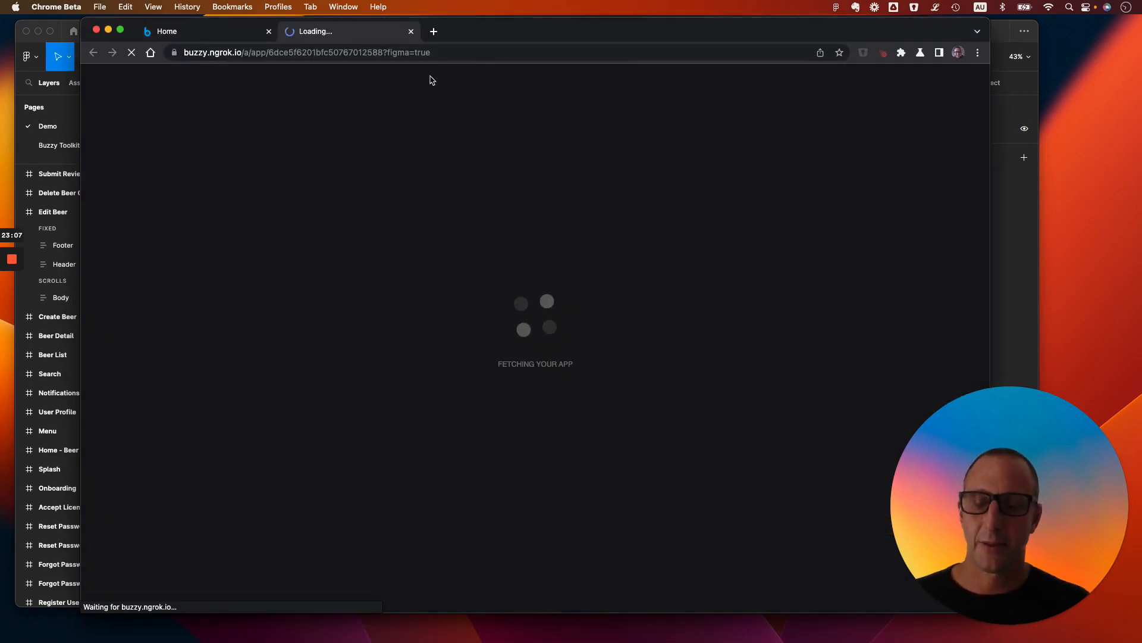
{"action": "mouse_move", "coordinate": [440, 149]}
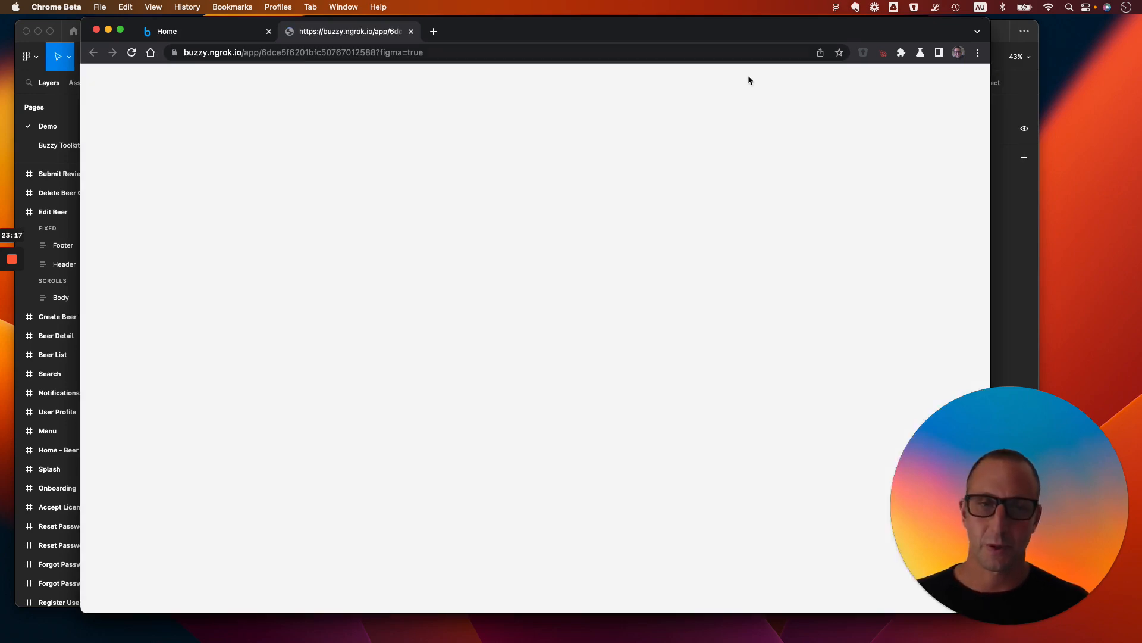
{"action": "mouse_move", "coordinate": [952, 121]}
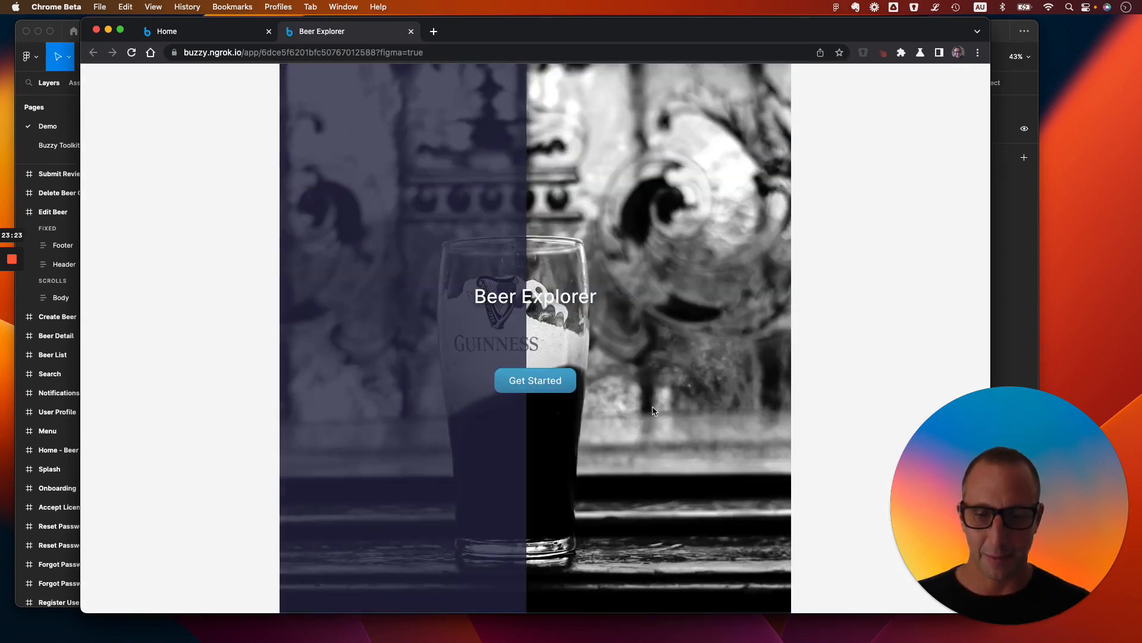
{"action": "mouse_move", "coordinate": [623, 366]}
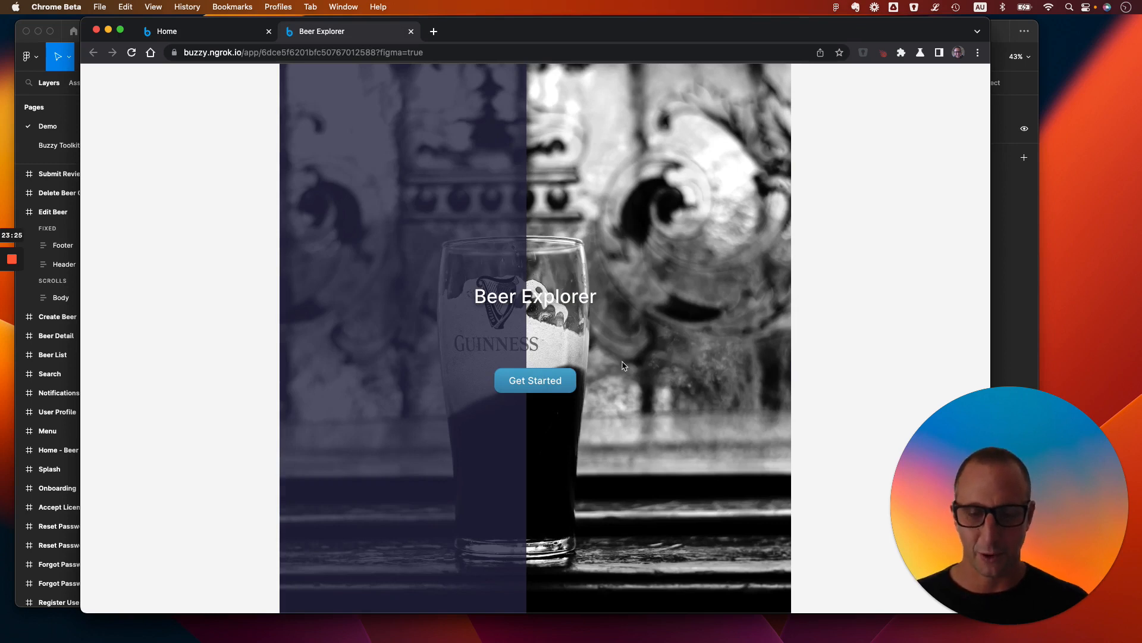
{"action": "left_click", "coordinate": [535, 379]}
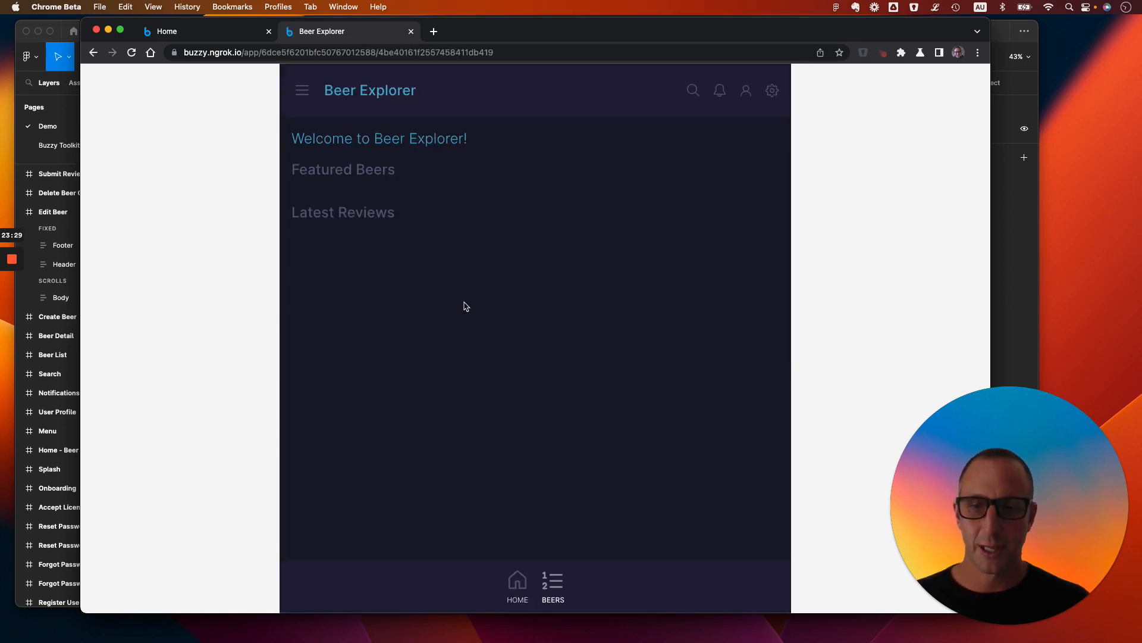
{"action": "mouse_move", "coordinate": [405, 454]}
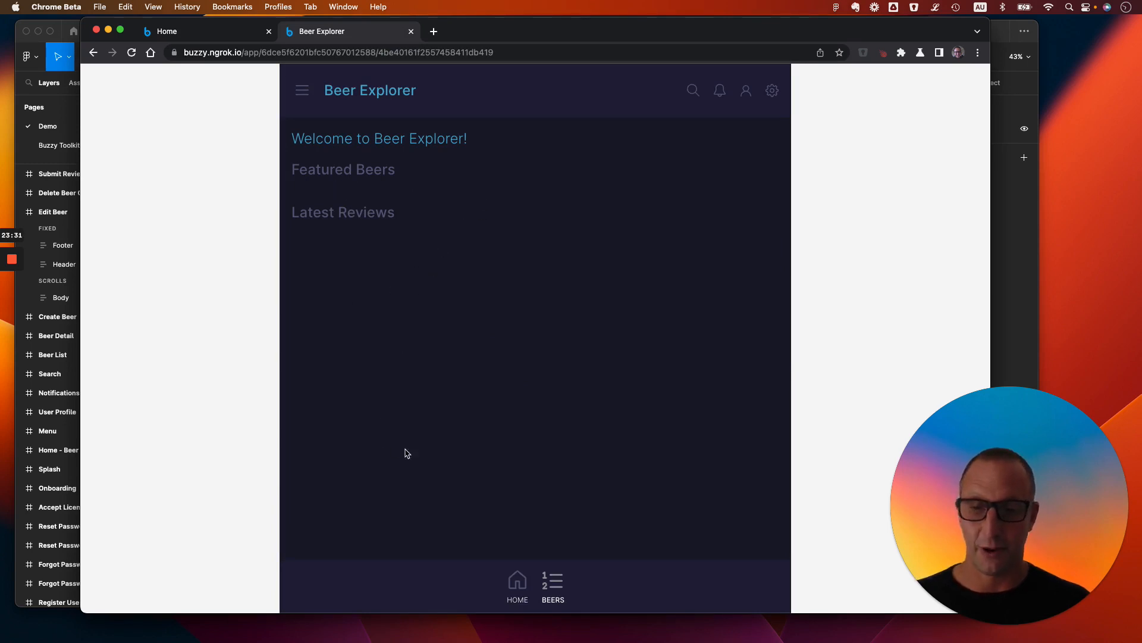
{"action": "mouse_move", "coordinate": [536, 582]}
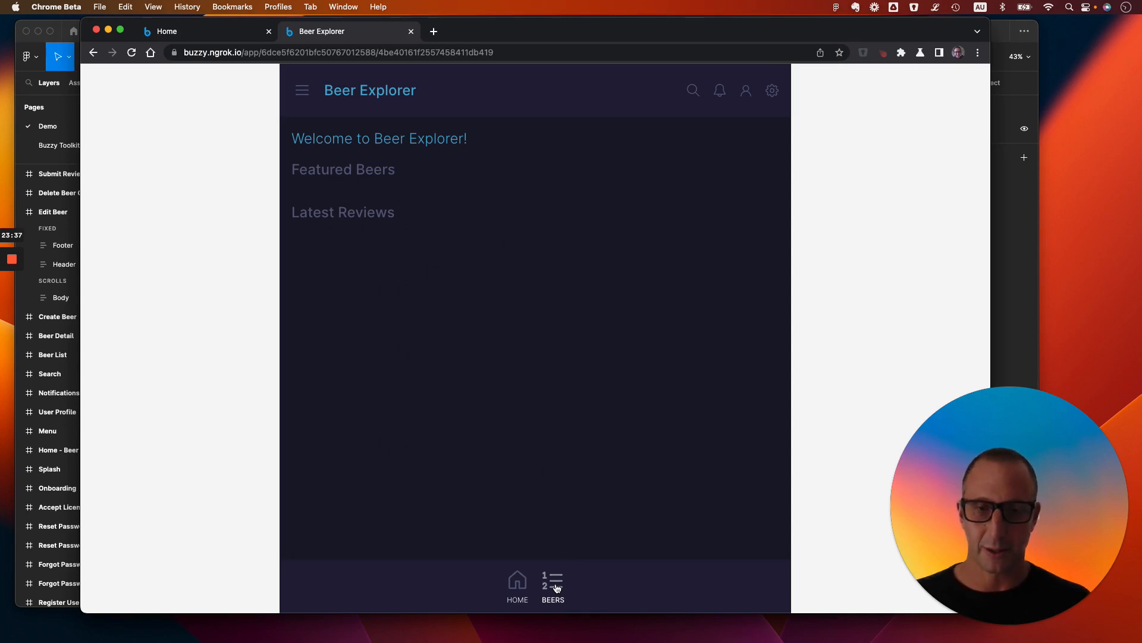
{"action": "left_click", "coordinate": [553, 587]}
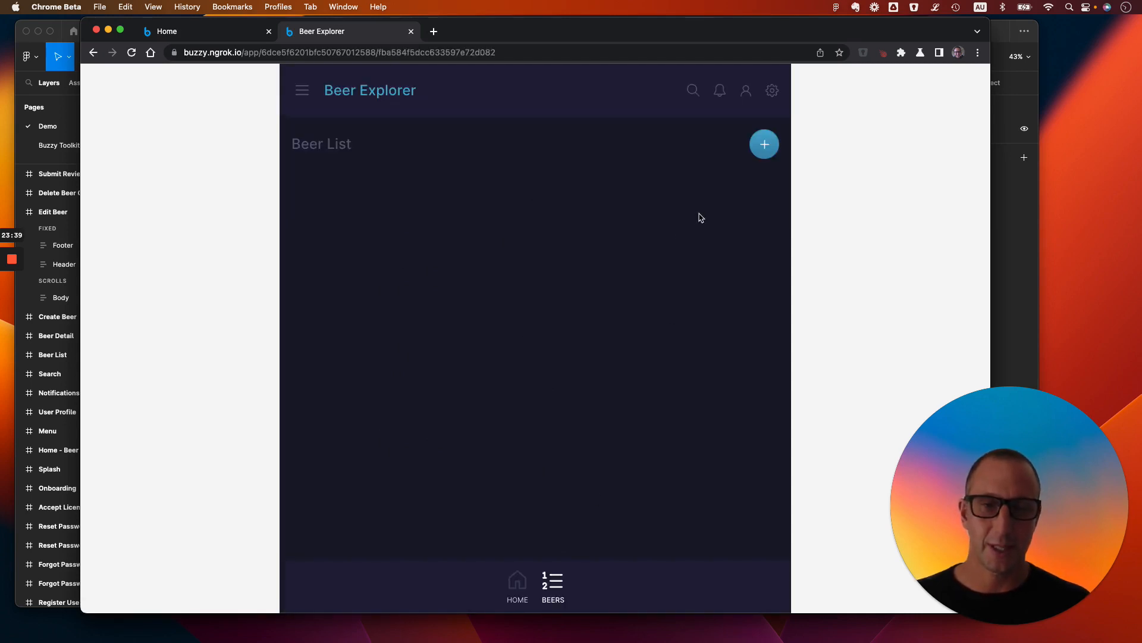
Step: View the empty Create Beer form, cancel it, and return to the Beer List with generated beers
{"action": "left_click", "coordinate": [763, 144]}
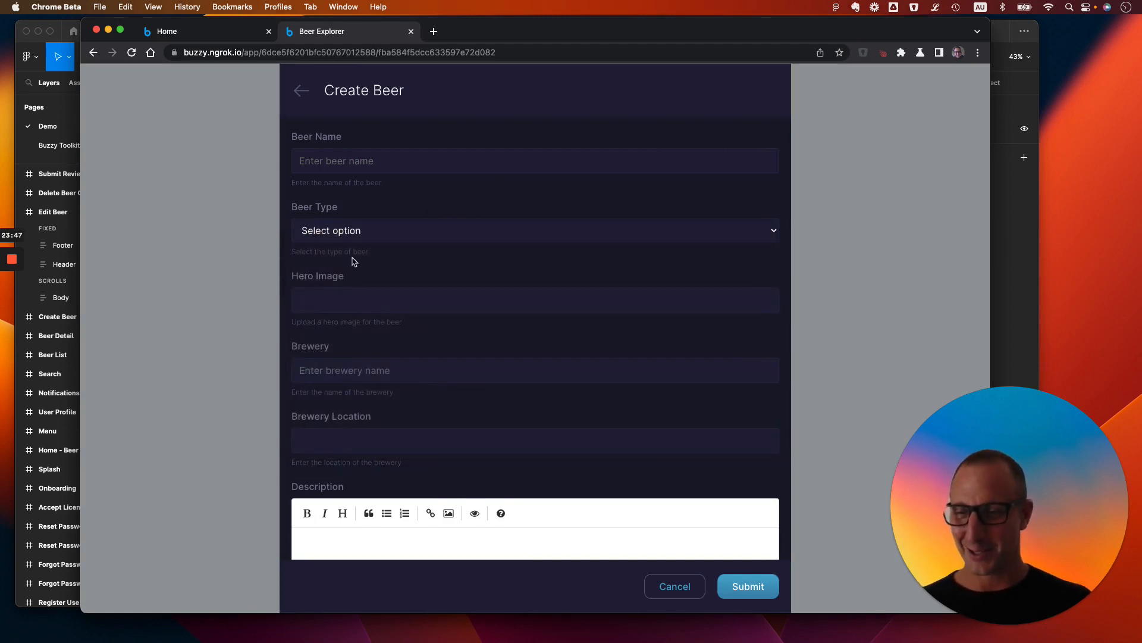
{"action": "mouse_move", "coordinate": [366, 304]}
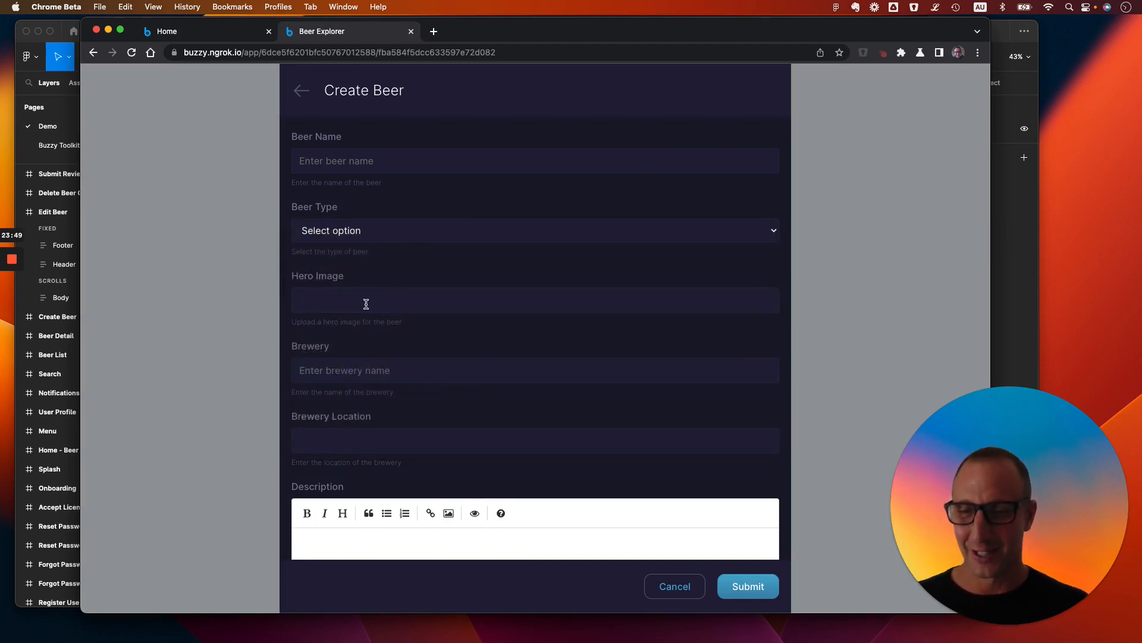
{"action": "scroll", "scroll_direction": "down", "scroll_amount": 3}
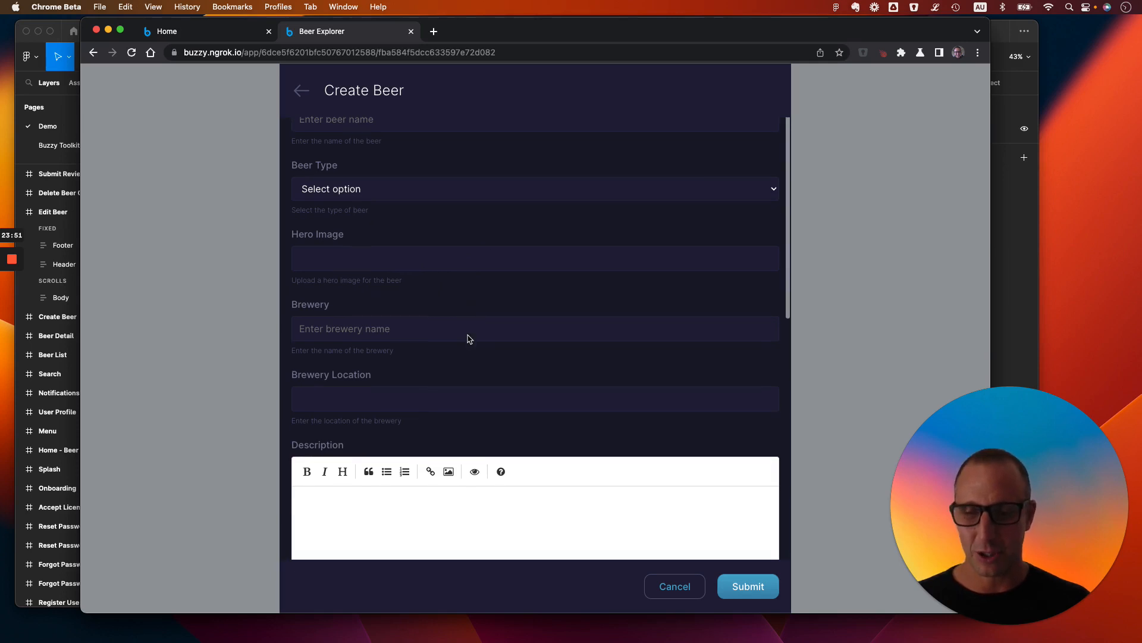
{"action": "scroll", "scroll_direction": "down", "scroll_amount": 3}
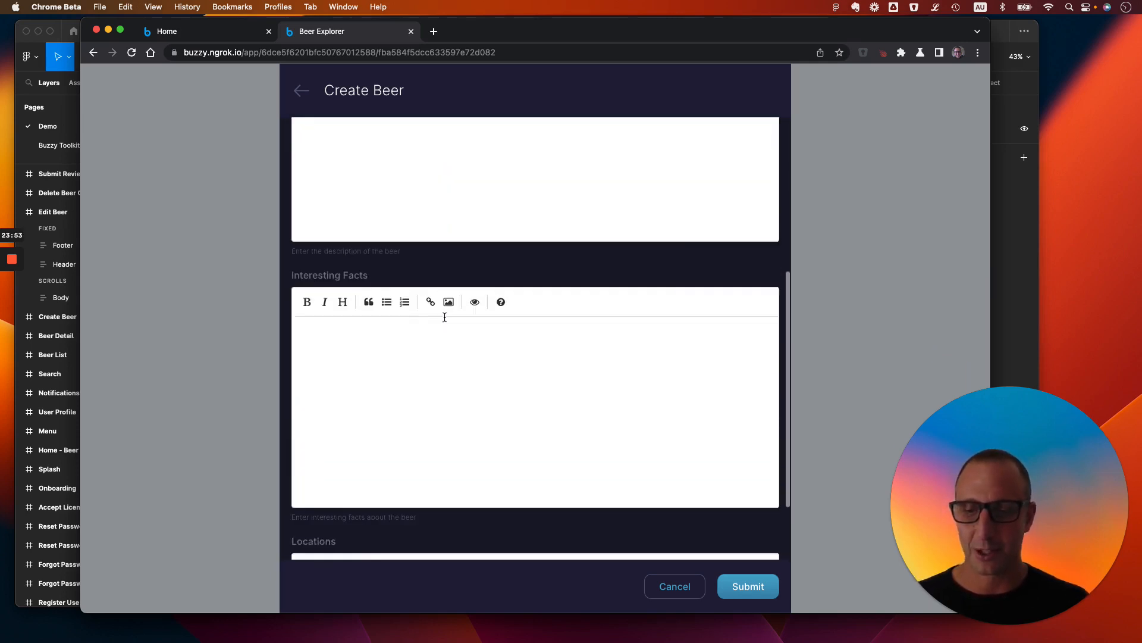
{"action": "scroll", "scroll_direction": "down", "scroll_amount": 3}
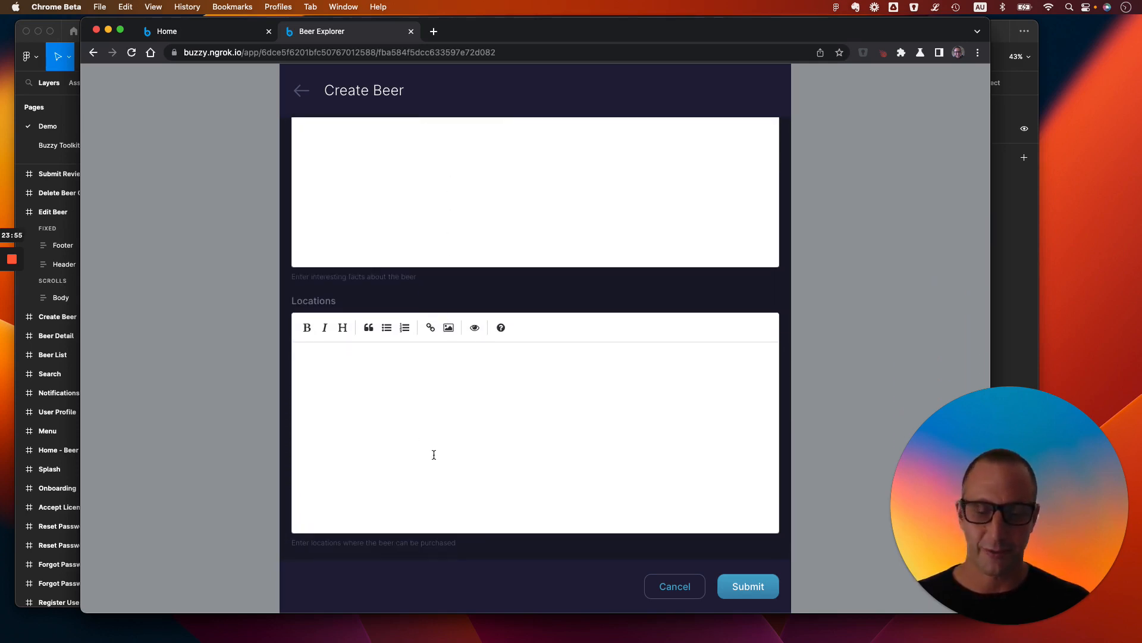
{"action": "scroll", "scroll_direction": "up", "scroll_amount": 3}
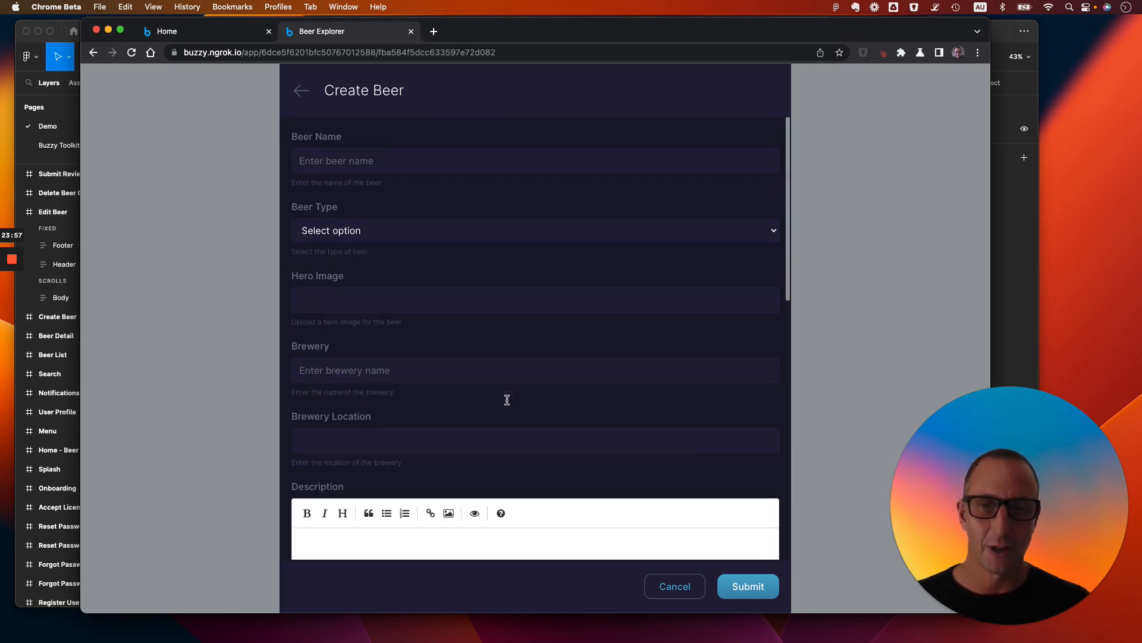
{"action": "mouse_move", "coordinate": [632, 512]}
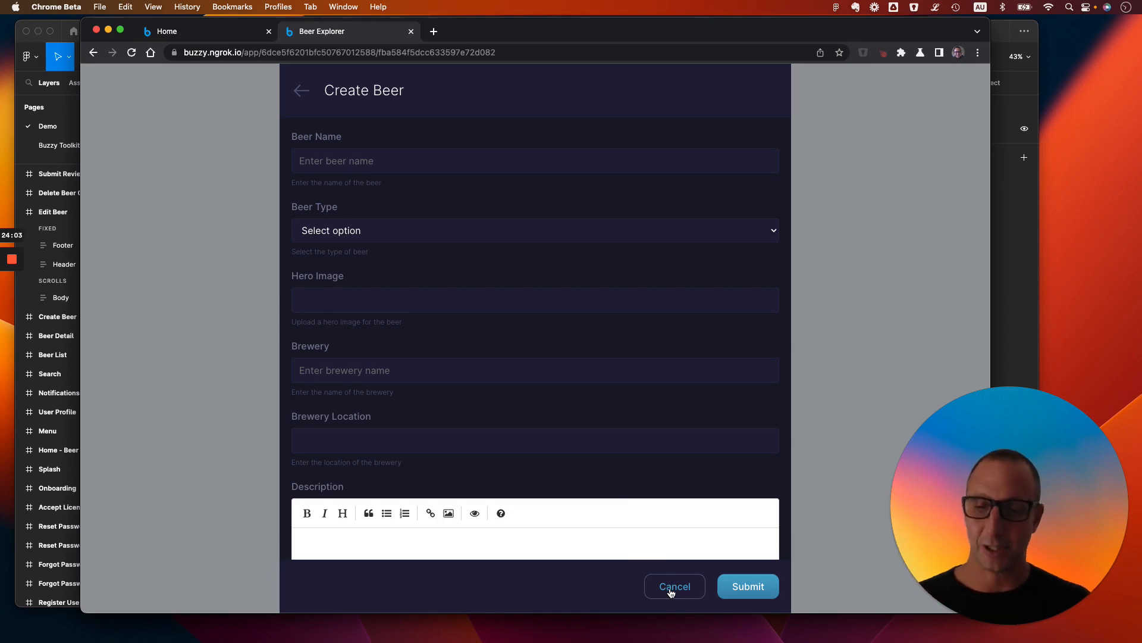
{"action": "left_click", "coordinate": [674, 586]}
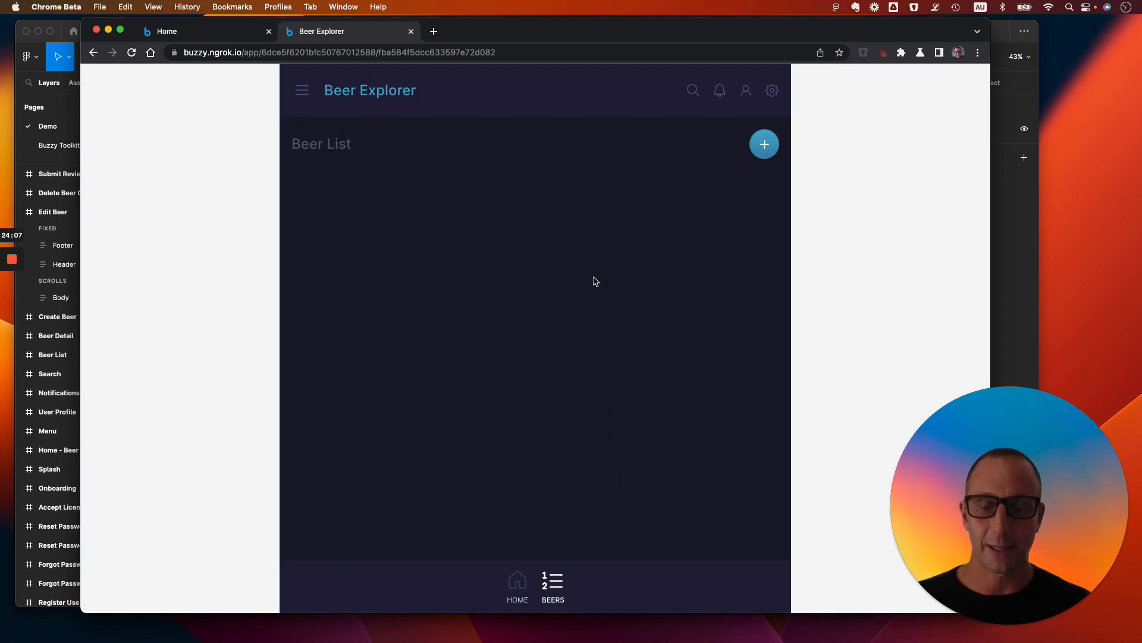
{"action": "mouse_move", "coordinate": [568, 253]}
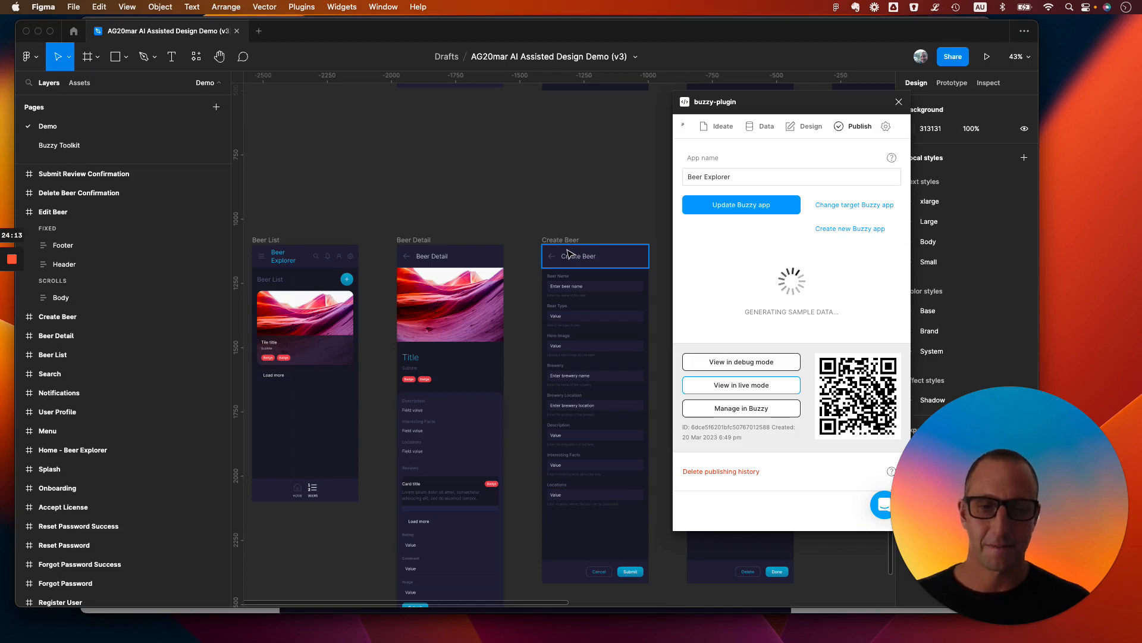
{"action": "left_click", "coordinate": [740, 385]}
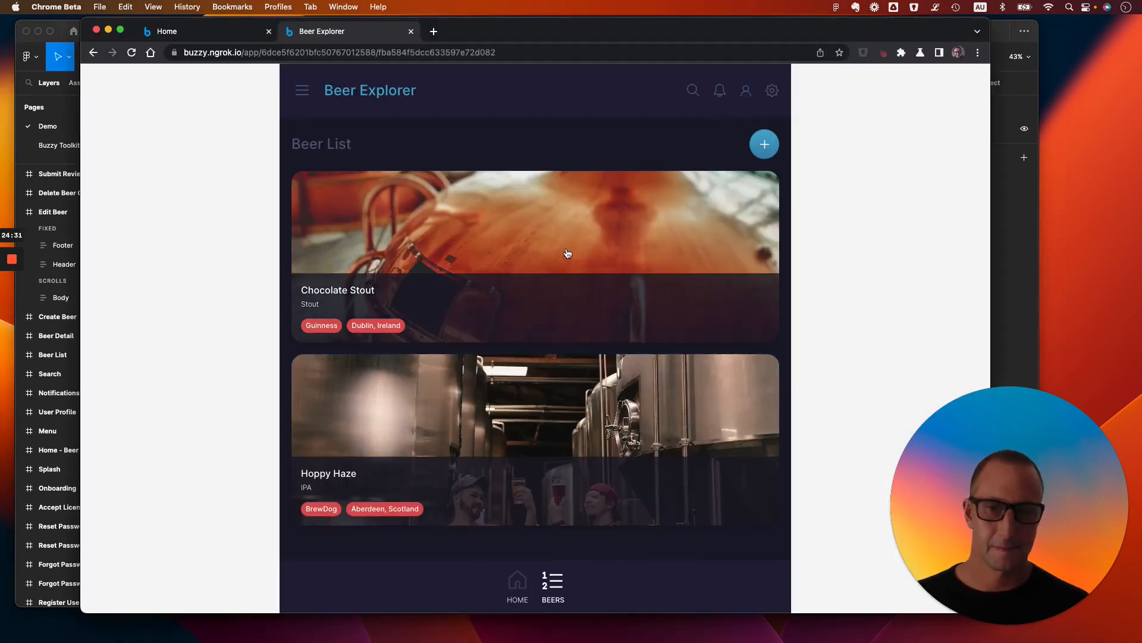
Step: Scroll the Beer List to the Chocolate Stout card and open its detail page
{"action": "scroll", "scroll_direction": "up", "scroll_amount": 3}
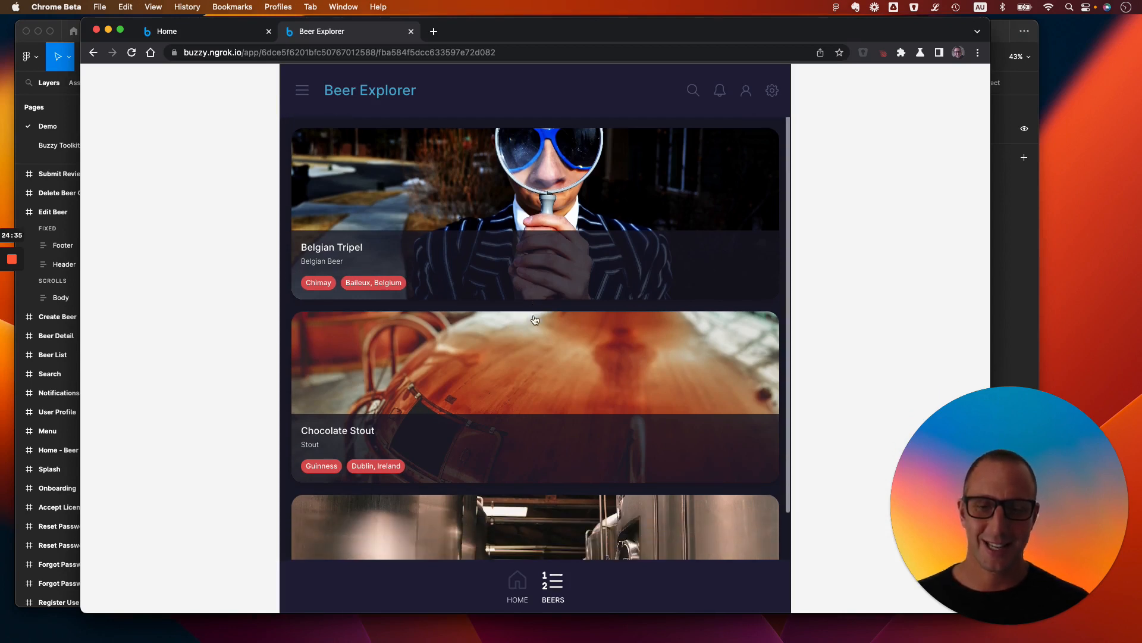
{"action": "scroll", "scroll_direction": "down", "scroll_amount": 3}
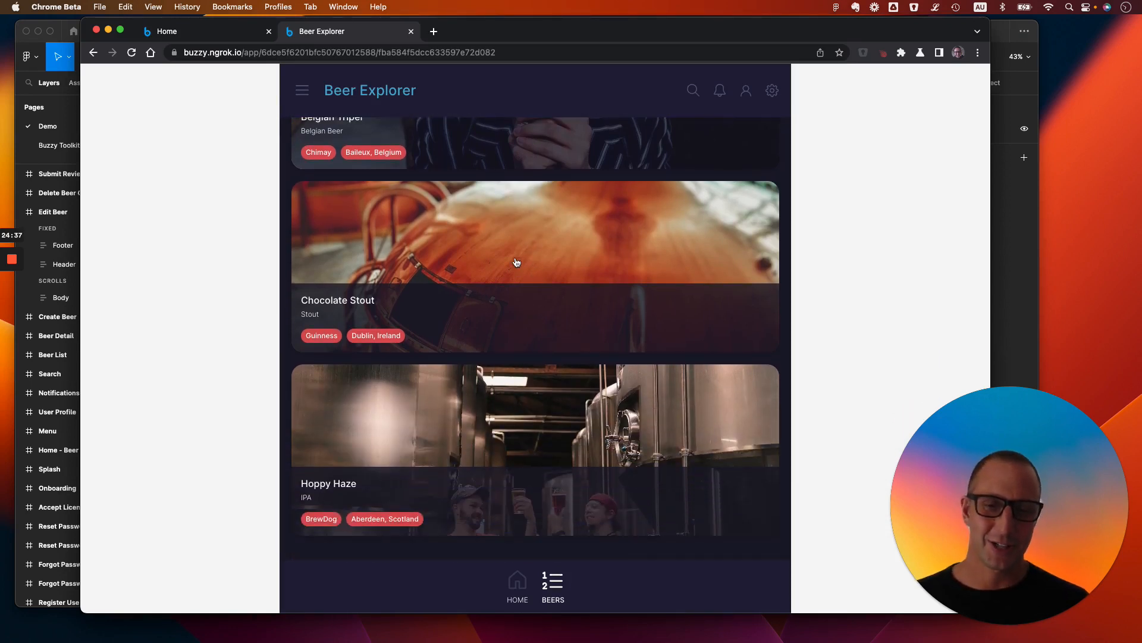
{"action": "mouse_move", "coordinate": [463, 246]}
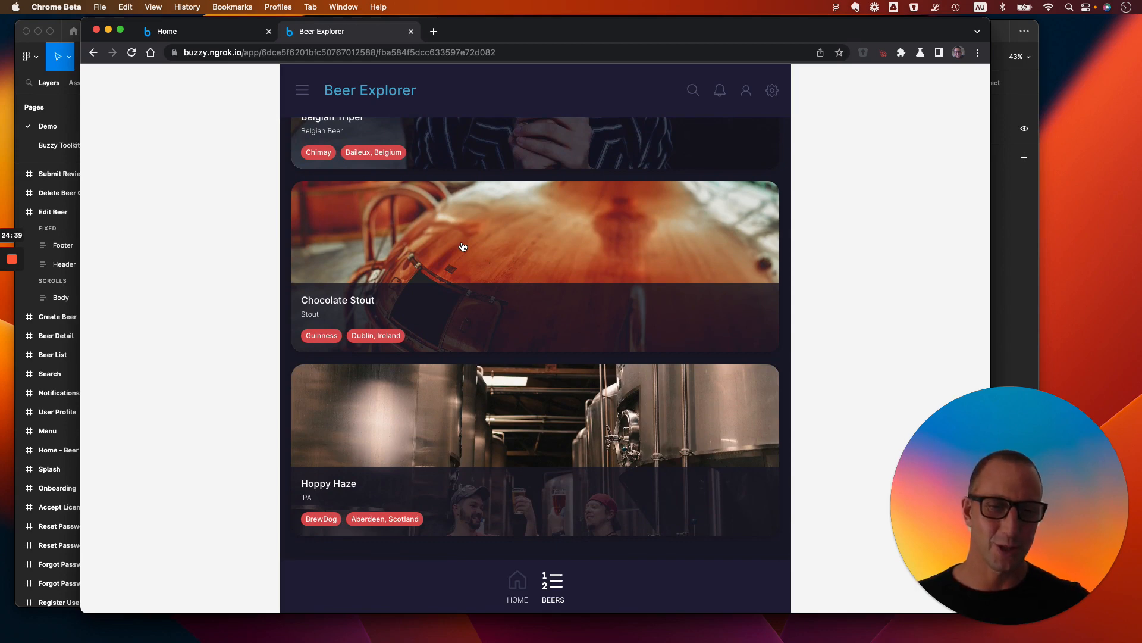
{"action": "mouse_move", "coordinate": [463, 235]}
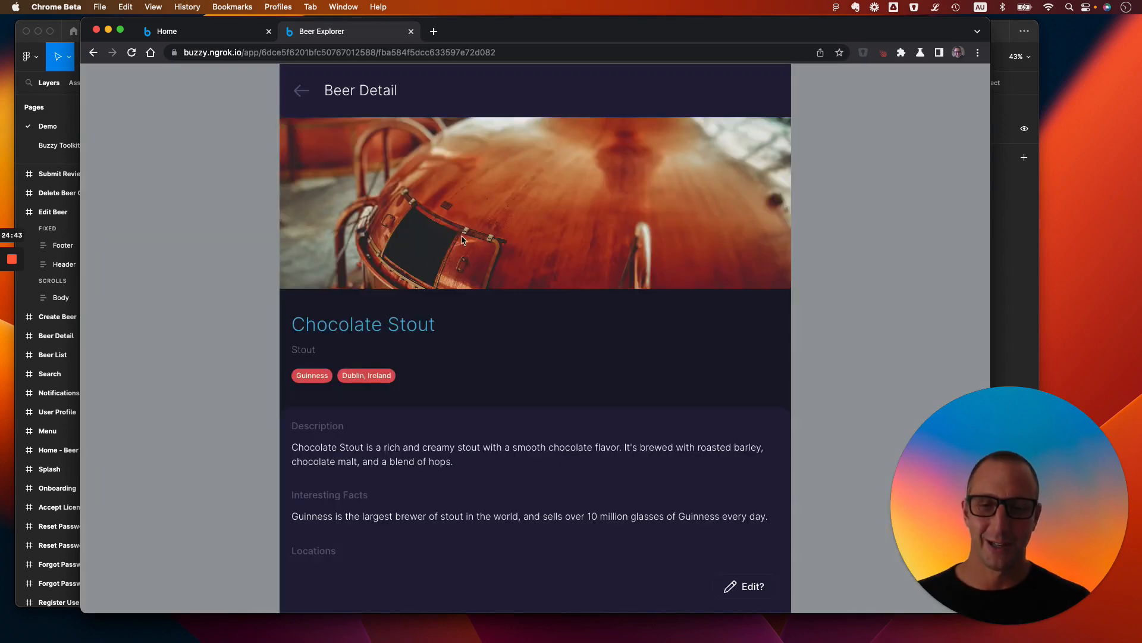
Step: Scroll Chocolate Stout's page past Description, Interesting Facts and Locations to Reviews and the rating form
{"action": "scroll", "scroll_direction": "down", "scroll_amount": 3}
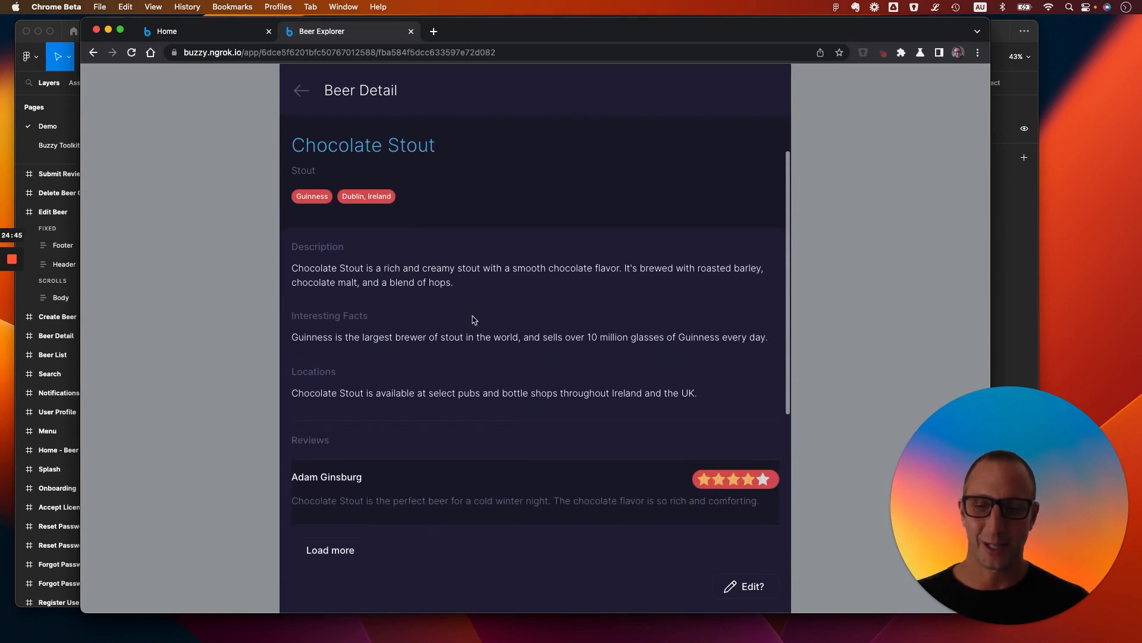
{"action": "mouse_move", "coordinate": [378, 356]}
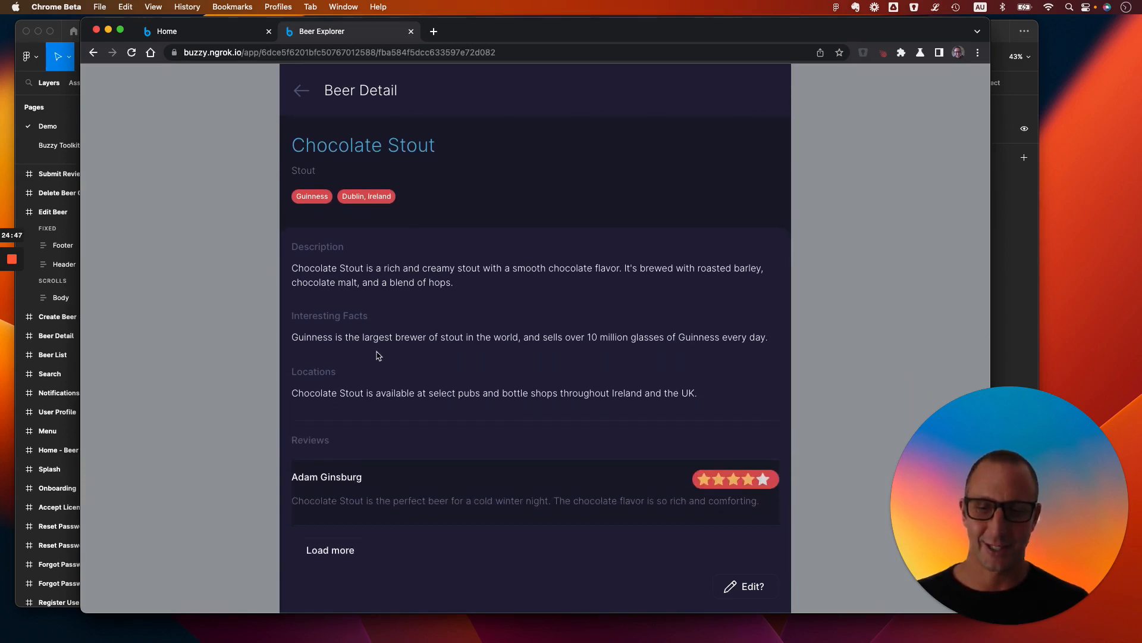
{"action": "scroll", "scroll_direction": "down", "scroll_amount": 3}
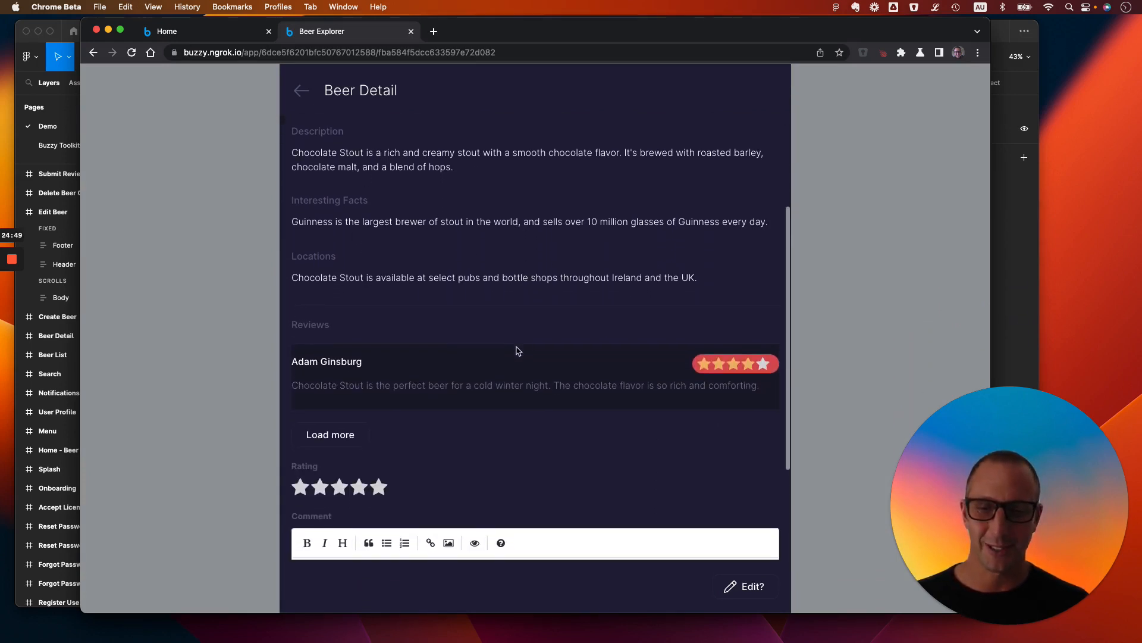
{"action": "scroll", "scroll_direction": "down", "scroll_amount": 3}
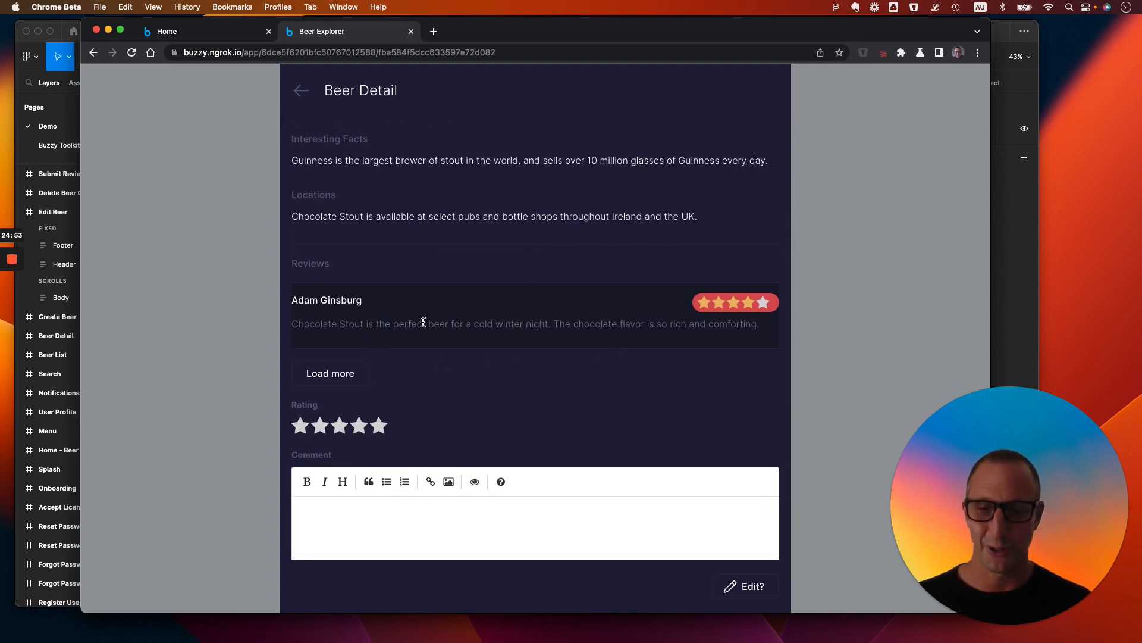
Step: Rate Chocolate Stout five stars, comment "The best!!!", submit, and close the thank-you dialog
{"action": "left_click", "coordinate": [378, 425]}
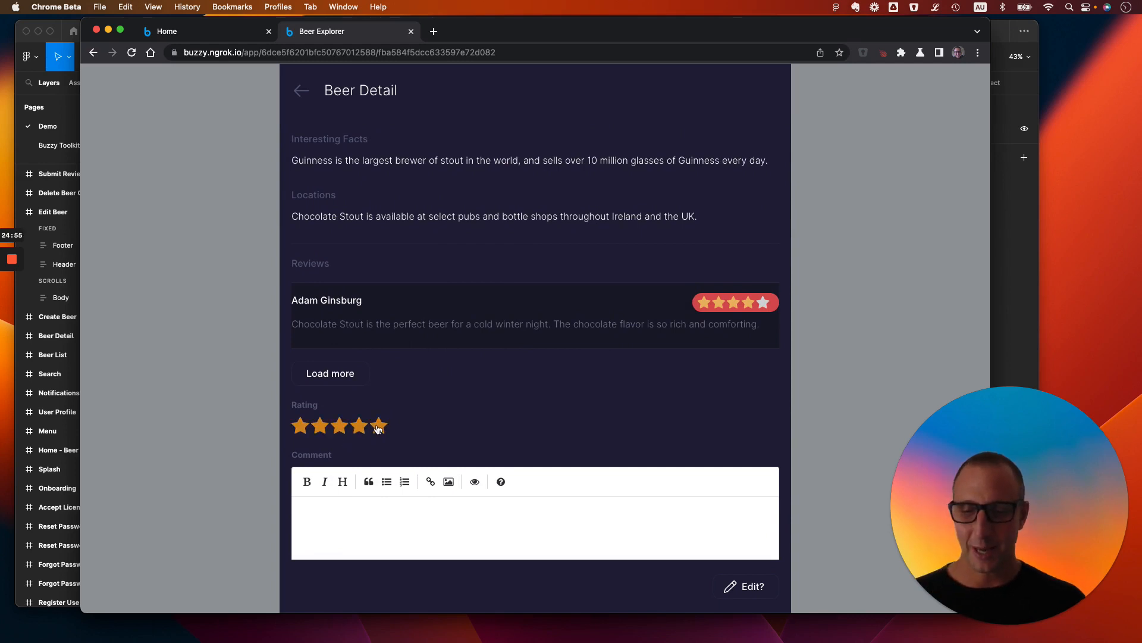
{"action": "type", "text": "Th"}
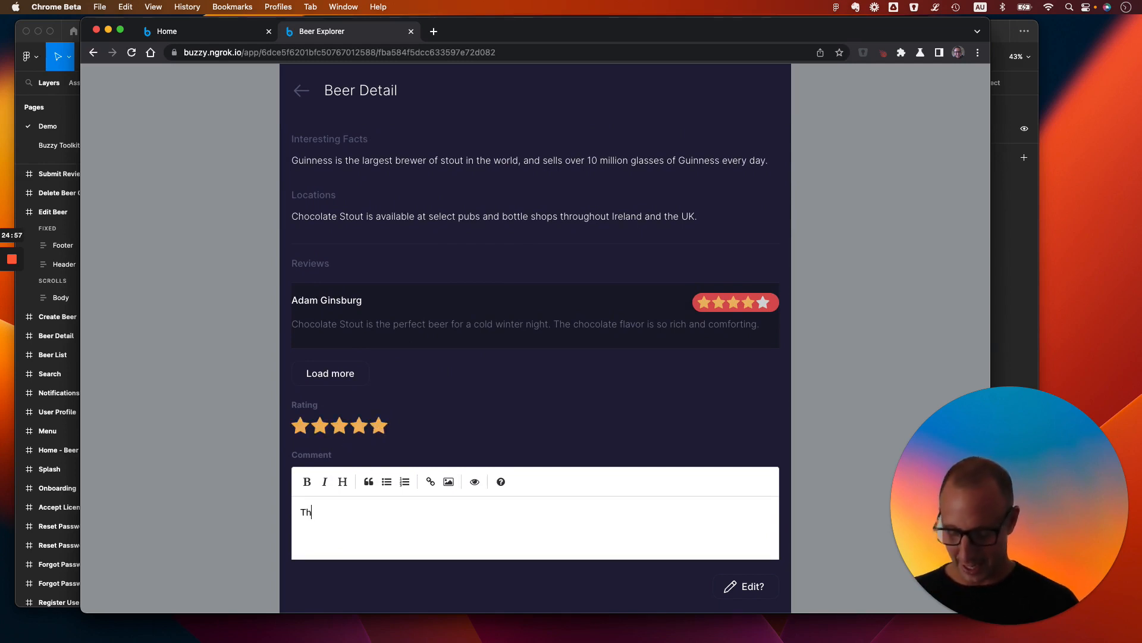
{"action": "type", "text": "e best!!!"}
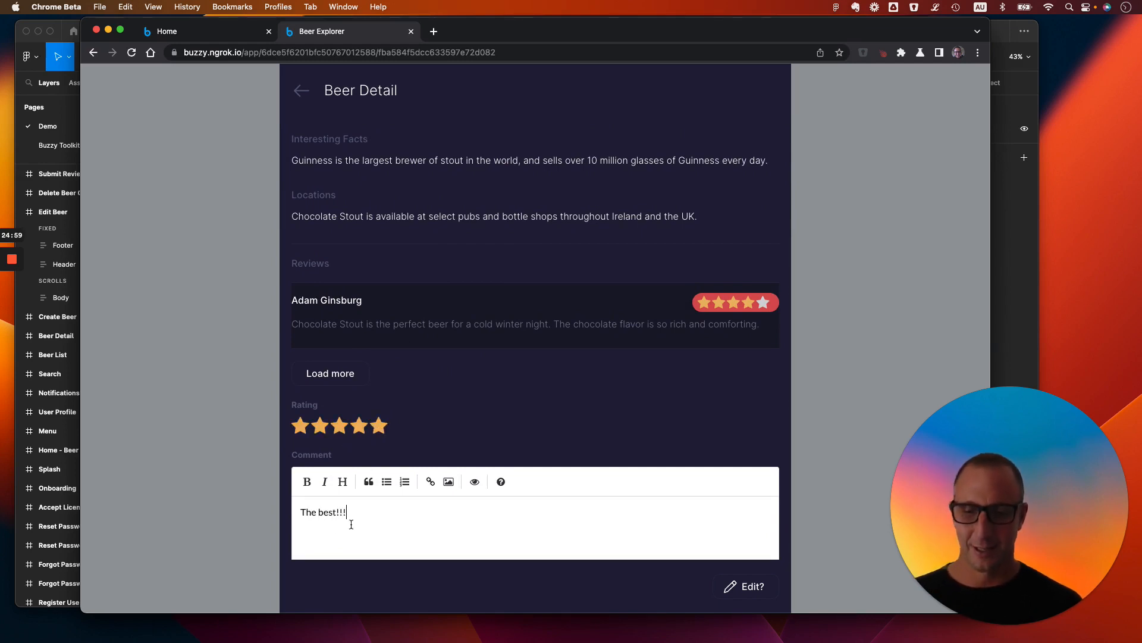
{"action": "scroll", "scroll_direction": "down", "scroll_amount": 3}
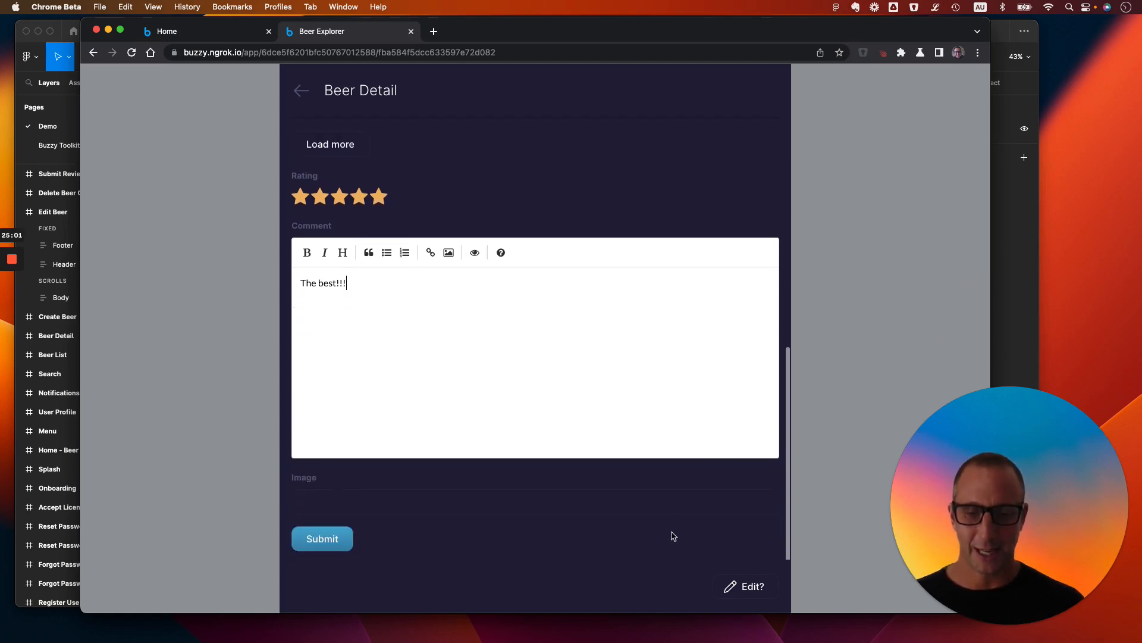
{"action": "left_click", "coordinate": [322, 539]}
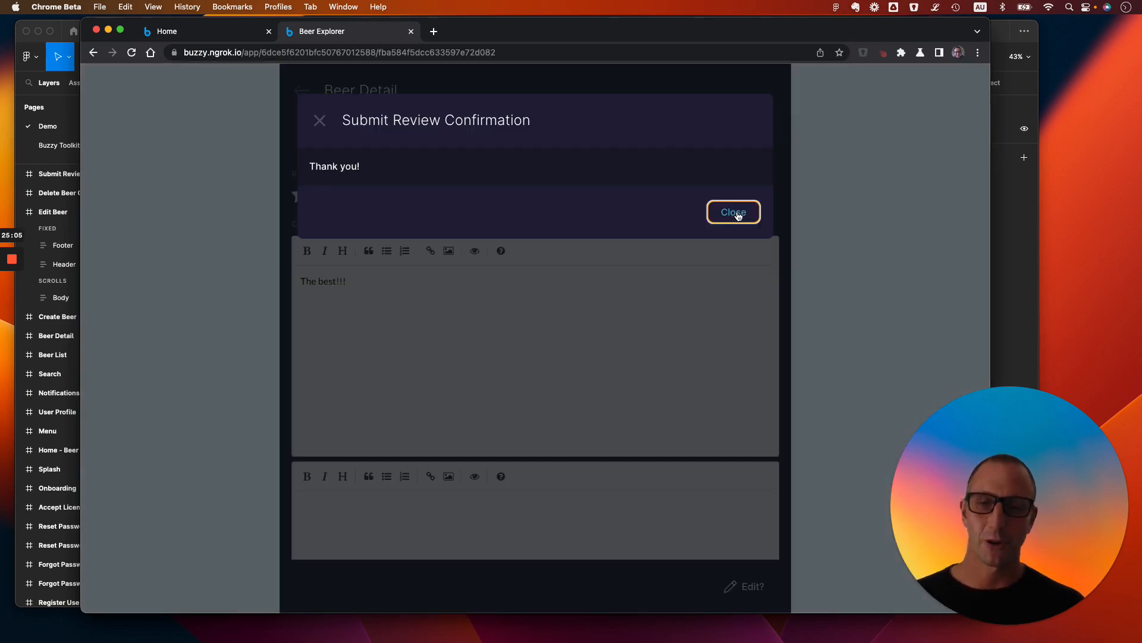
{"action": "left_click", "coordinate": [733, 211]}
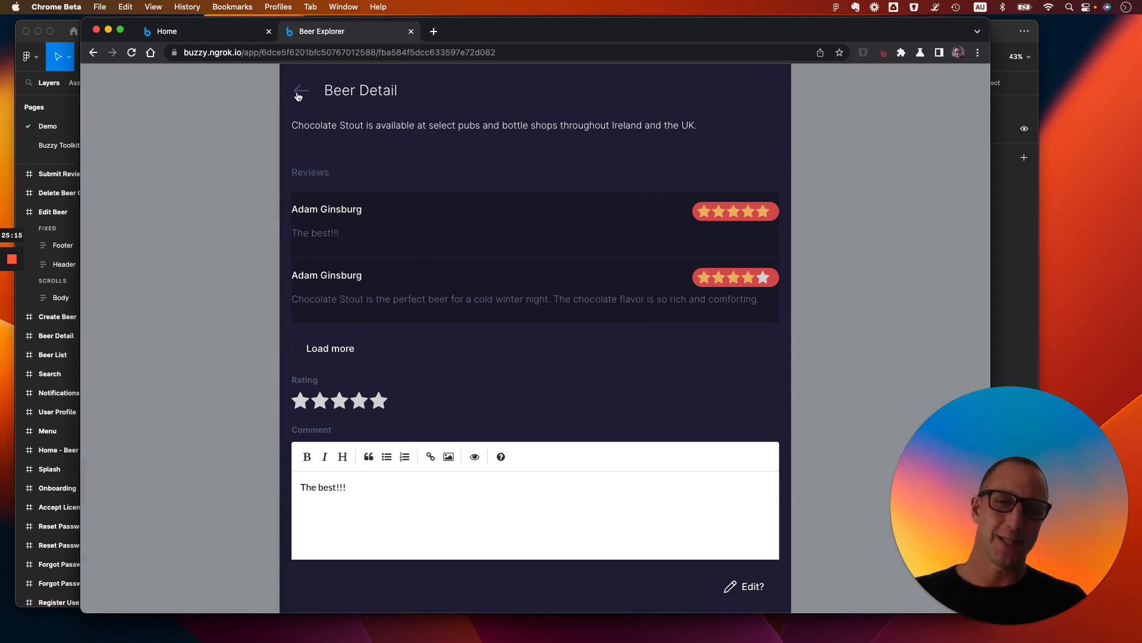
Step: Return to the Beer List, open Hoppy Haze, and scroll down to its Reviews section
{"action": "left_click", "coordinate": [300, 91]}
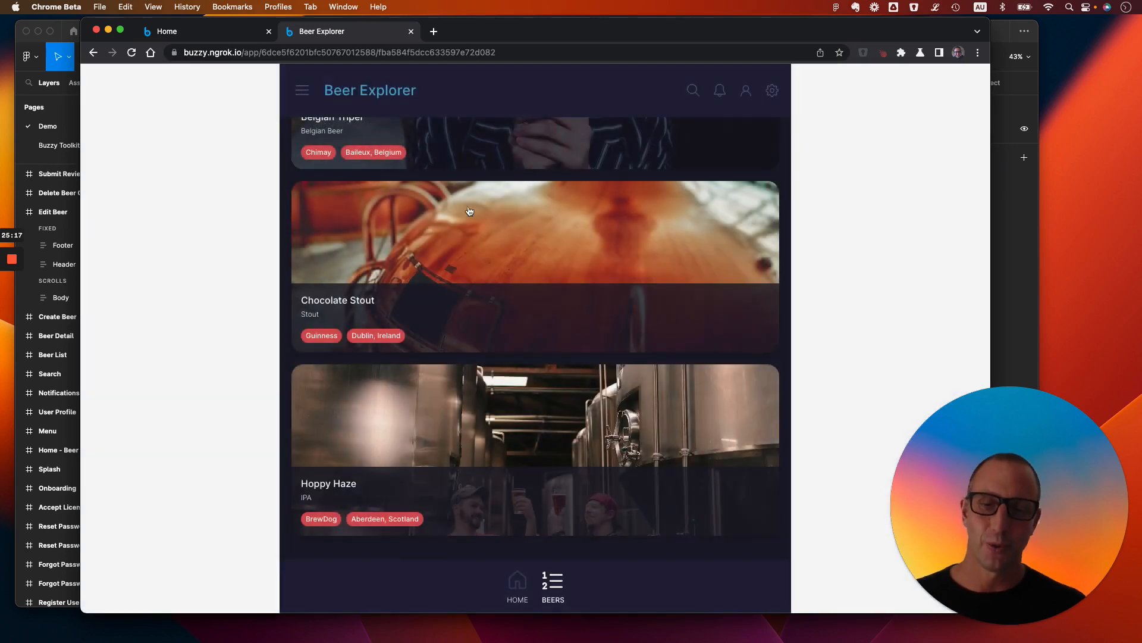
{"action": "mouse_move", "coordinate": [484, 224]}
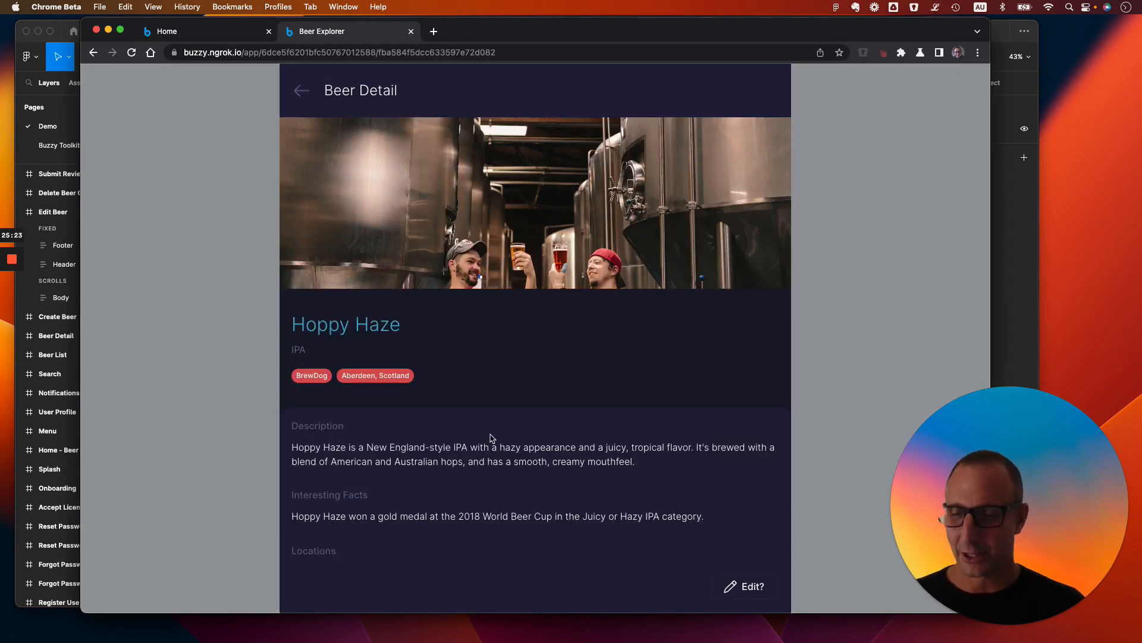
{"action": "scroll", "scroll_direction": "down", "scroll_amount": 3}
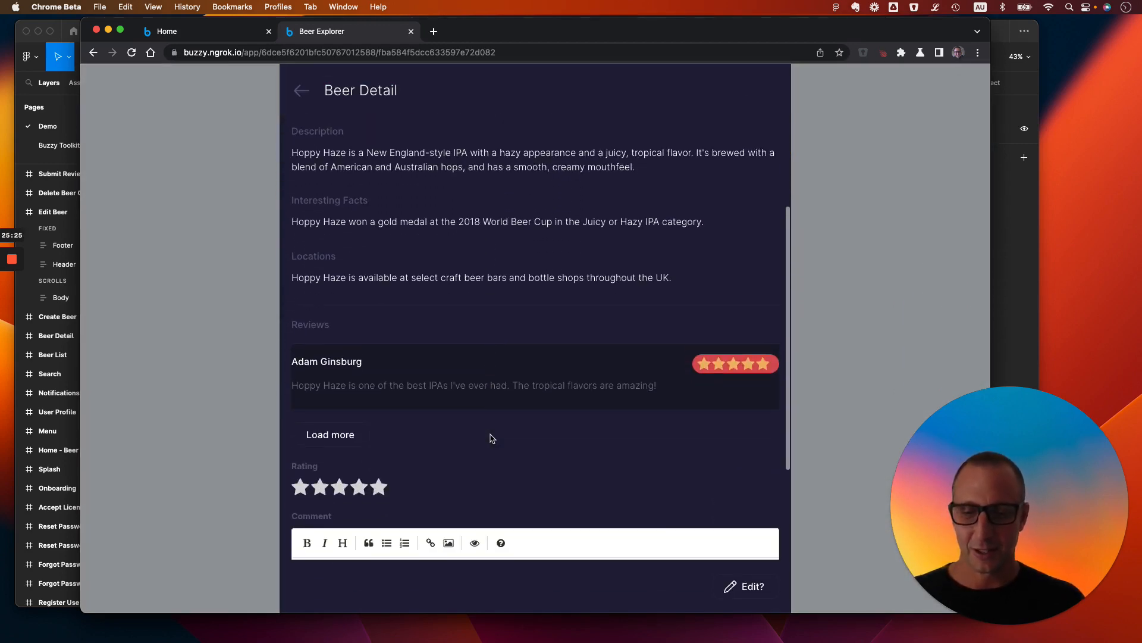
{"action": "scroll", "scroll_direction": "down", "scroll_amount": 3}
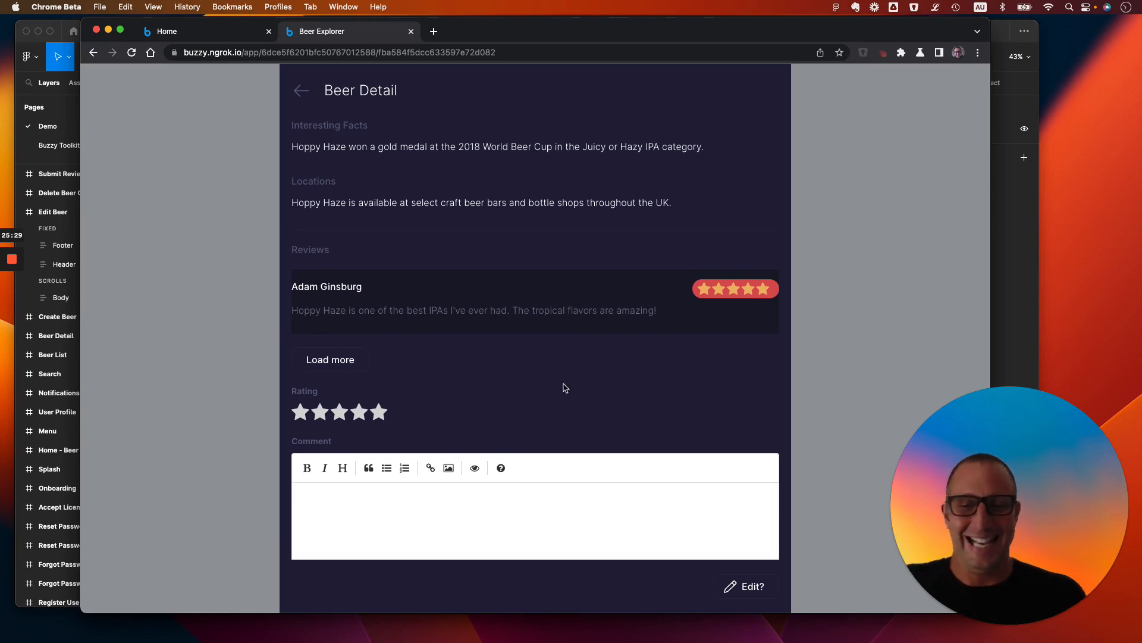
{"action": "mouse_move", "coordinate": [552, 366]}
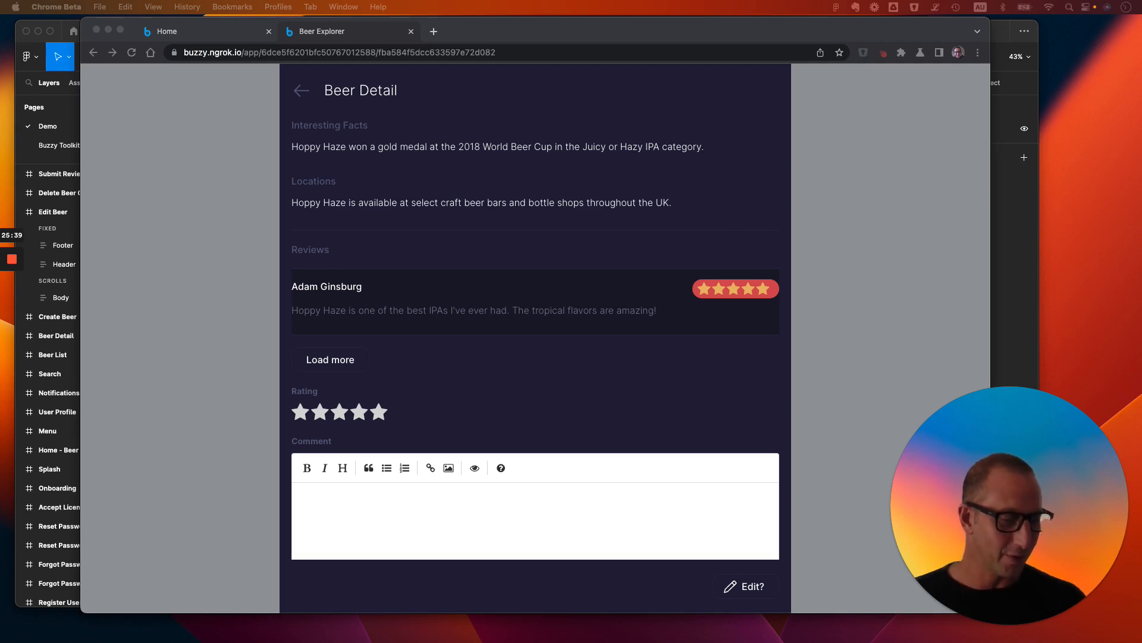
{"action": "mouse_move", "coordinate": [231, 335]}
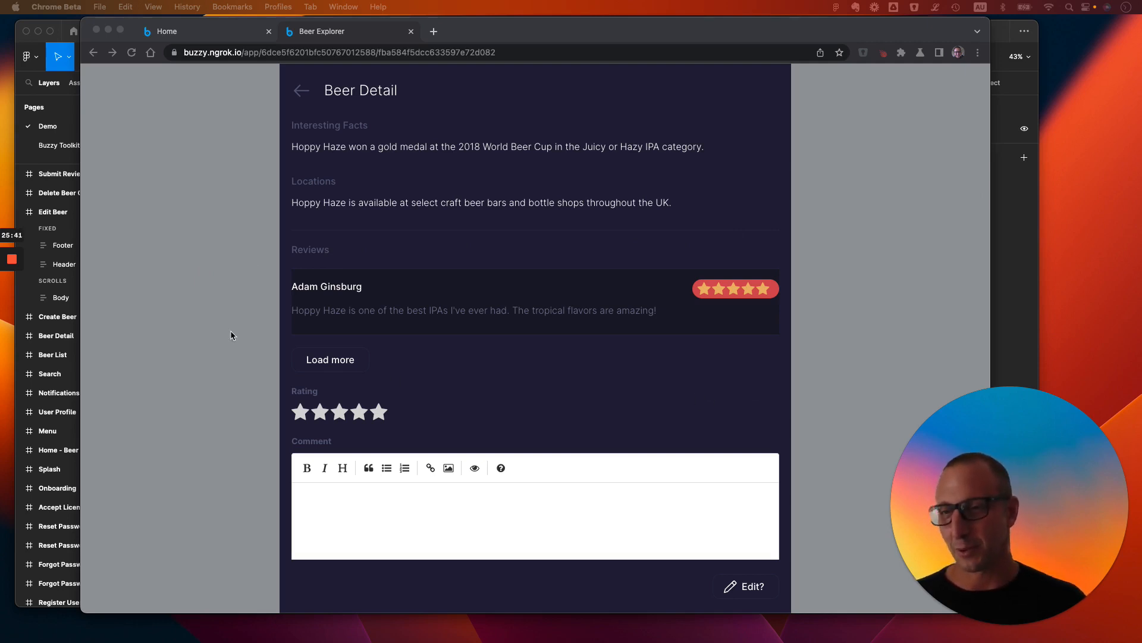